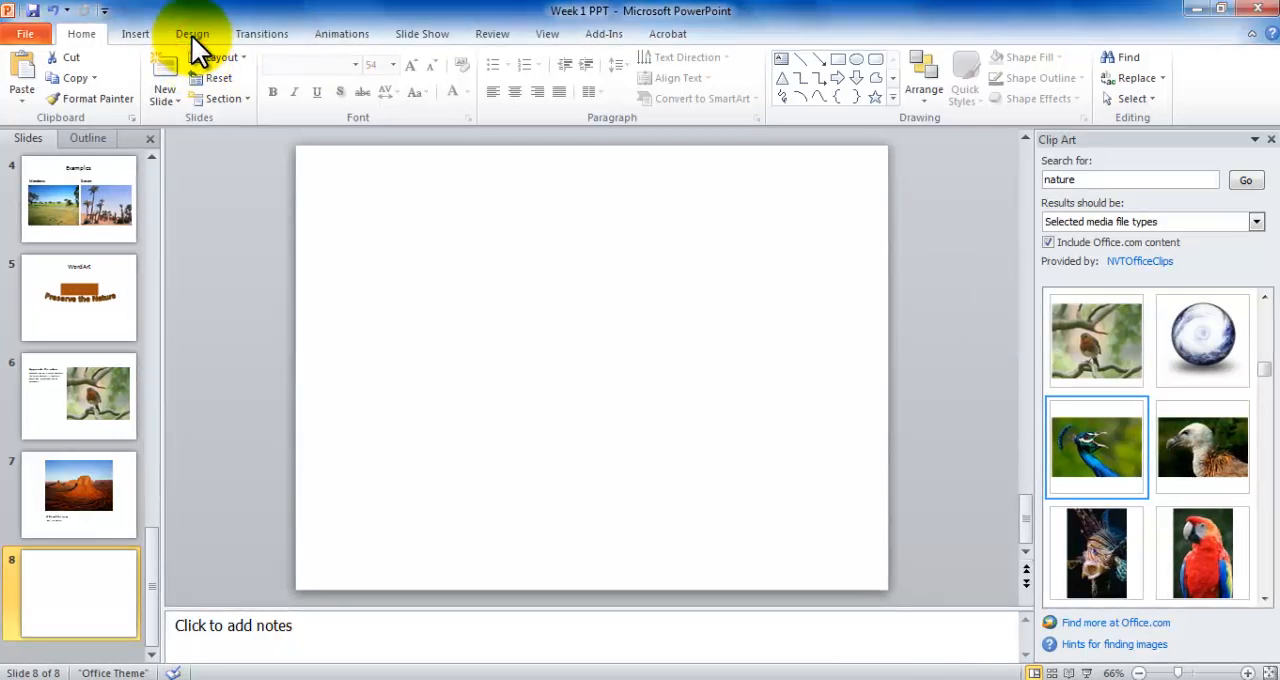
Apply the black background style to all slides, then undo back to white
click(192, 33)
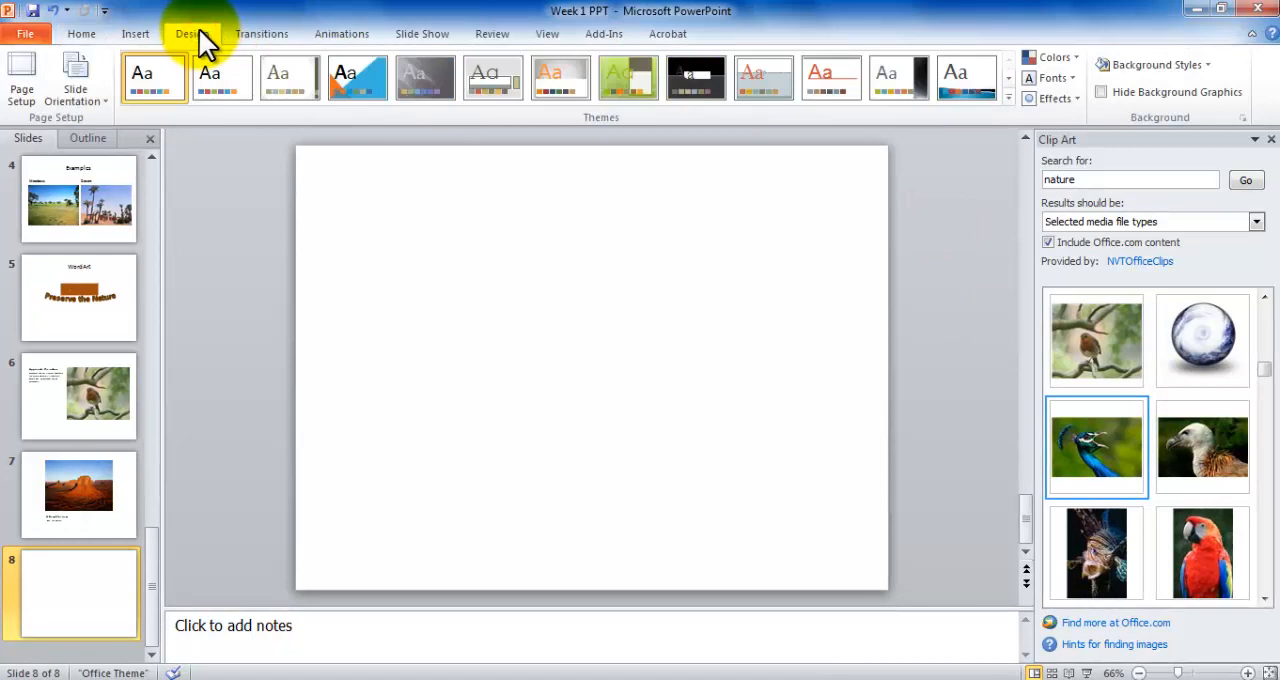
click(192, 33)
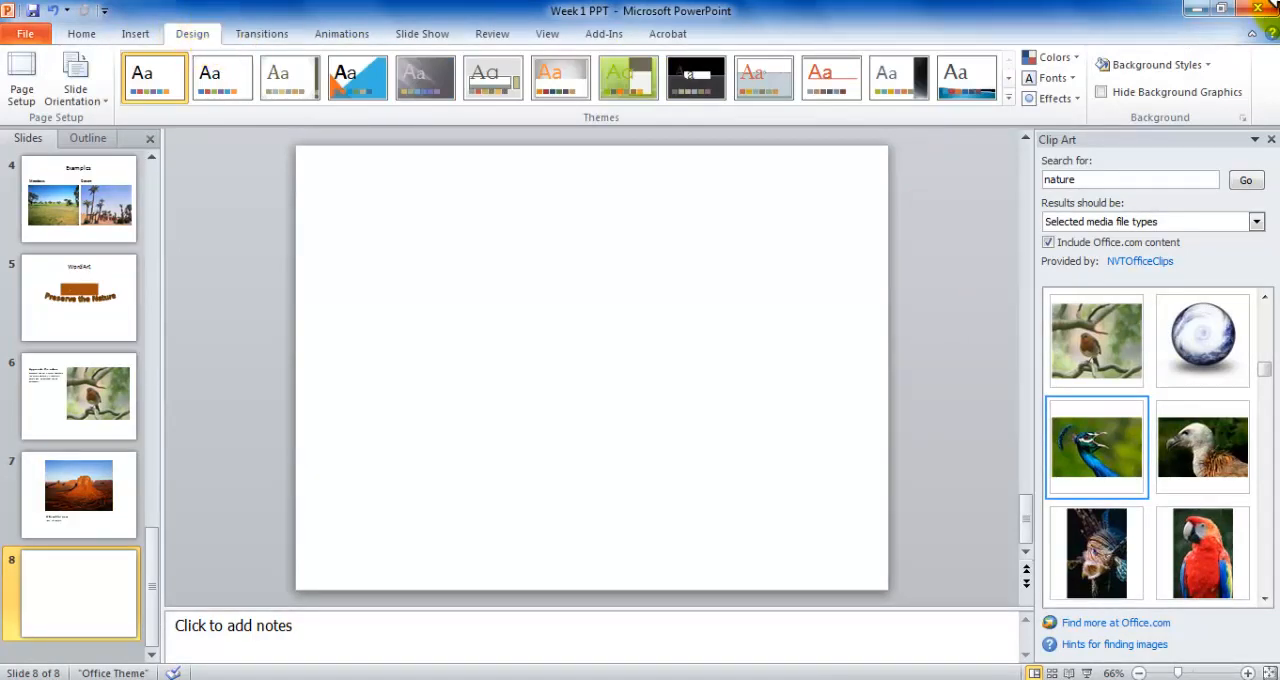
click(1154, 64)
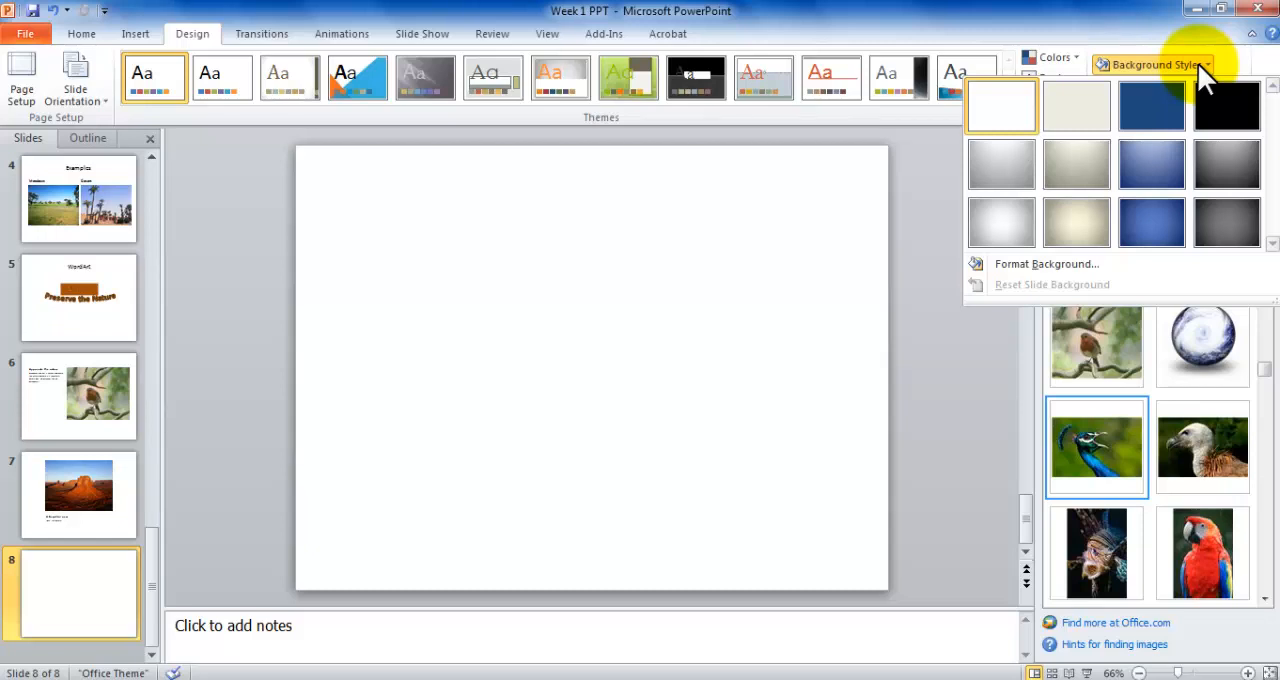
click(1227, 104)
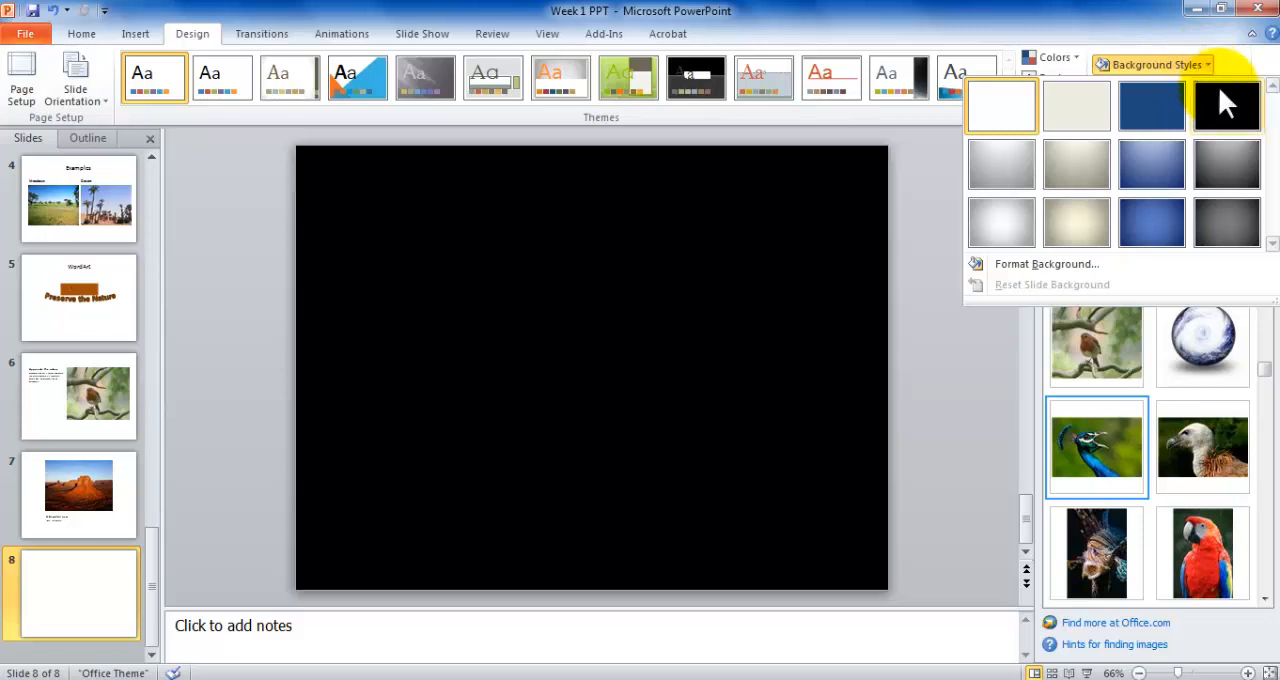
mouse_move(1228, 104)
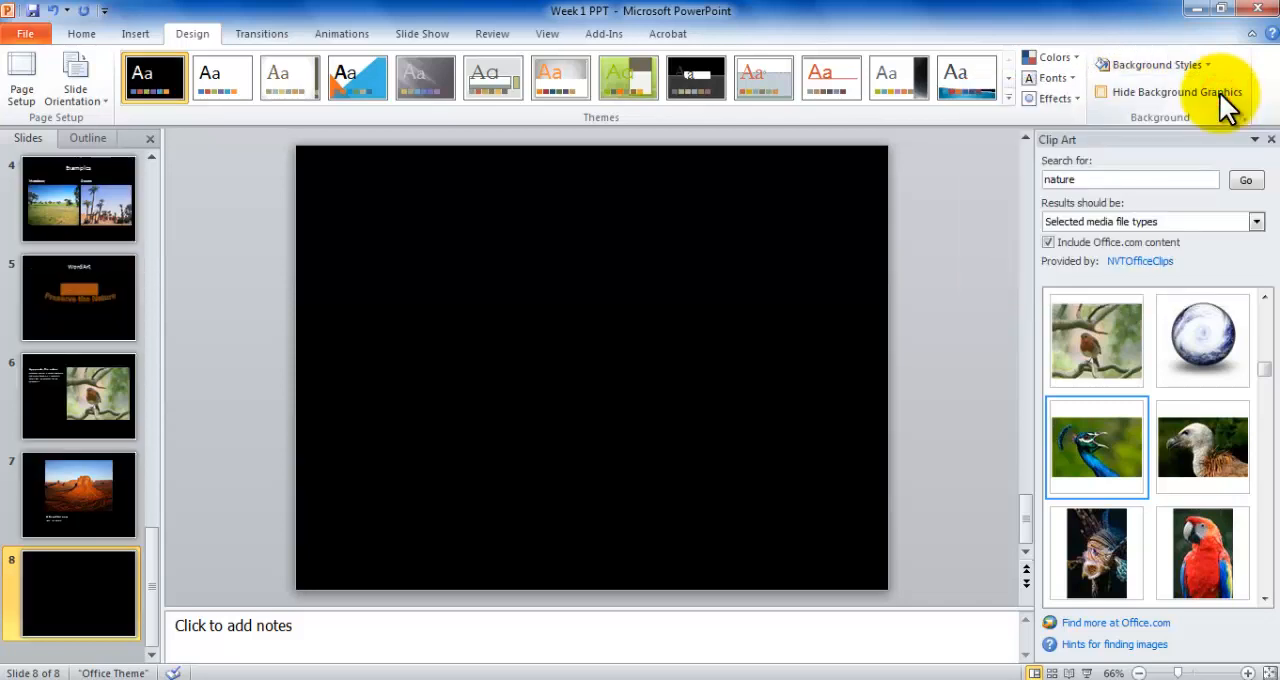
click(78, 495)
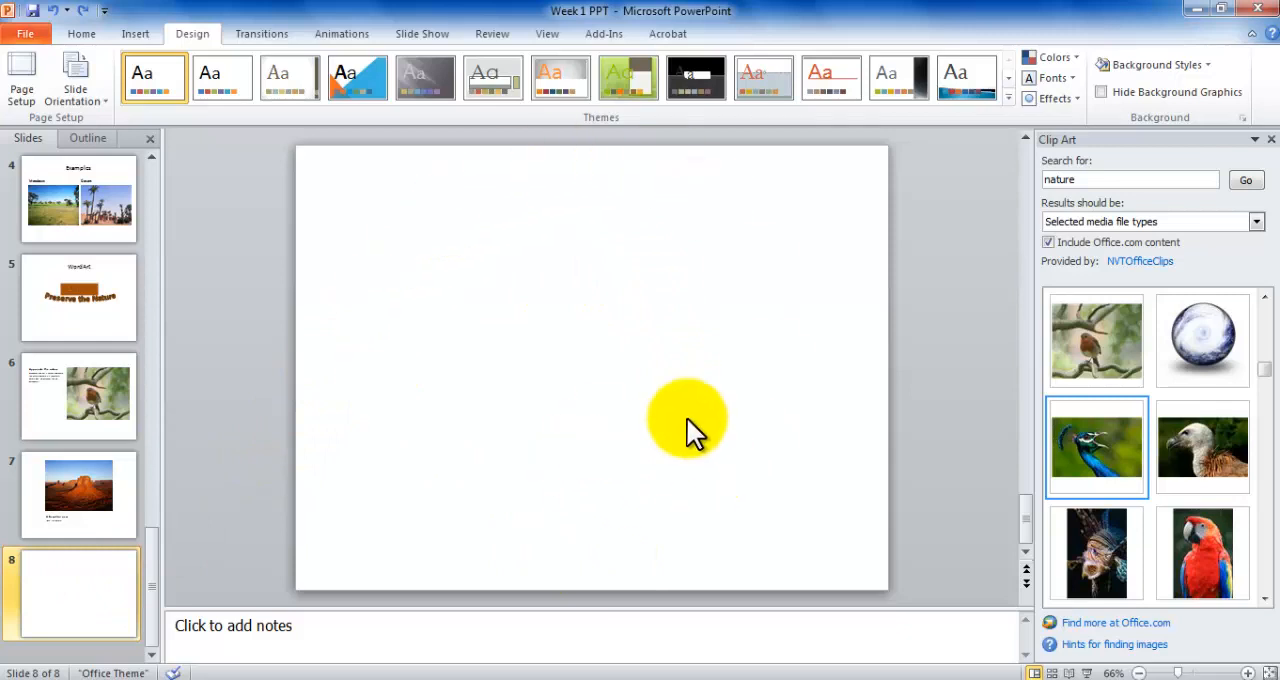
click(1155, 64)
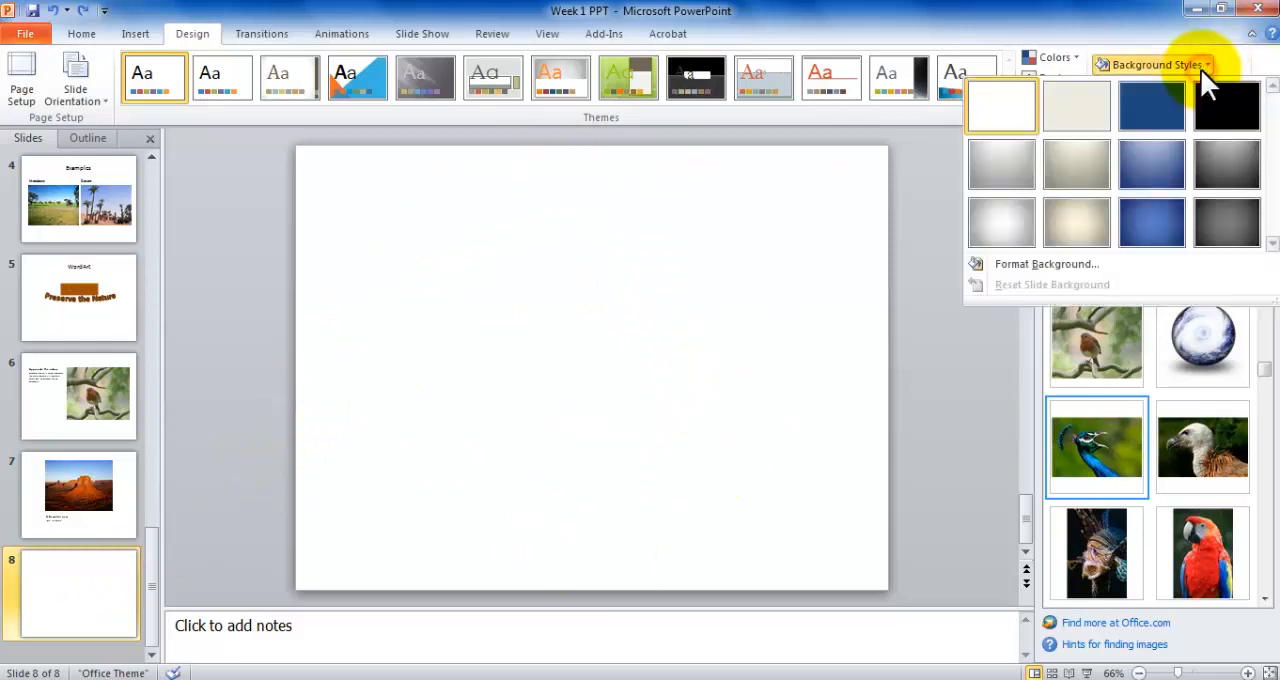
click(1225, 108)
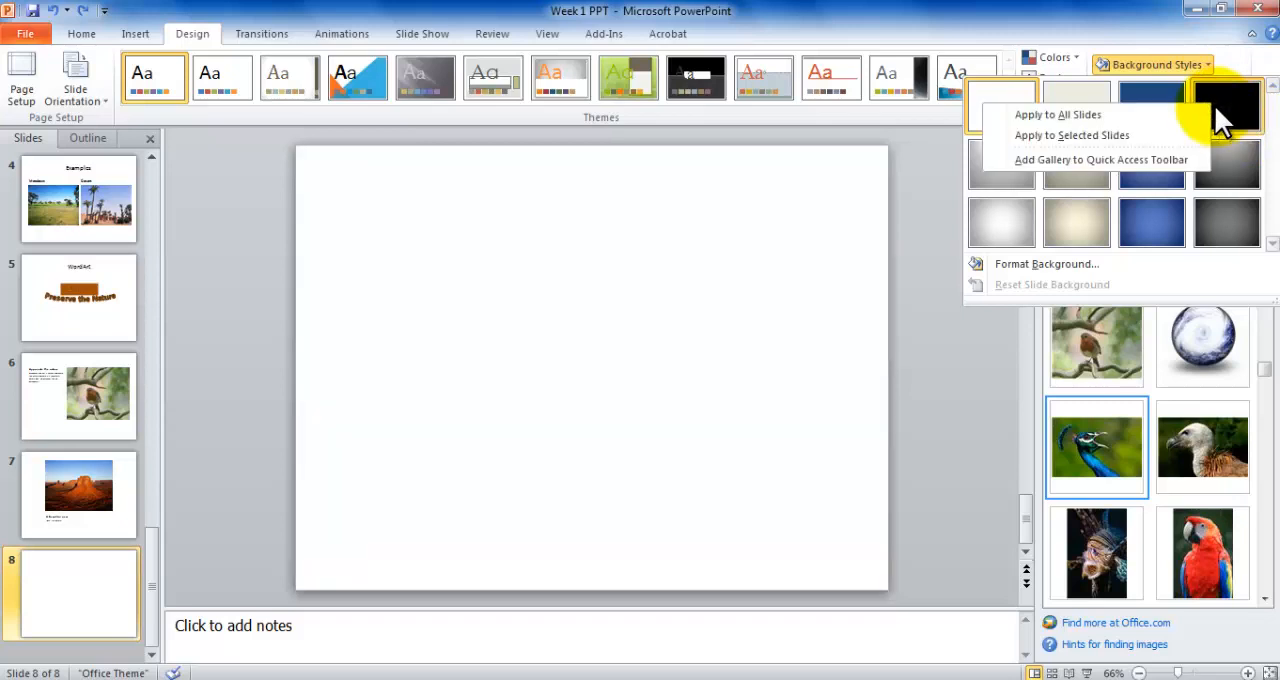
mouse_move(1074, 135)
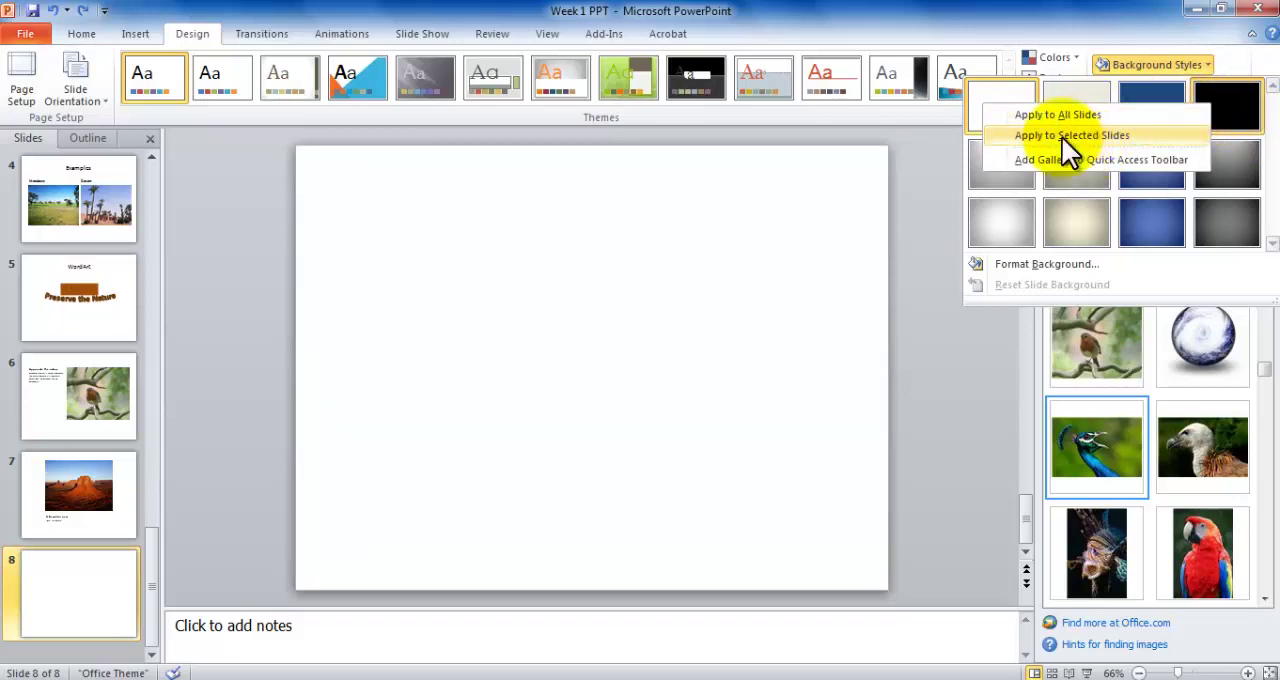
mouse_move(1084, 145)
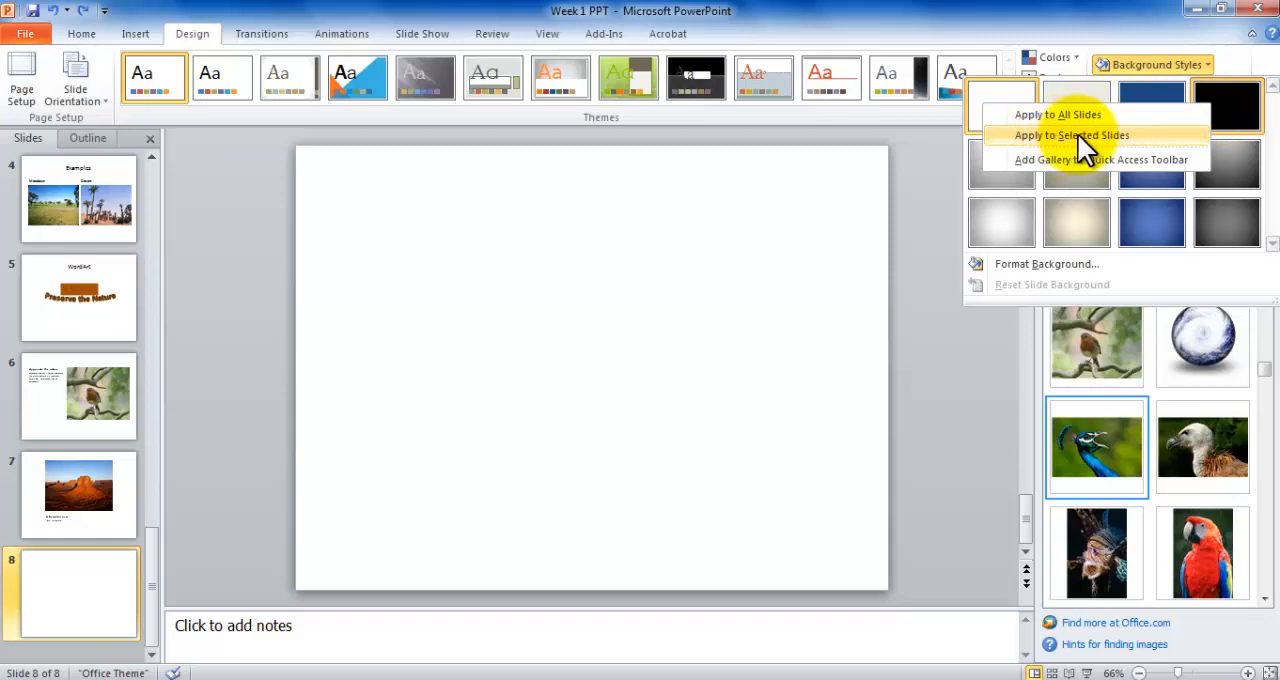
mouse_move(1035, 122)
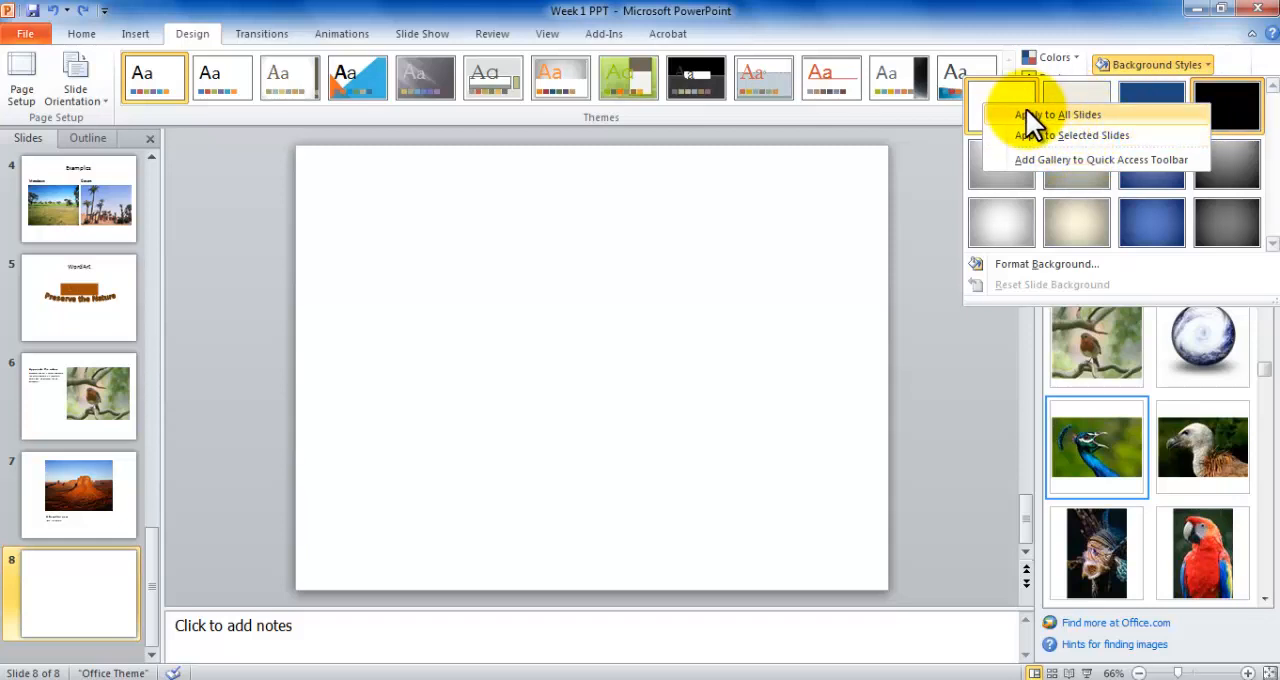
mouse_move(1048, 135)
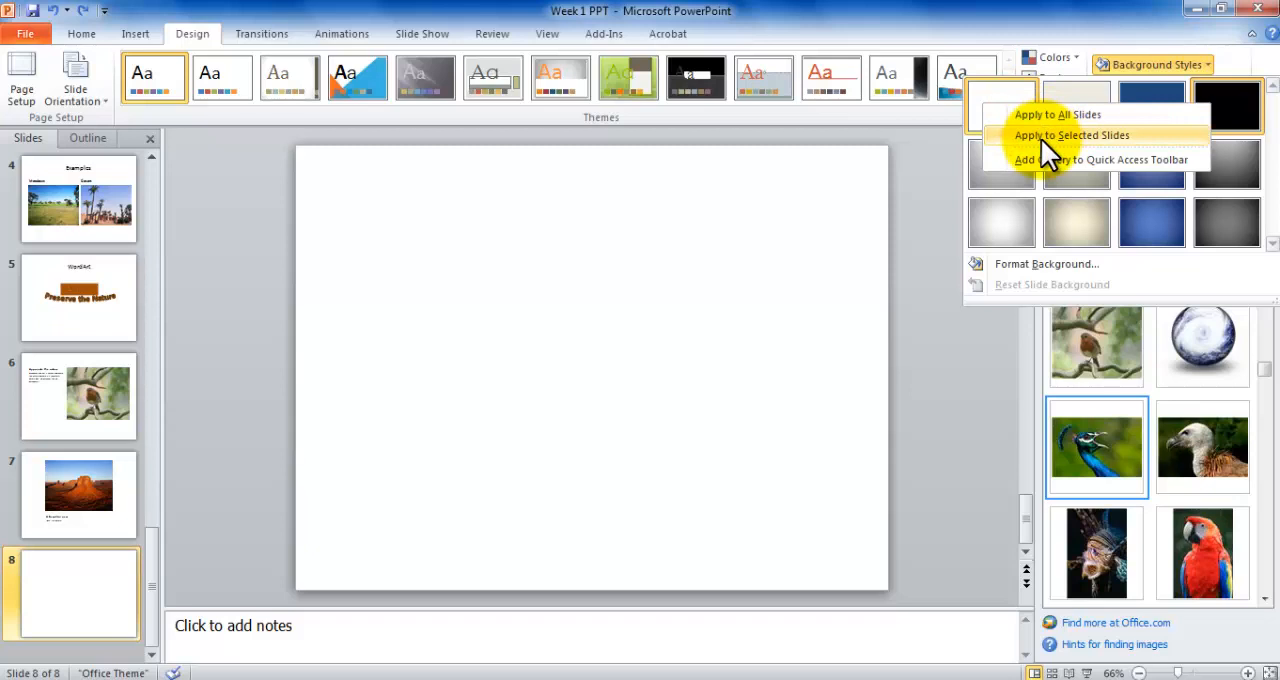
click(1062, 135)
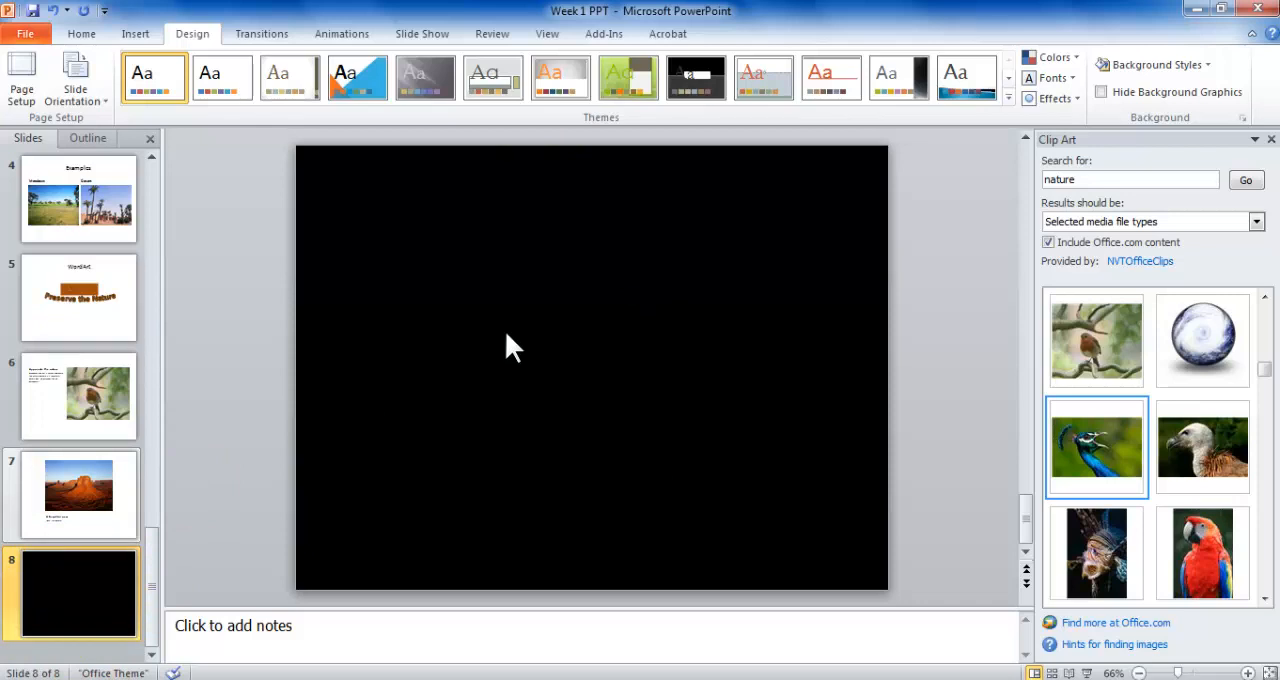
click(1160, 64)
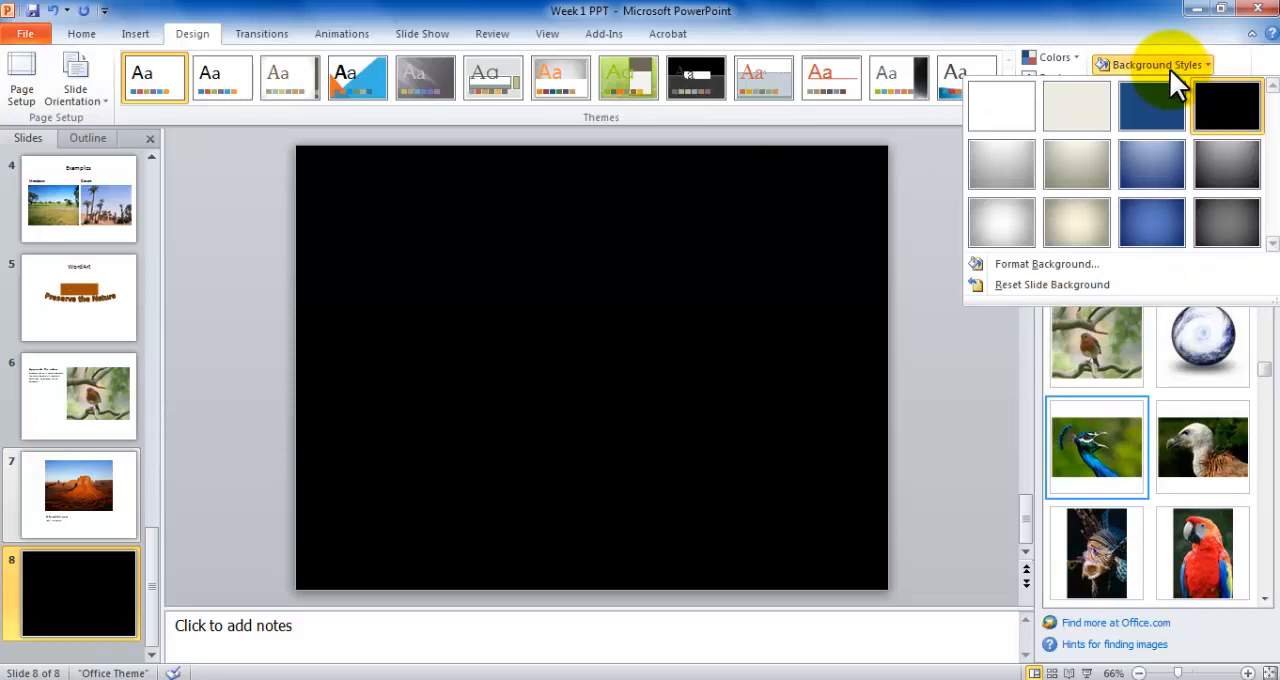
click(1002, 105)
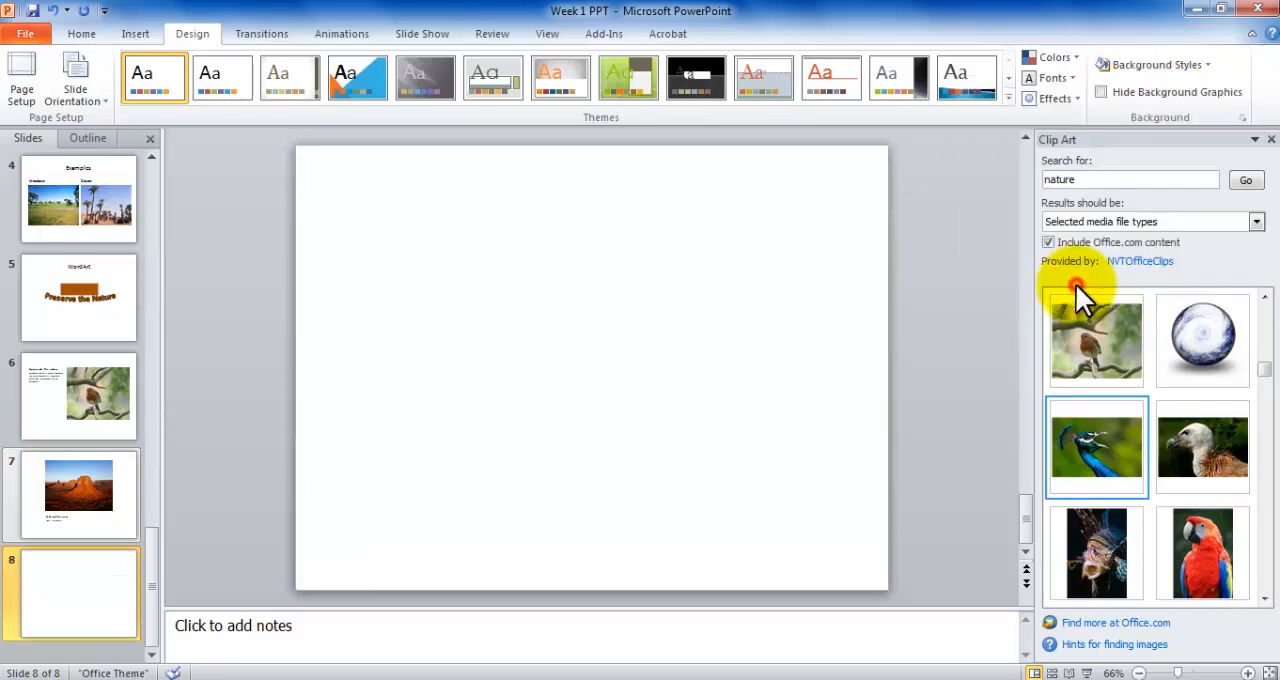
mouse_move(460, 291)
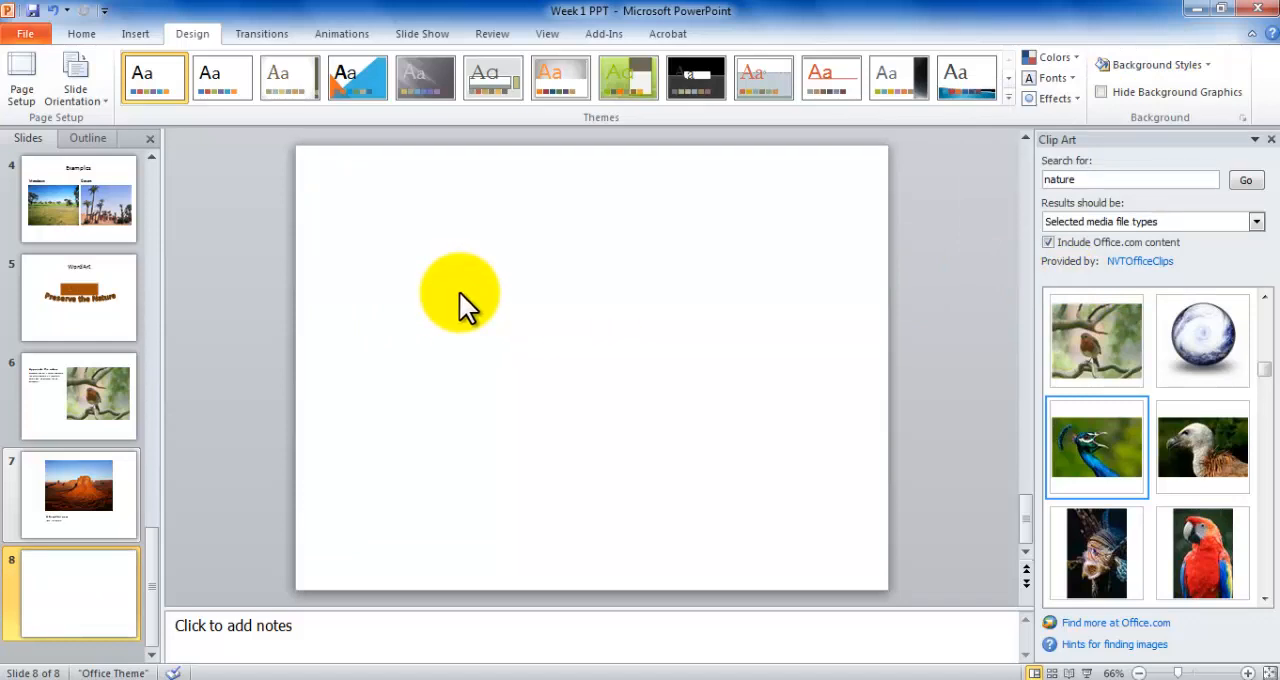
In Format Background, choose Picture or texture fill and browse the texture list for slide 8
click(1158, 63)
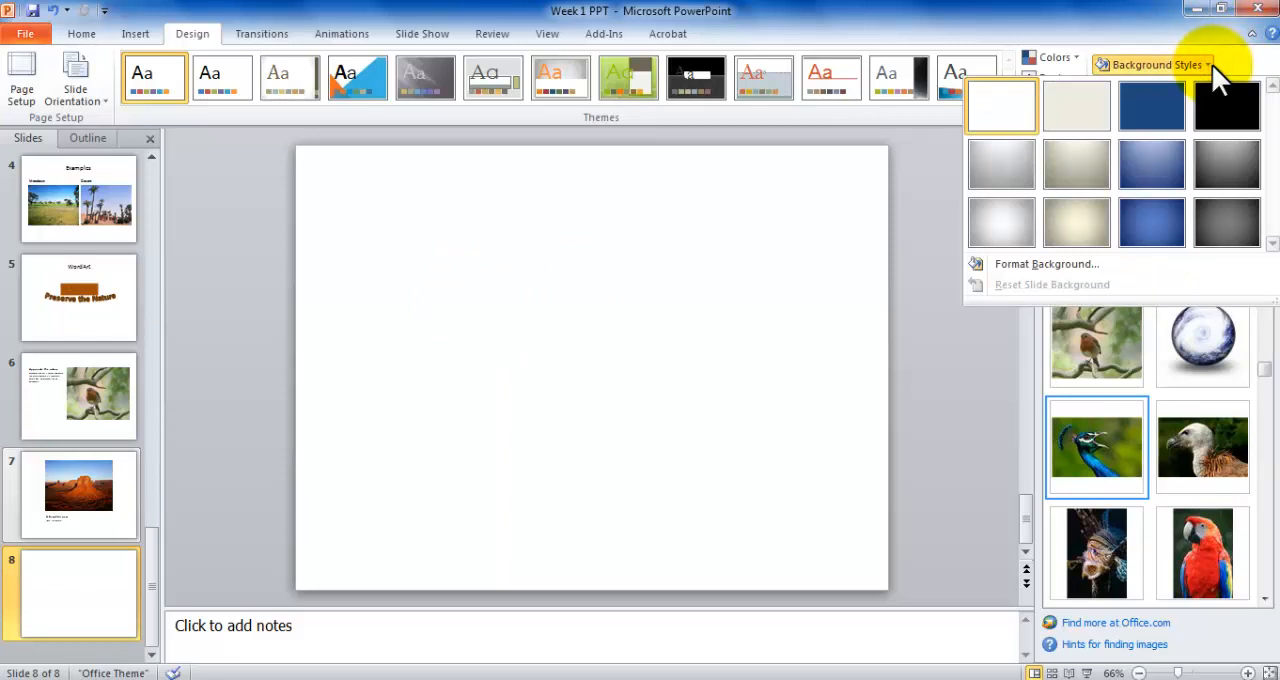
mouse_move(1047, 290)
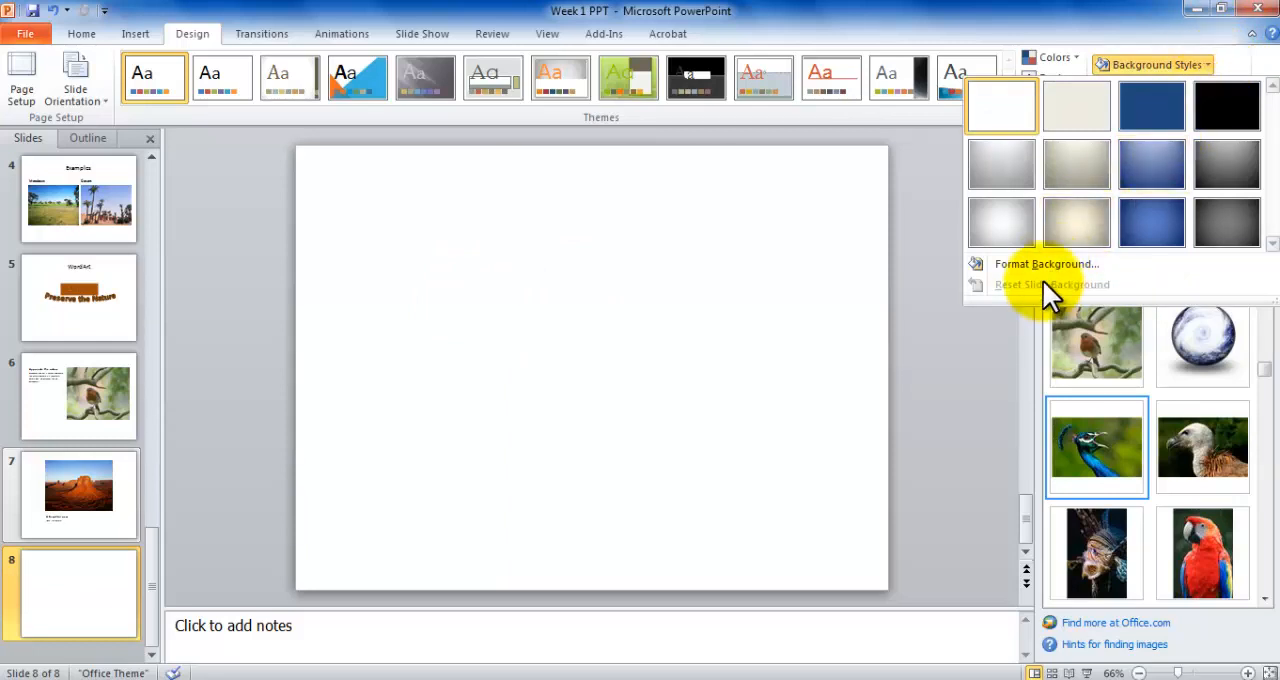
click(1047, 264)
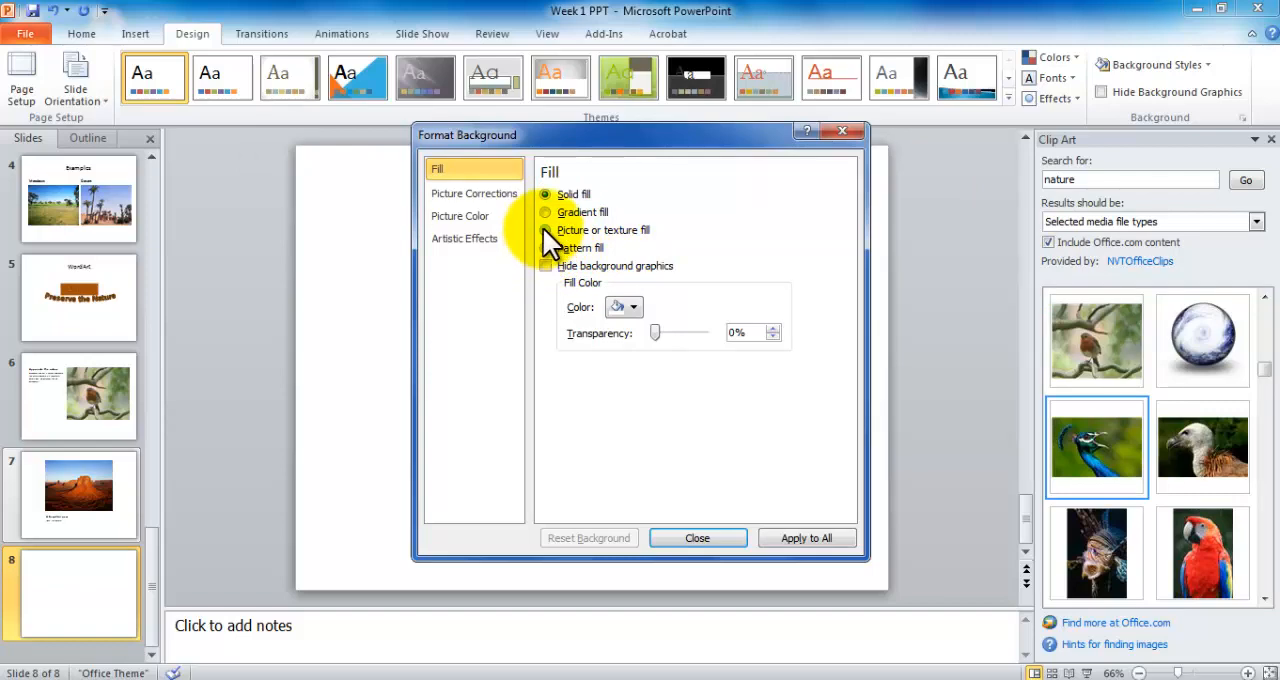
click(545, 230)
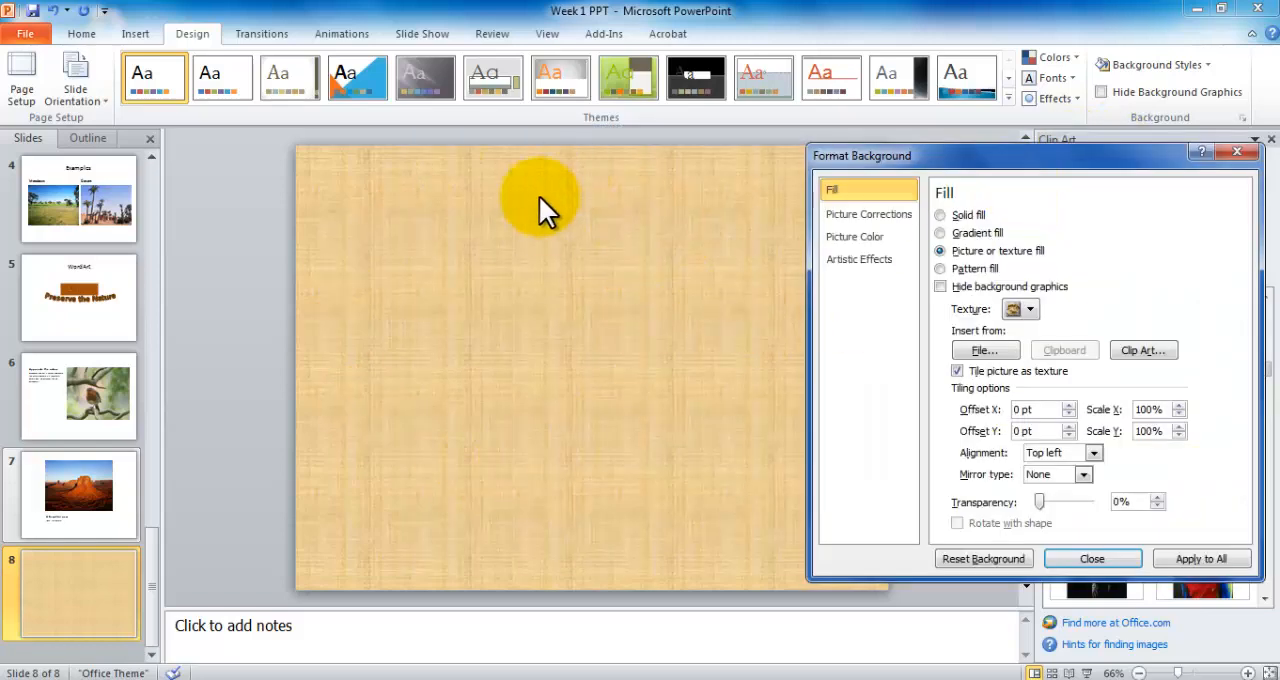
click(1020, 308)
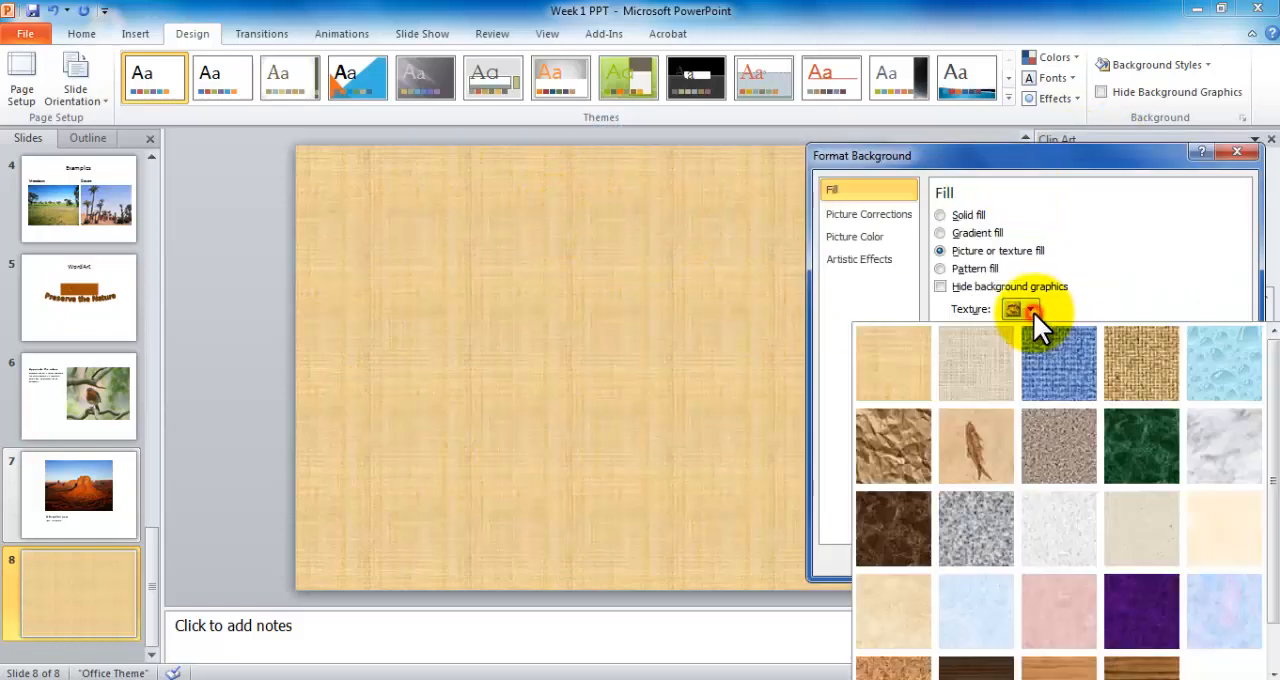
mouse_move(975, 363)
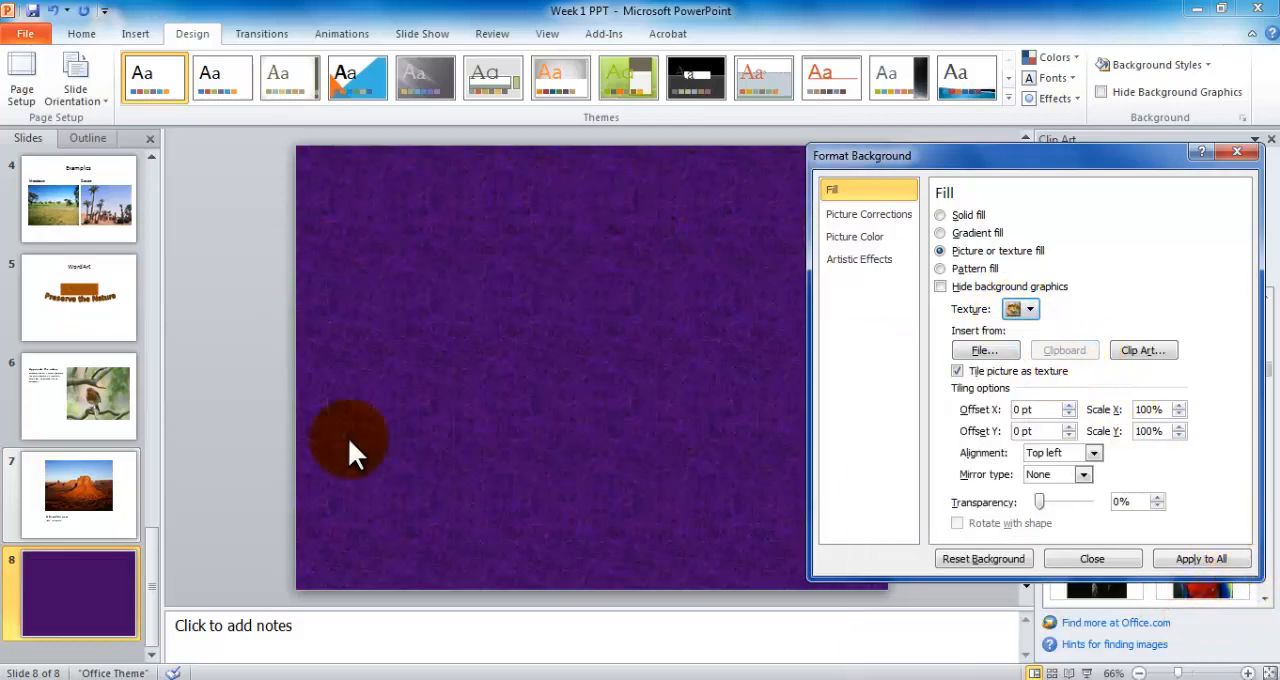
mouse_move(525, 230)
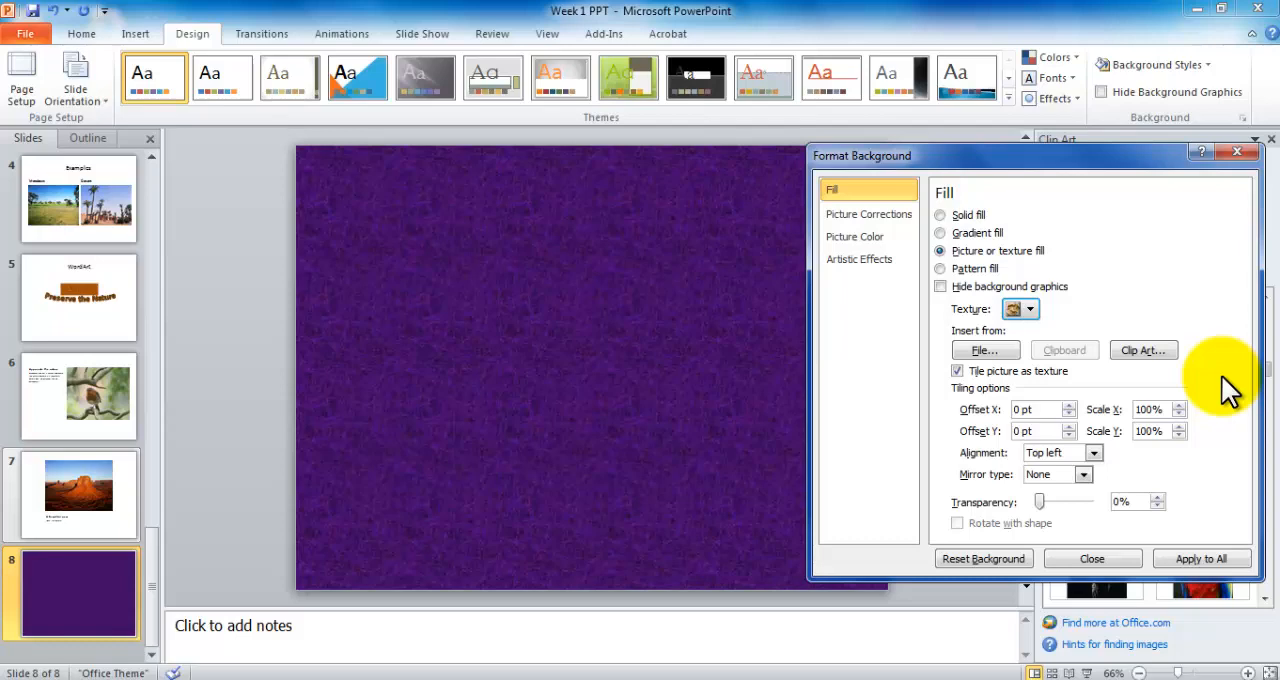
Fill slide 8's background with the Lighthouse photo from Sample Pictures
click(985, 350)
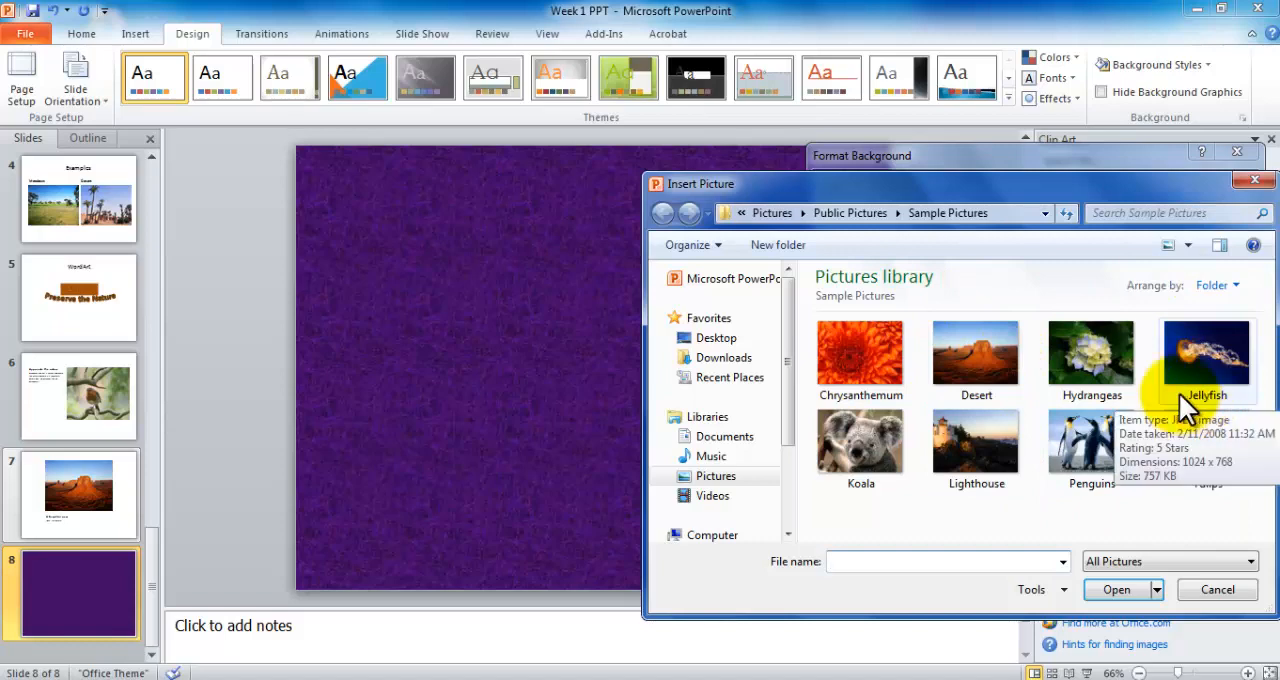
mouse_move(1005, 460)
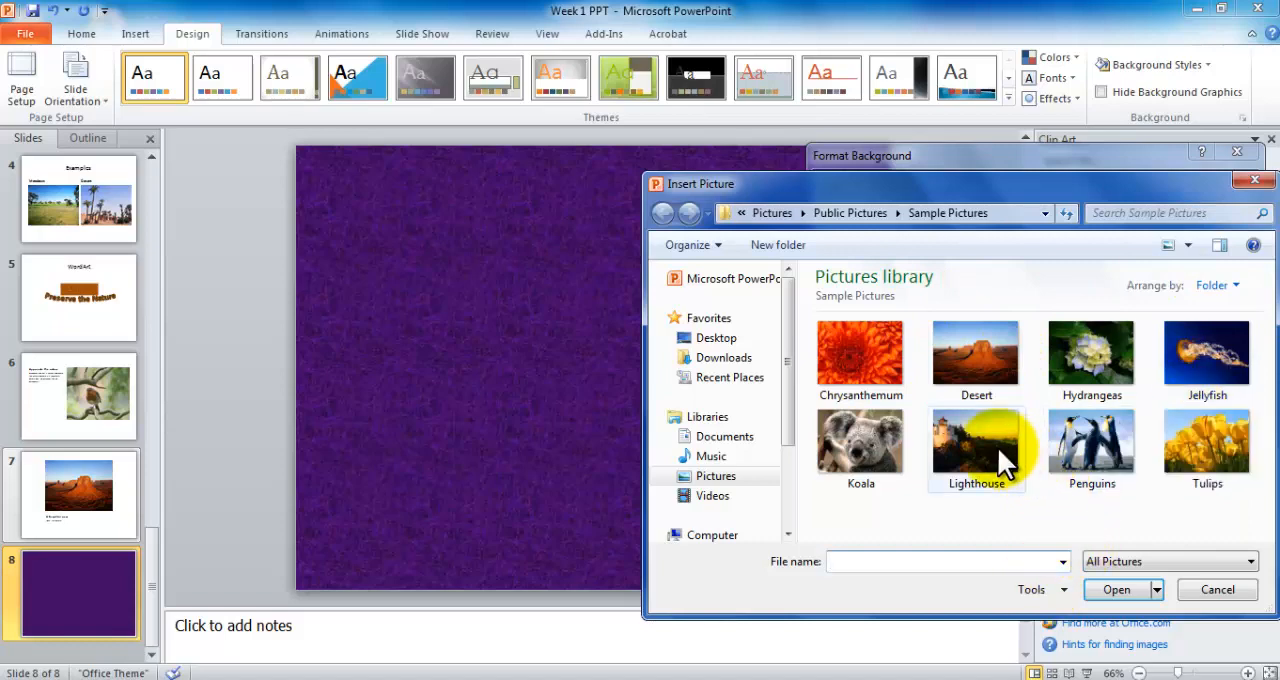
double_click(976, 440)
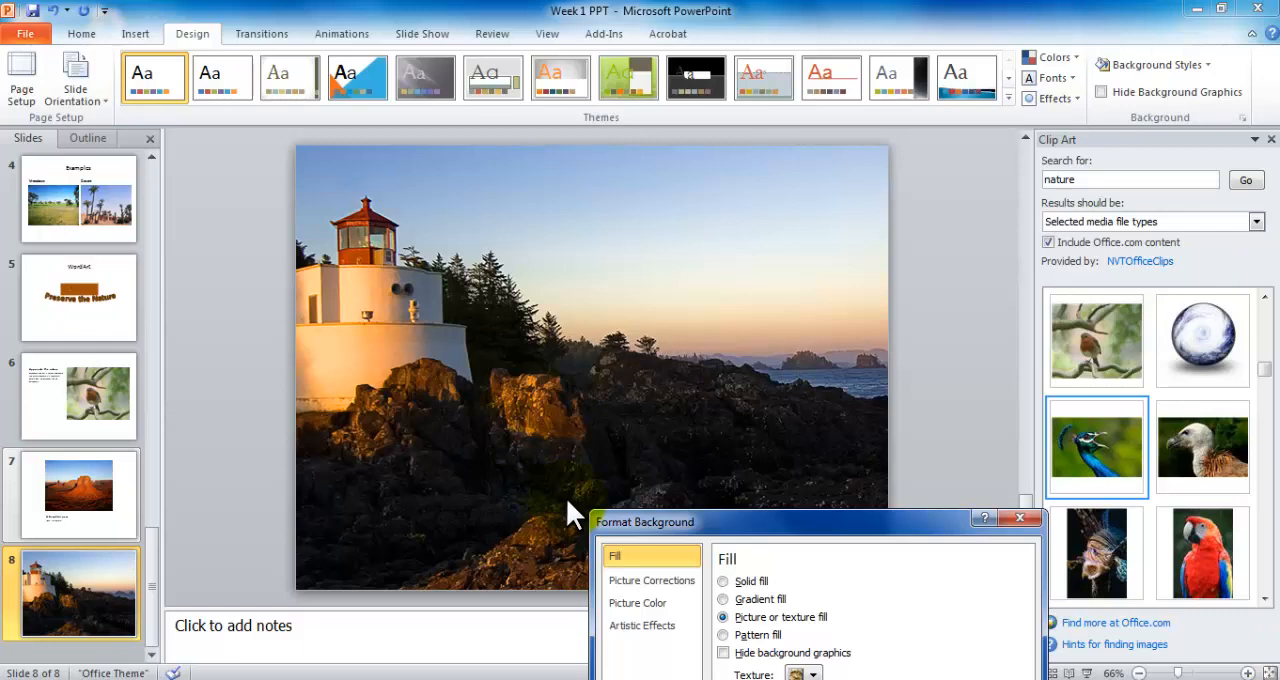
drag(645, 522, 650, 160)
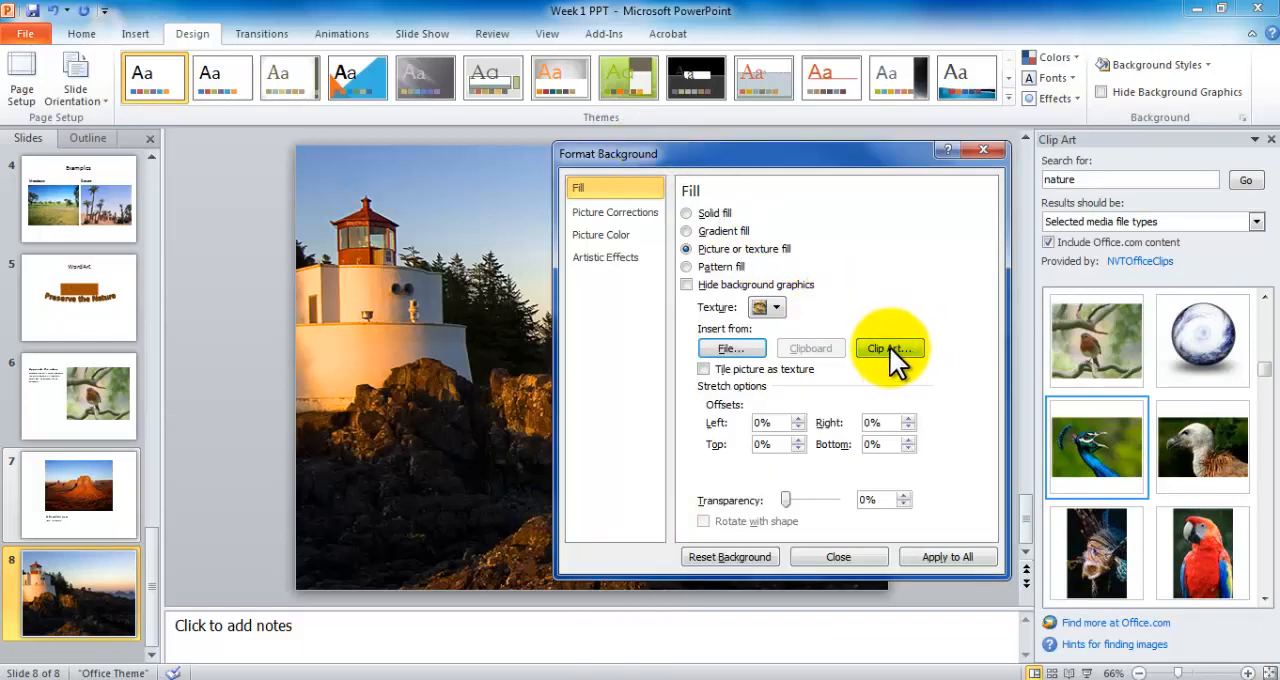
Fill the background with the clip art autumn garden photo of maples around a pond
click(889, 348)
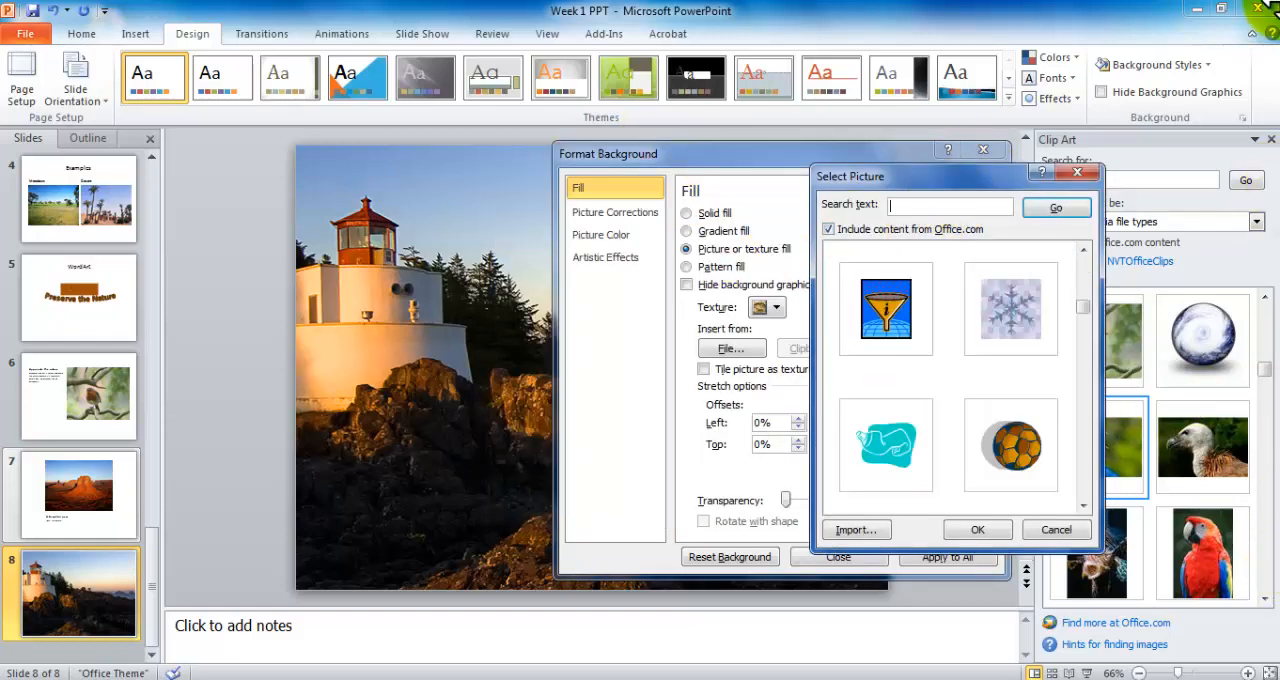
mouse_move(1267, 142)
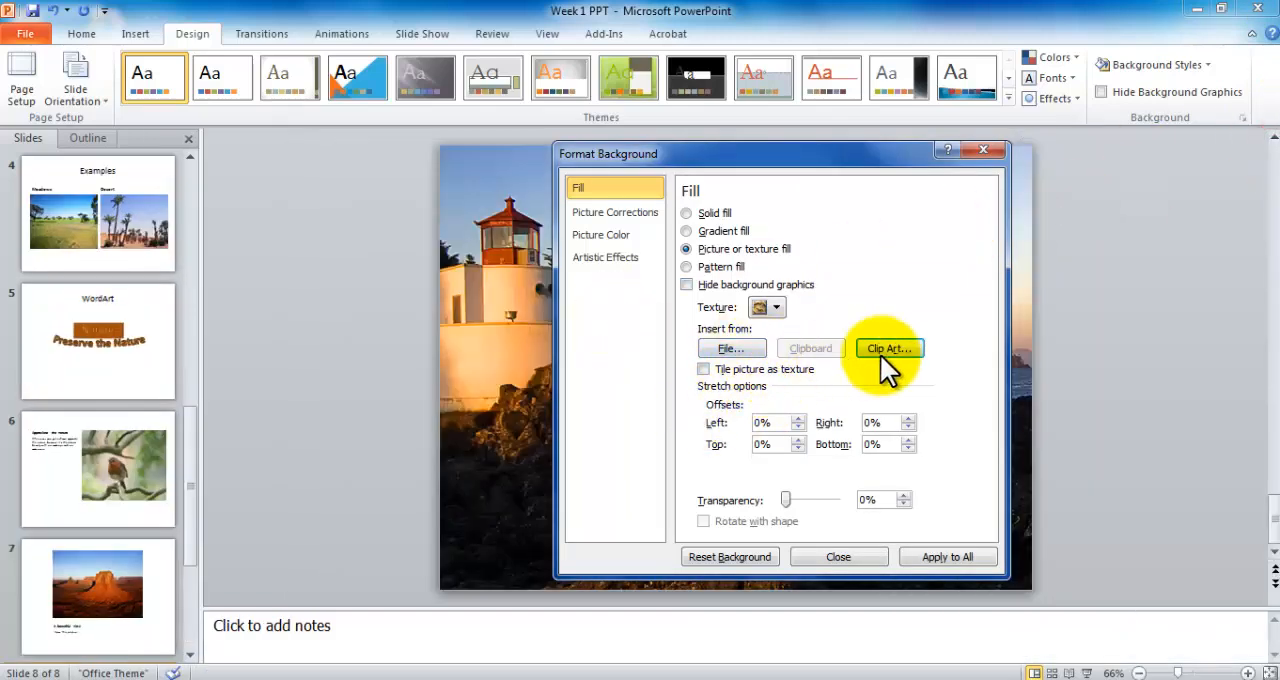
click(889, 348)
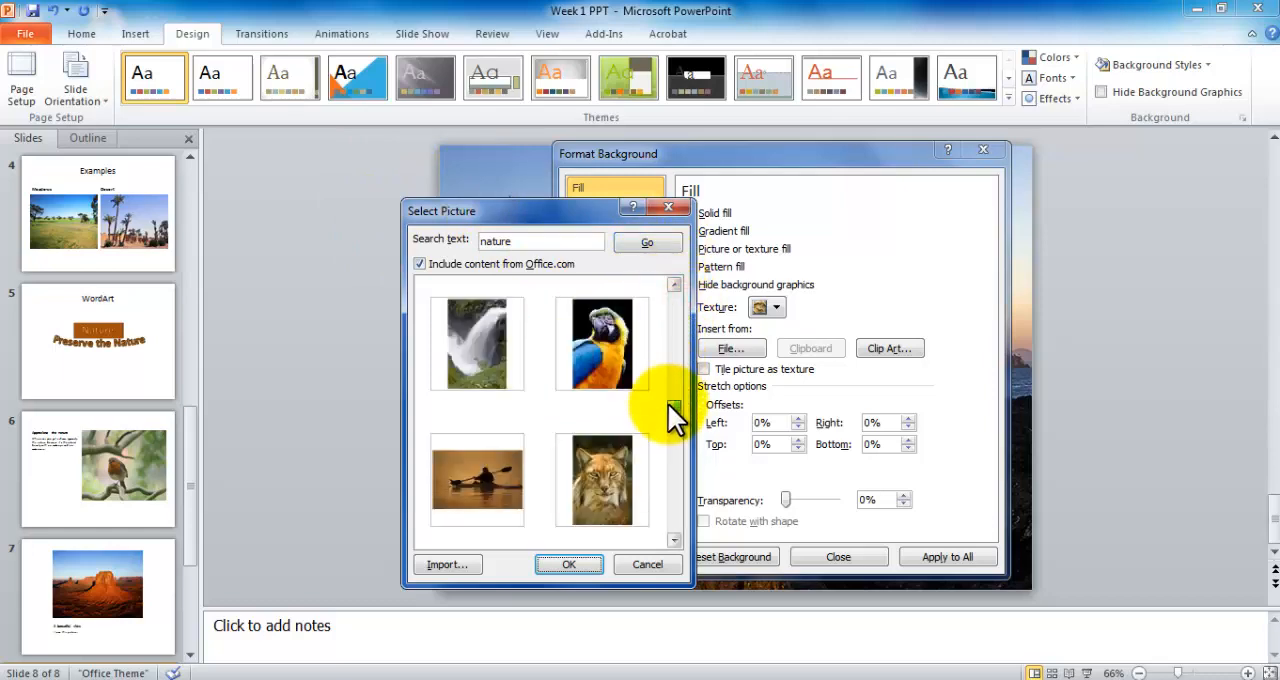
scroll(down, 3)
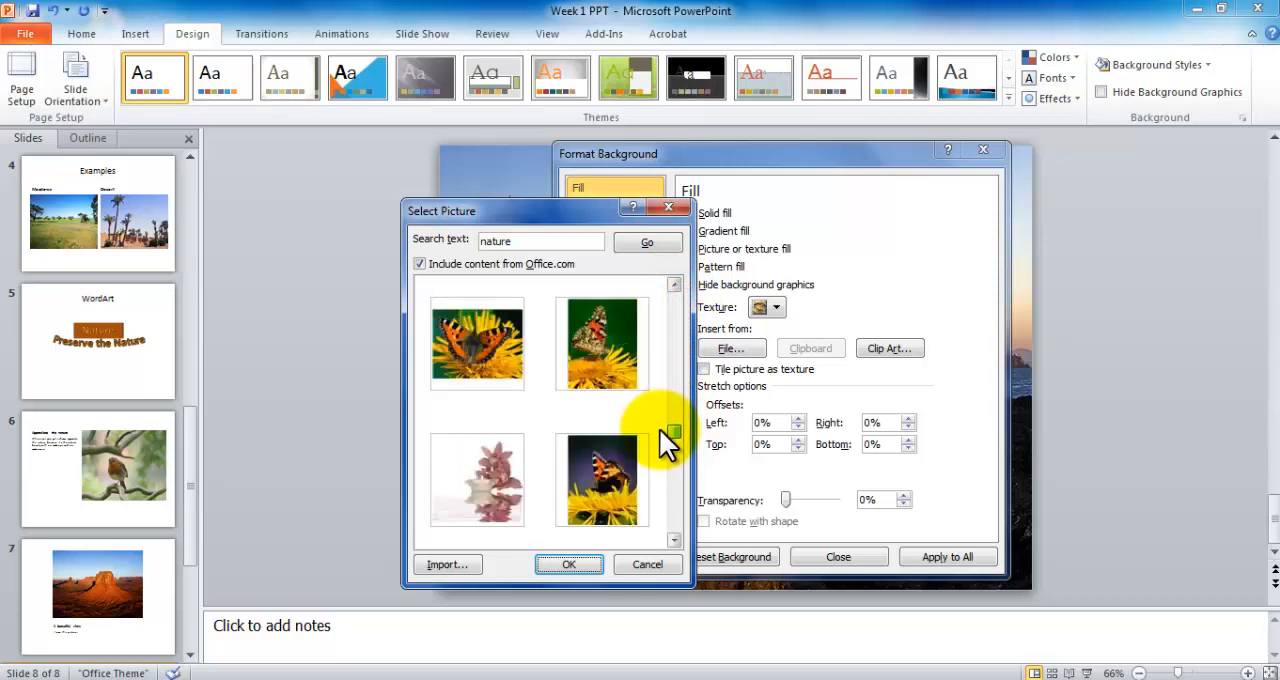
scroll(down, 3)
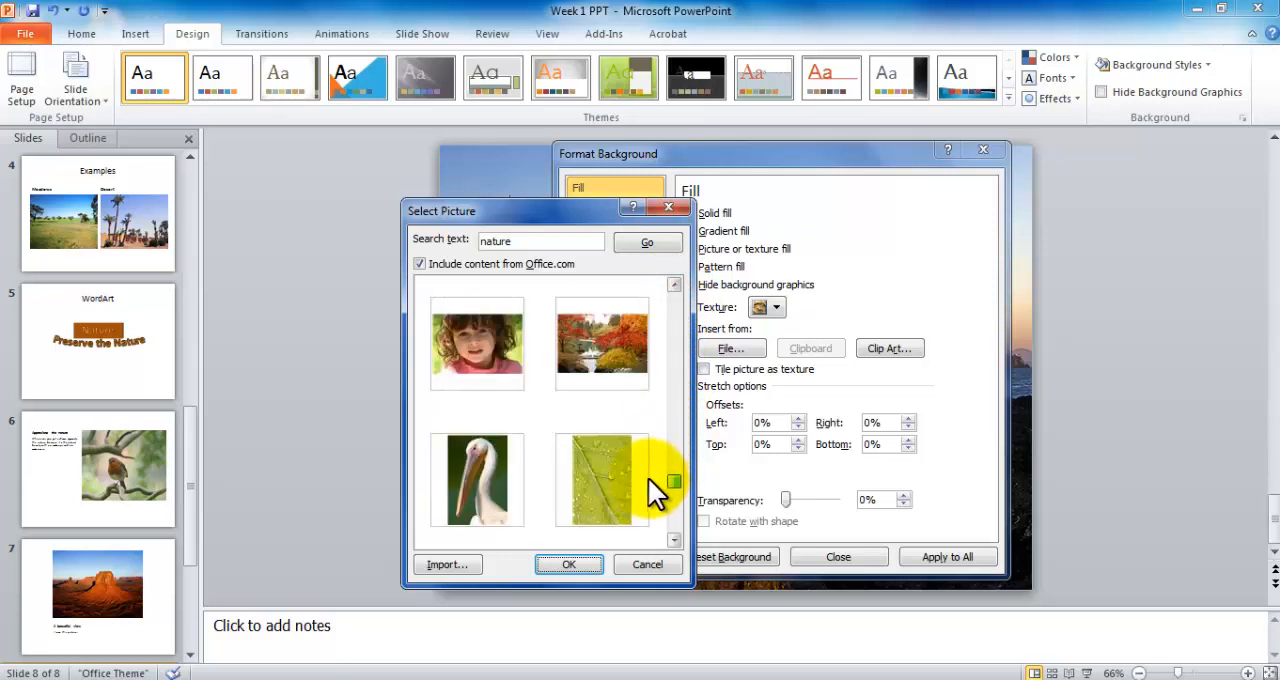
mouse_move(604, 345)
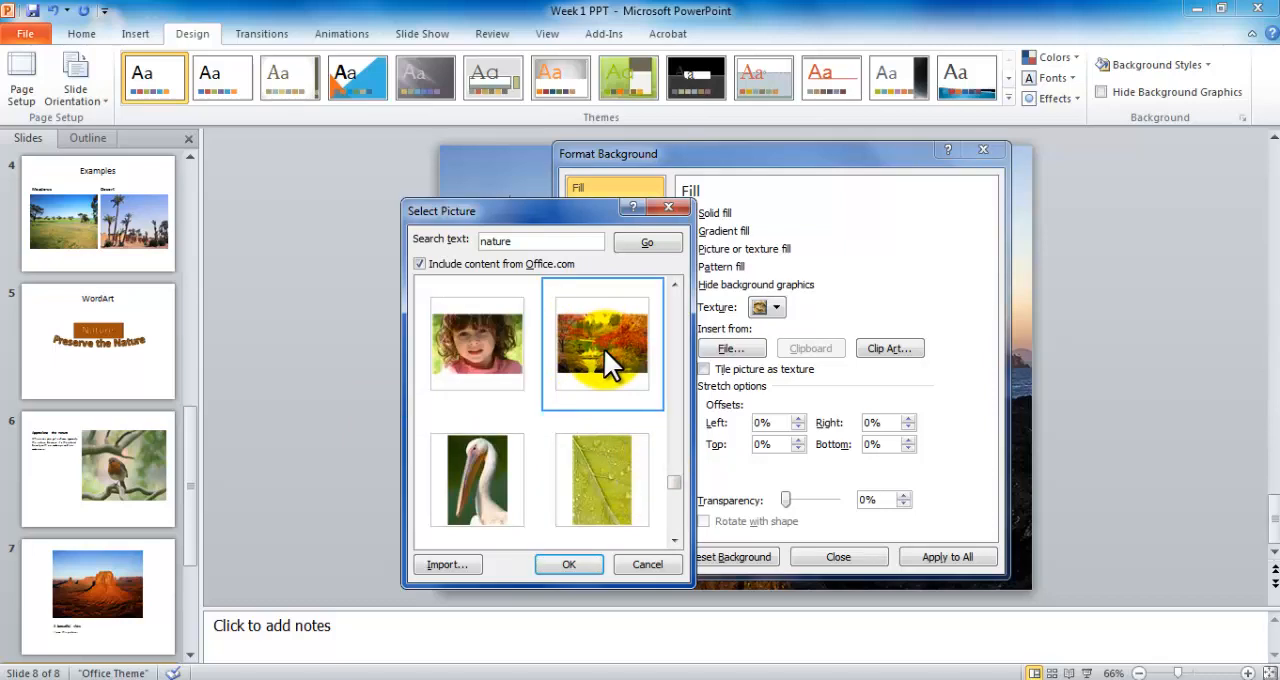
click(569, 564)
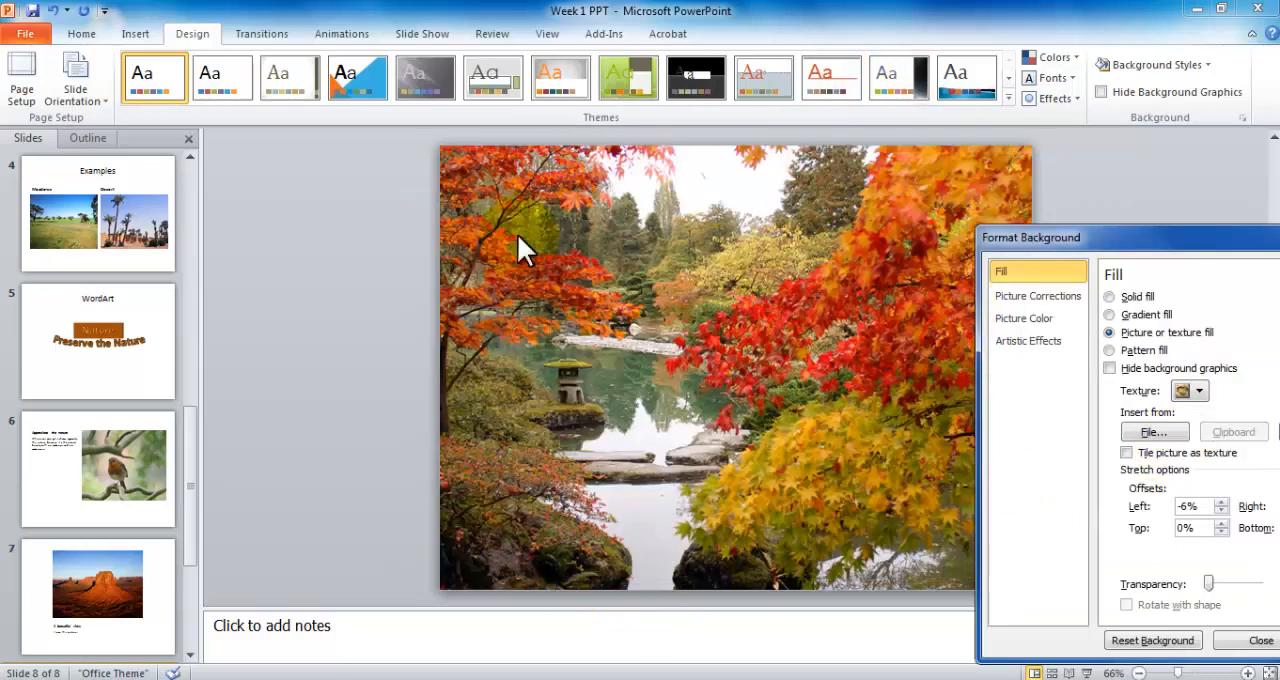
mouse_move(500, 298)
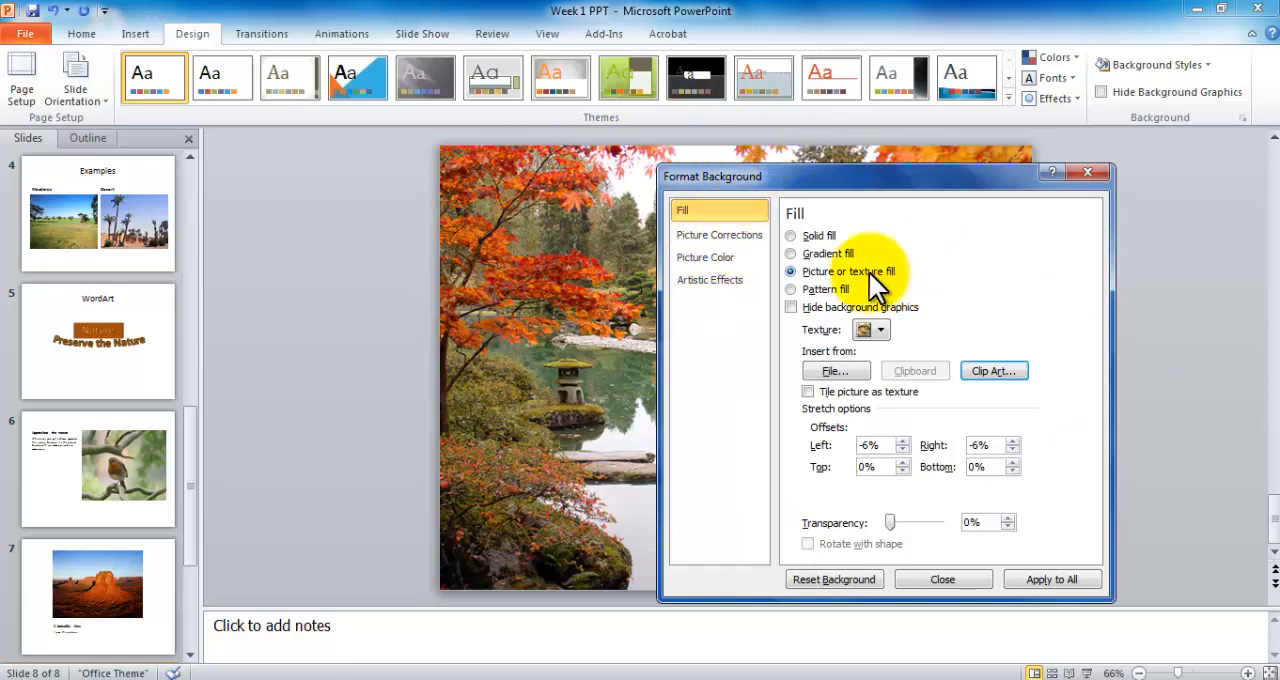
Try softness -10% and brightness 6% on the picture, then reset the corrections
click(719, 234)
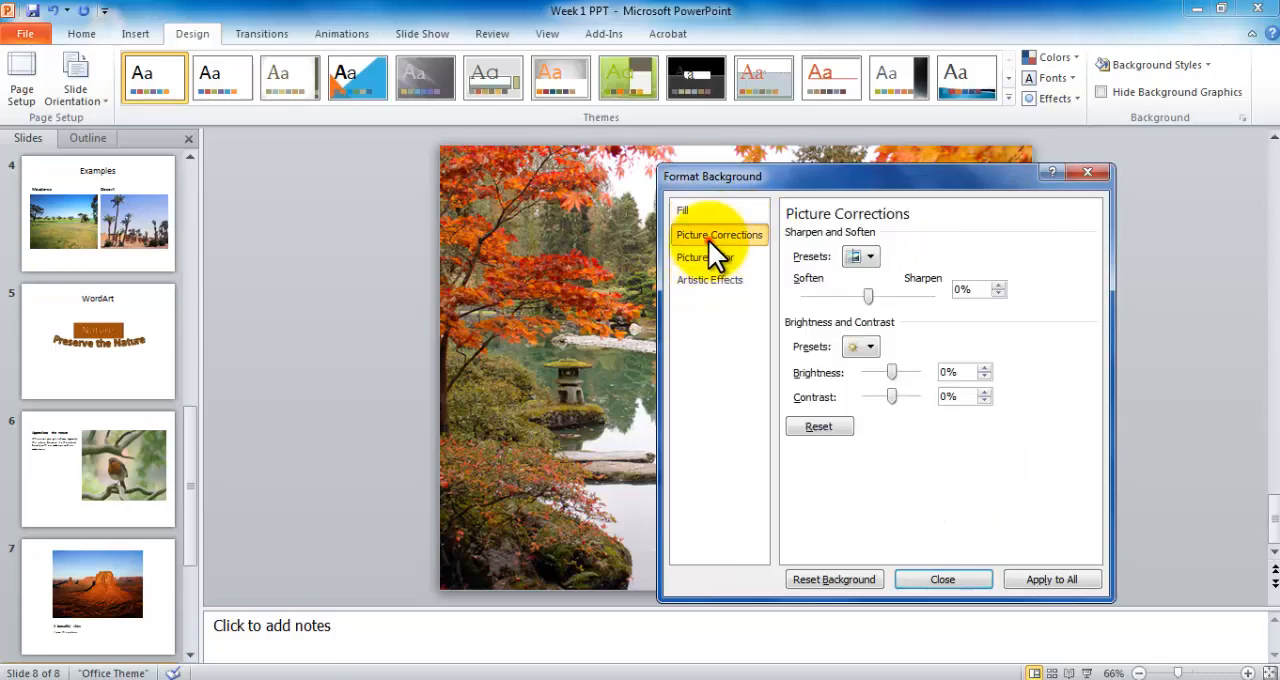
mouse_move(870, 300)
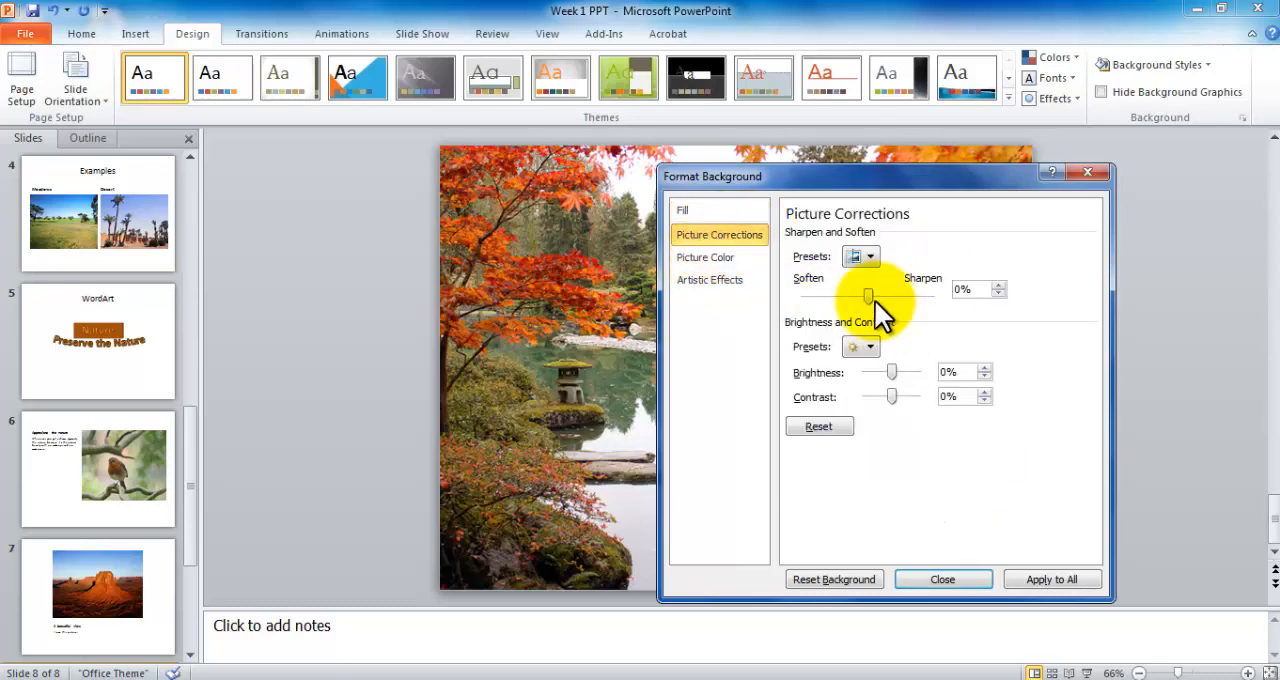
drag(868, 296, 923, 296)
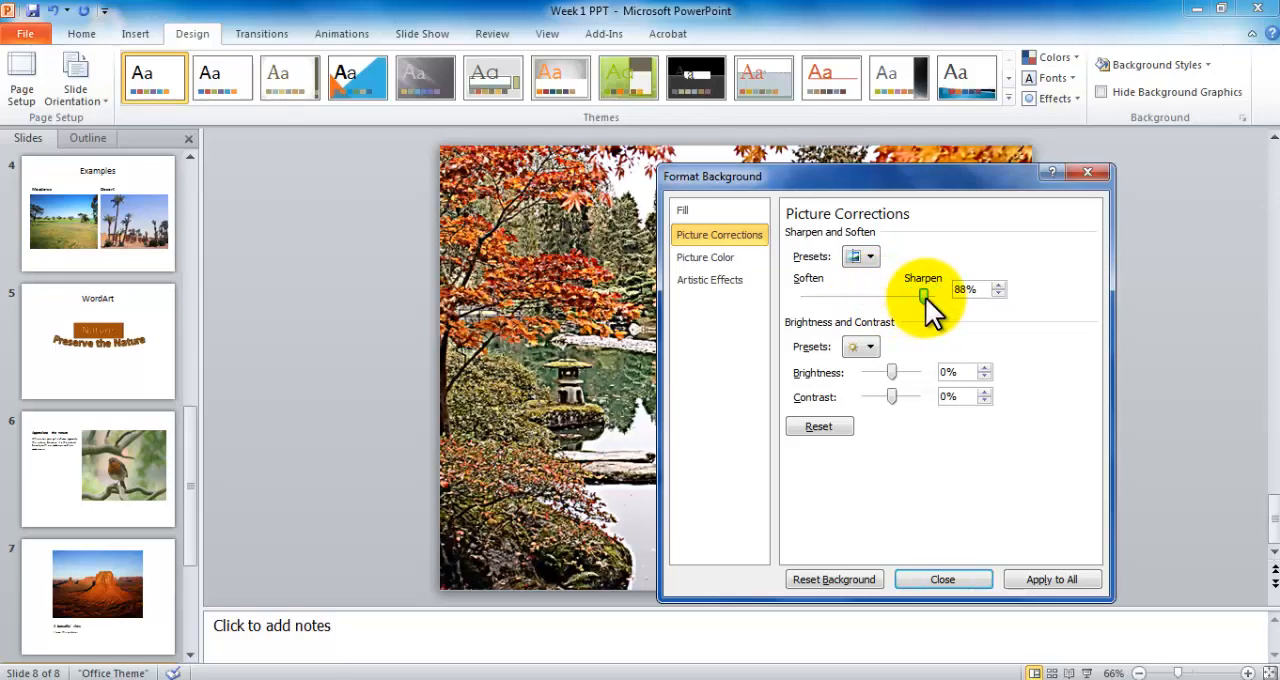
drag(923, 296, 861, 296)
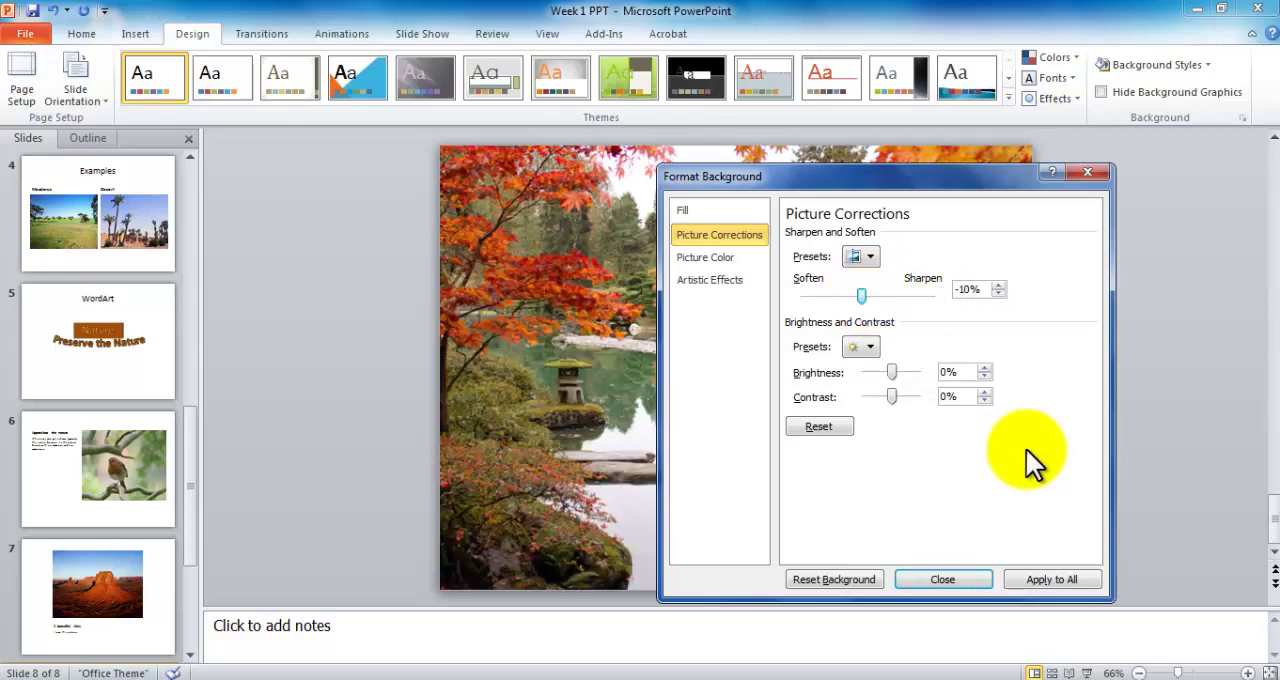
mouse_move(896, 385)
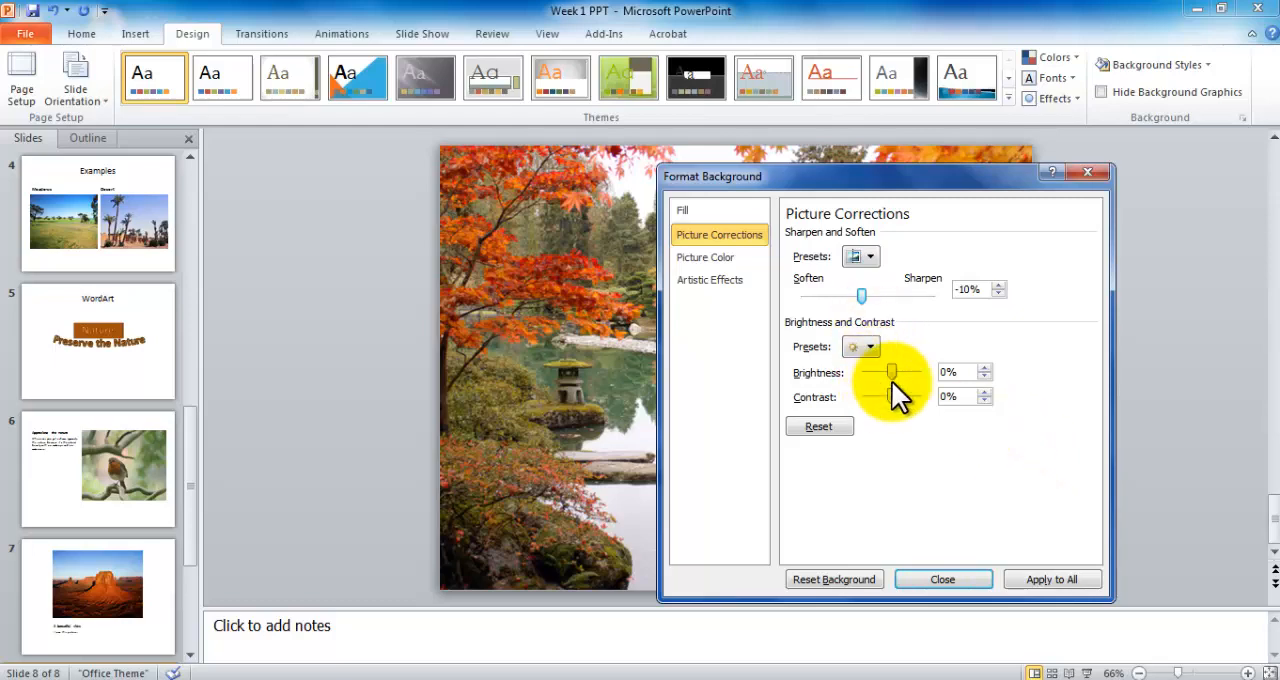
drag(891, 371, 915, 371)
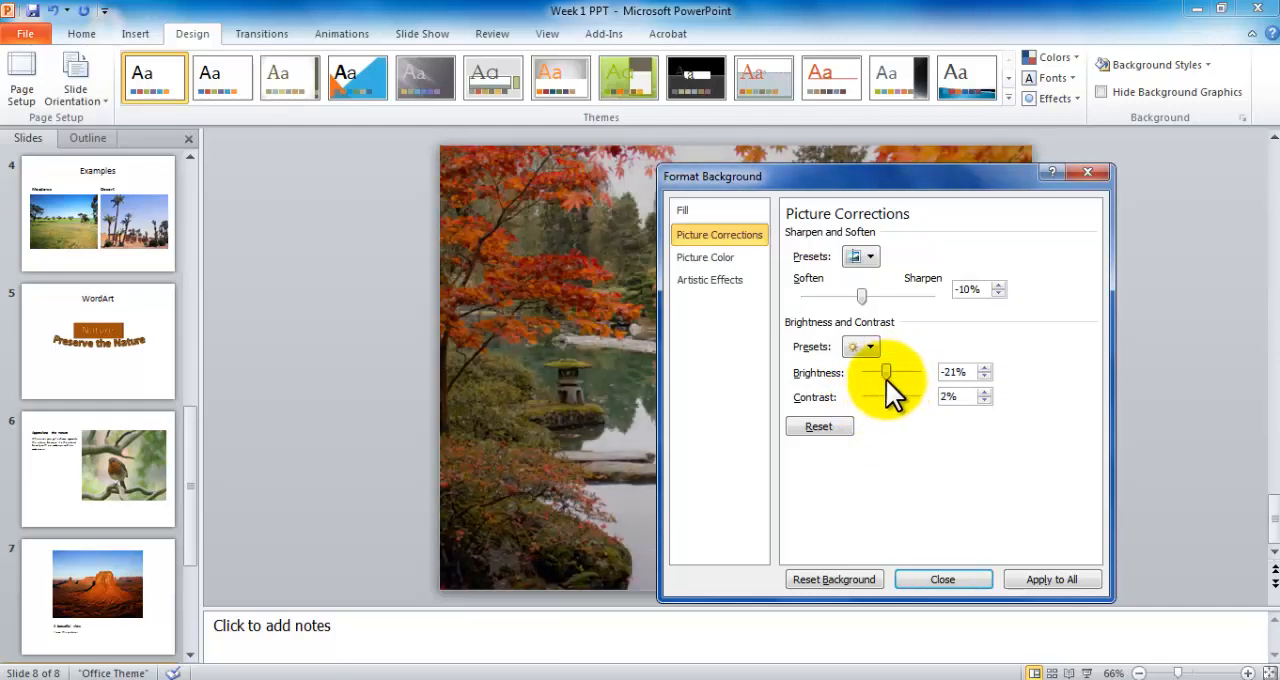
drag(885, 372, 905, 372)
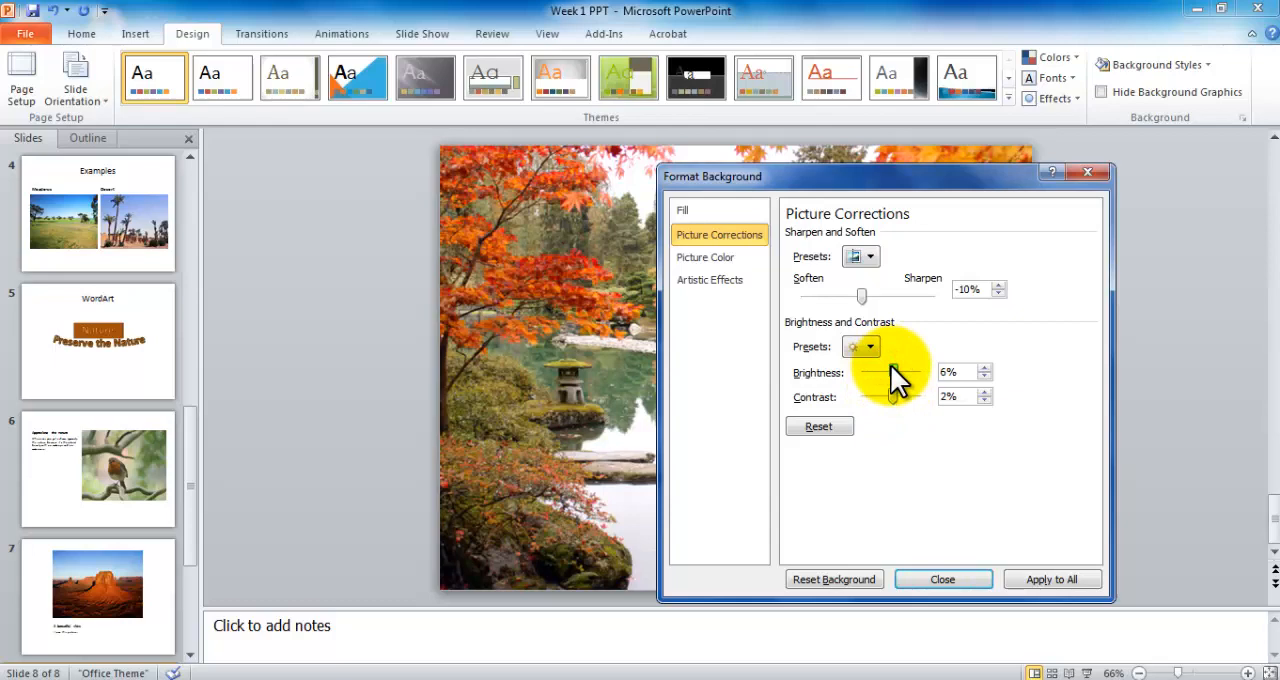
click(818, 426)
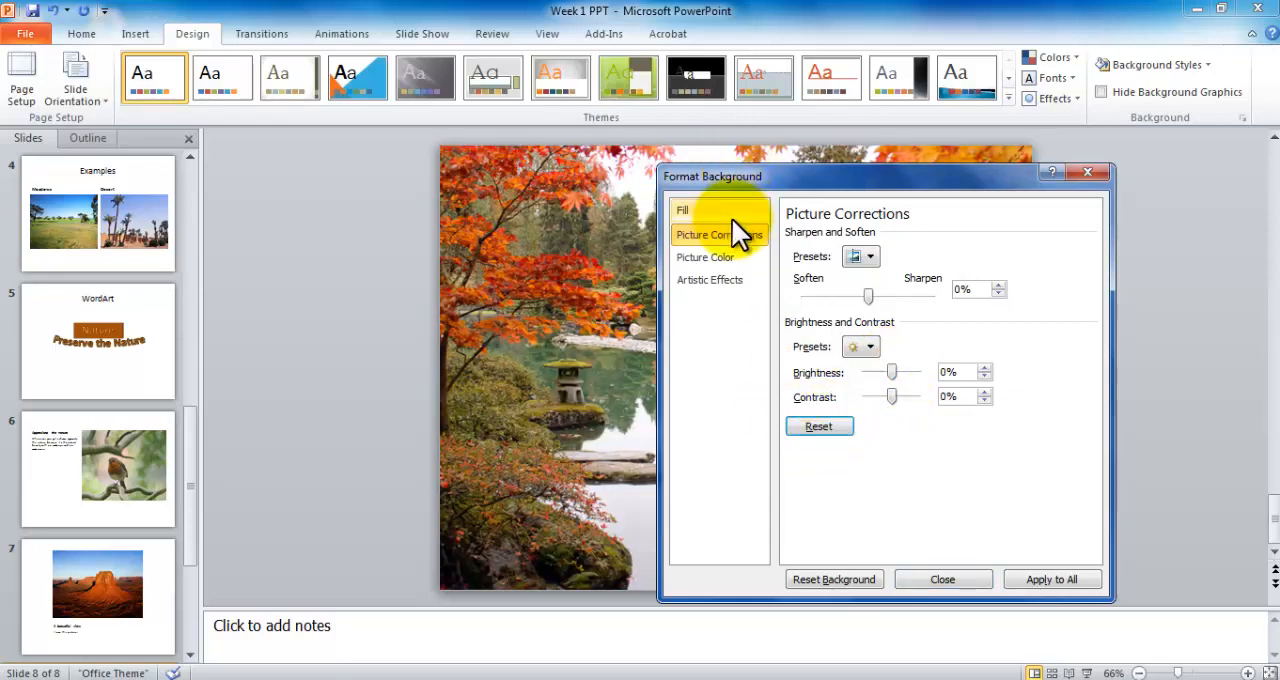
Set the background picture's saturation to 400% and colour temperature to 8,800
click(705, 257)
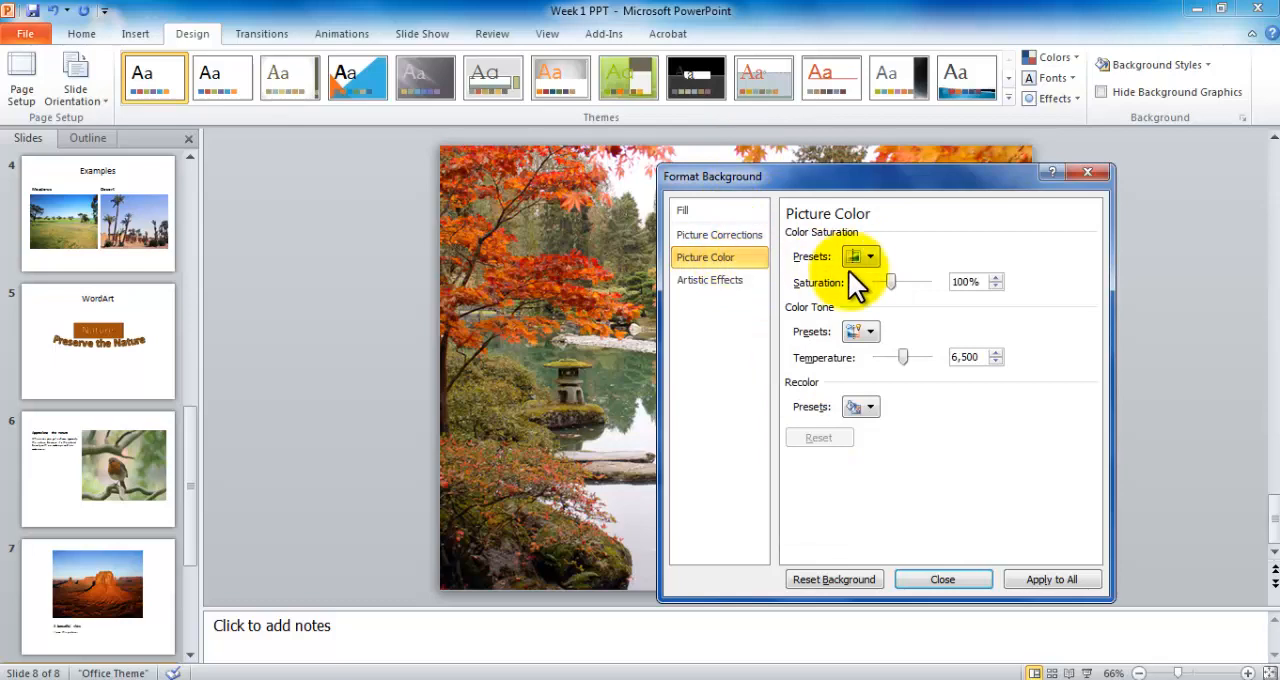
click(872, 256)
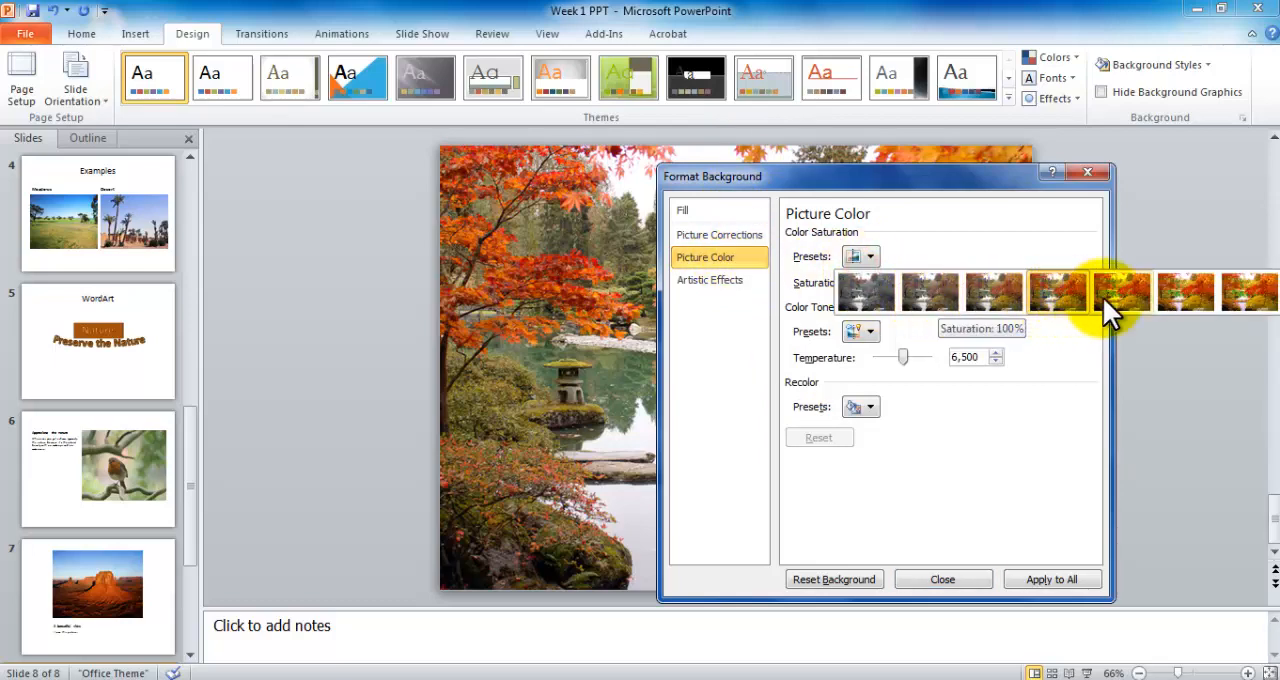
click(1122, 291)
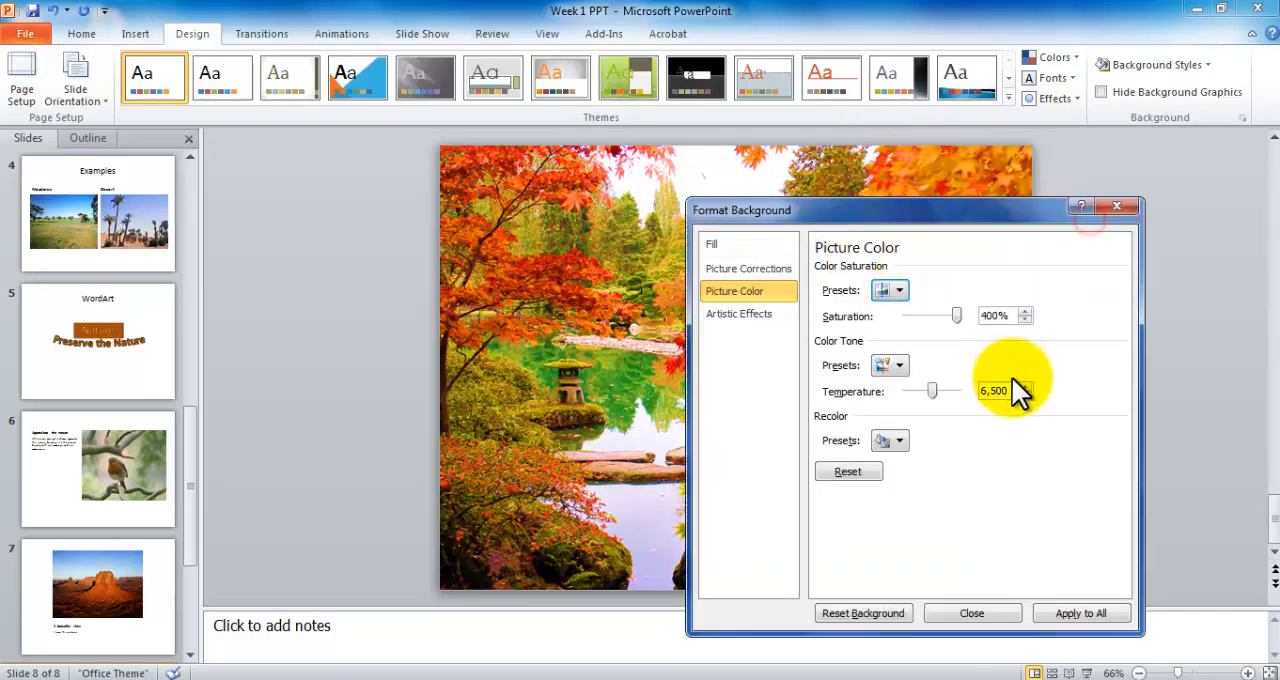
click(904, 365)
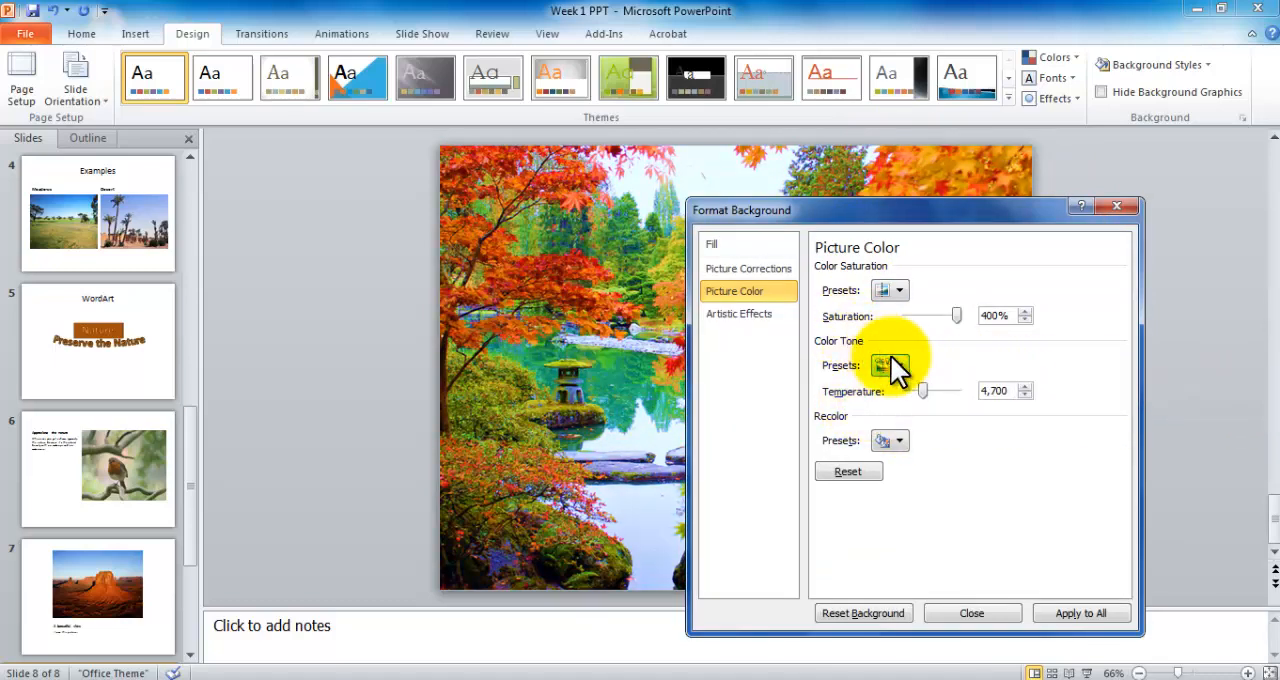
click(884, 365)
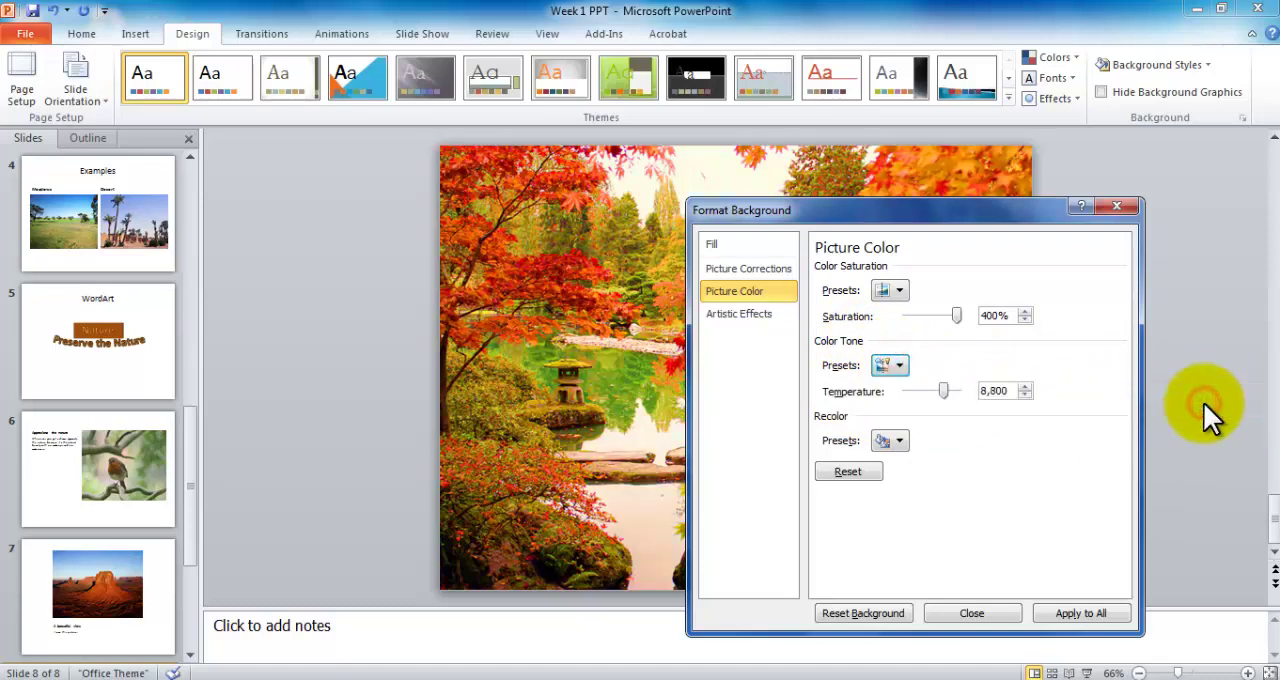
click(903, 440)
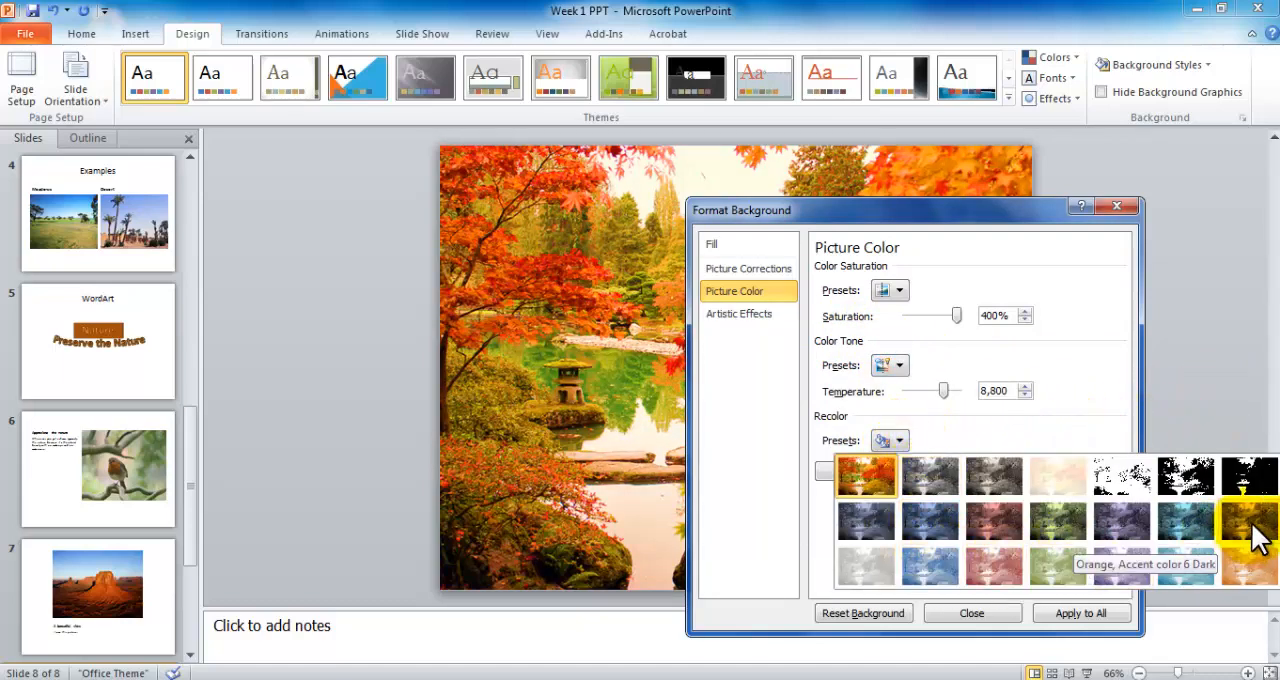
click(1244, 528)
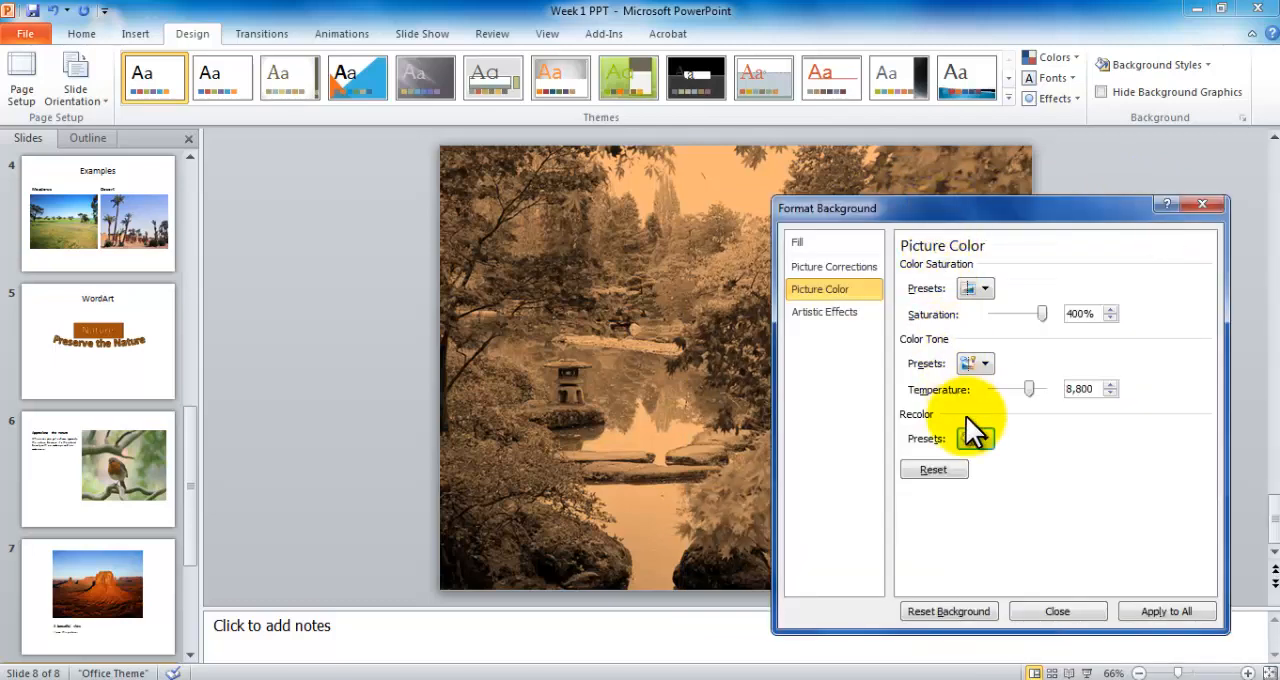
click(988, 439)
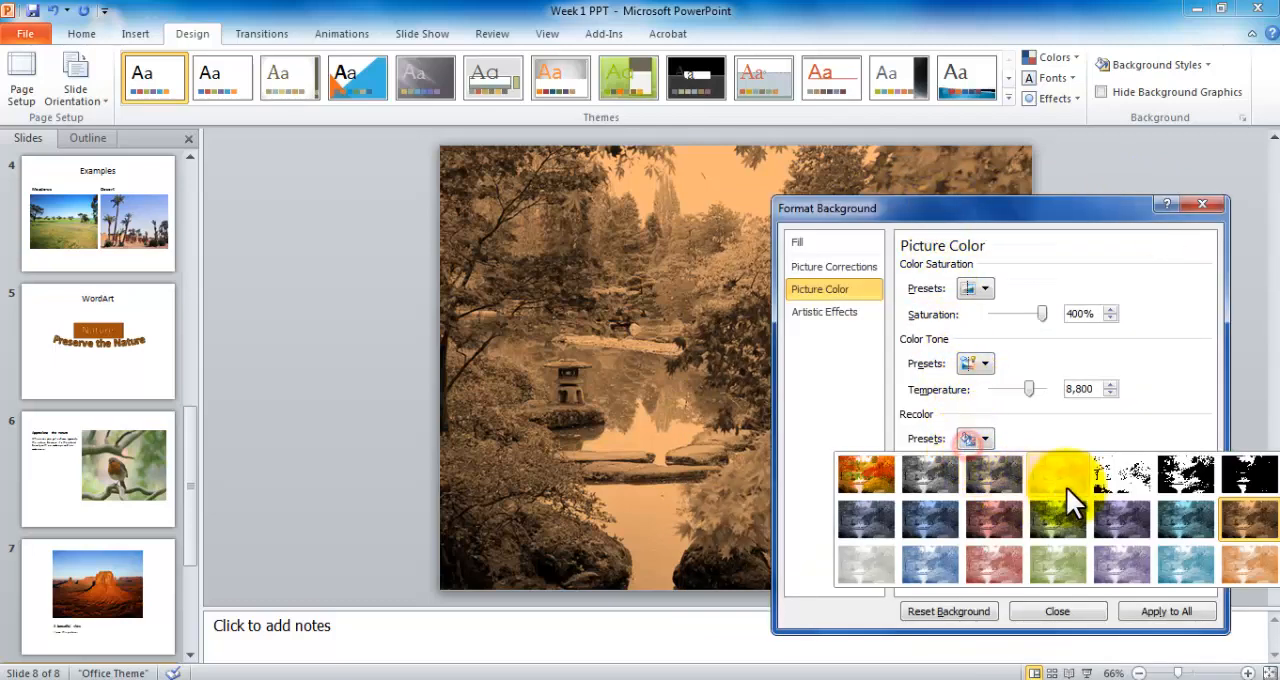
click(1058, 472)
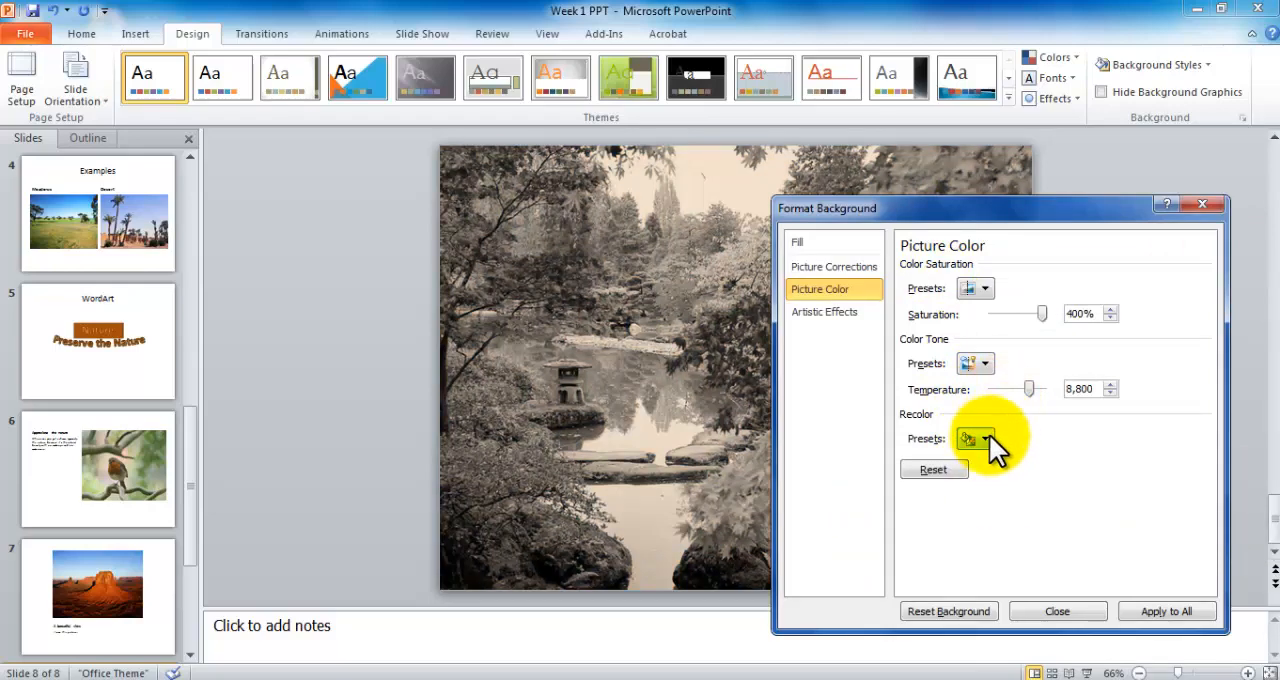
click(990, 438)
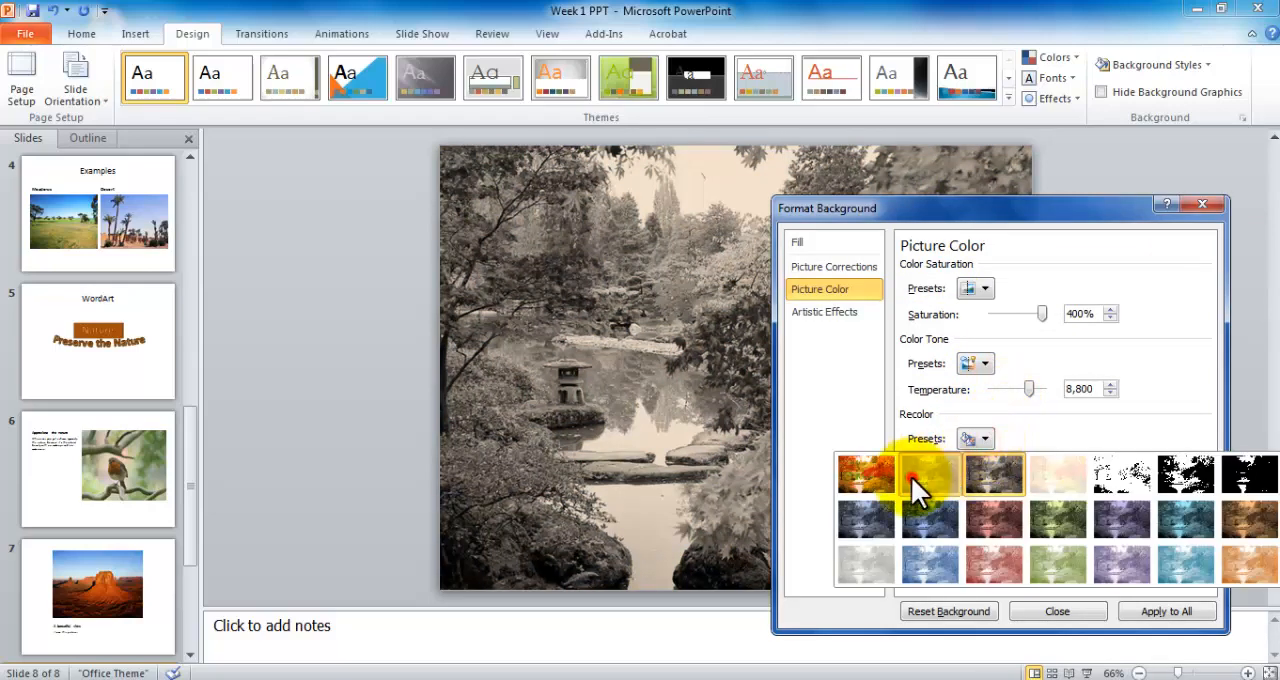
click(929, 473)
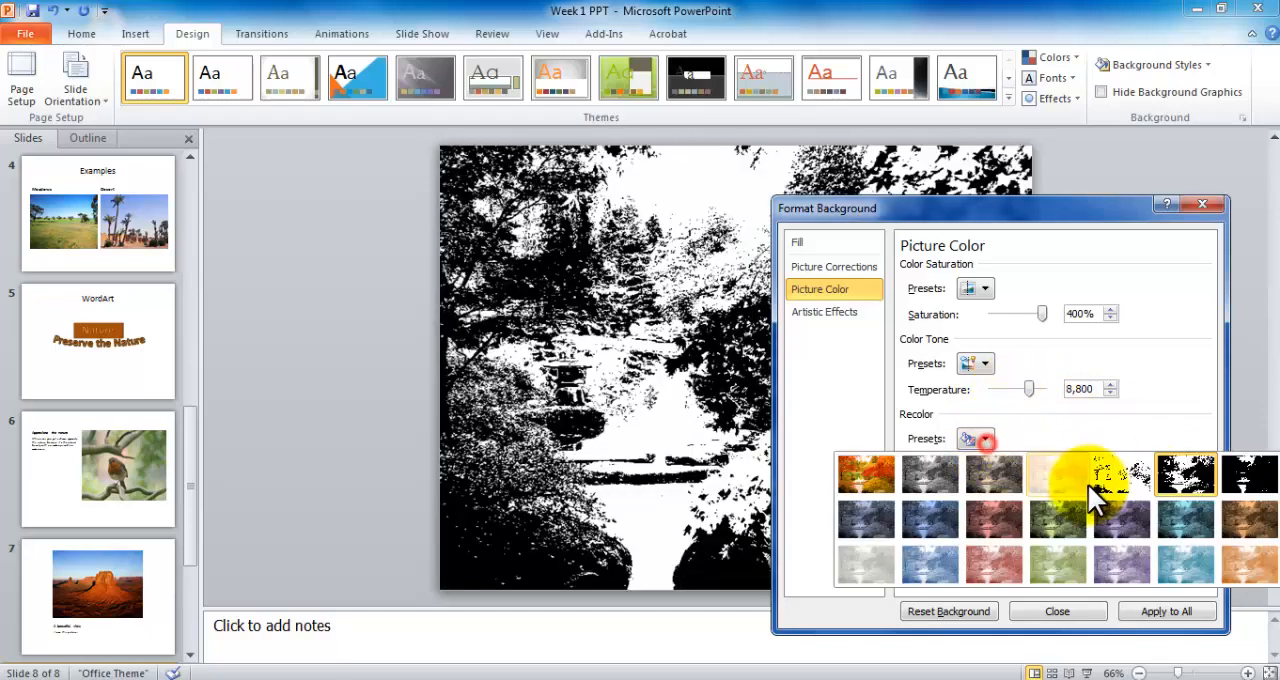
click(1122, 475)
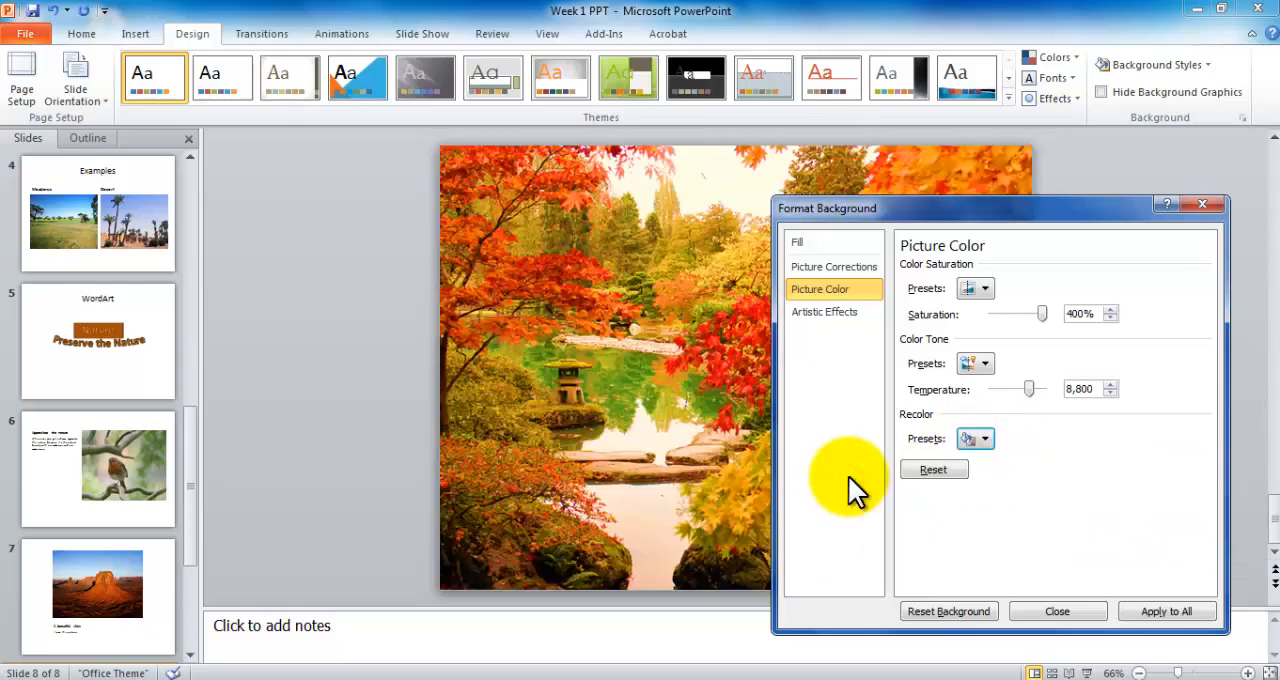
mouse_move(850, 350)
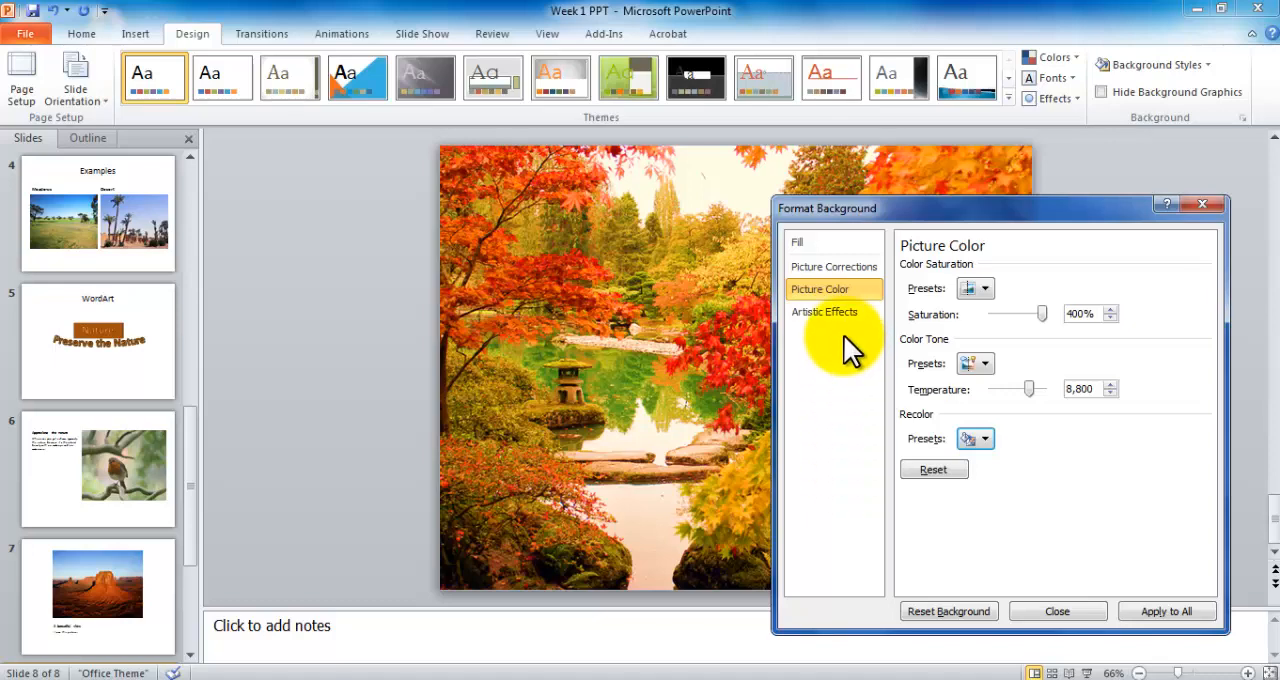
Try Pencil Sketch, then apply the cracked artistic effect with crack spacing 24
click(825, 311)
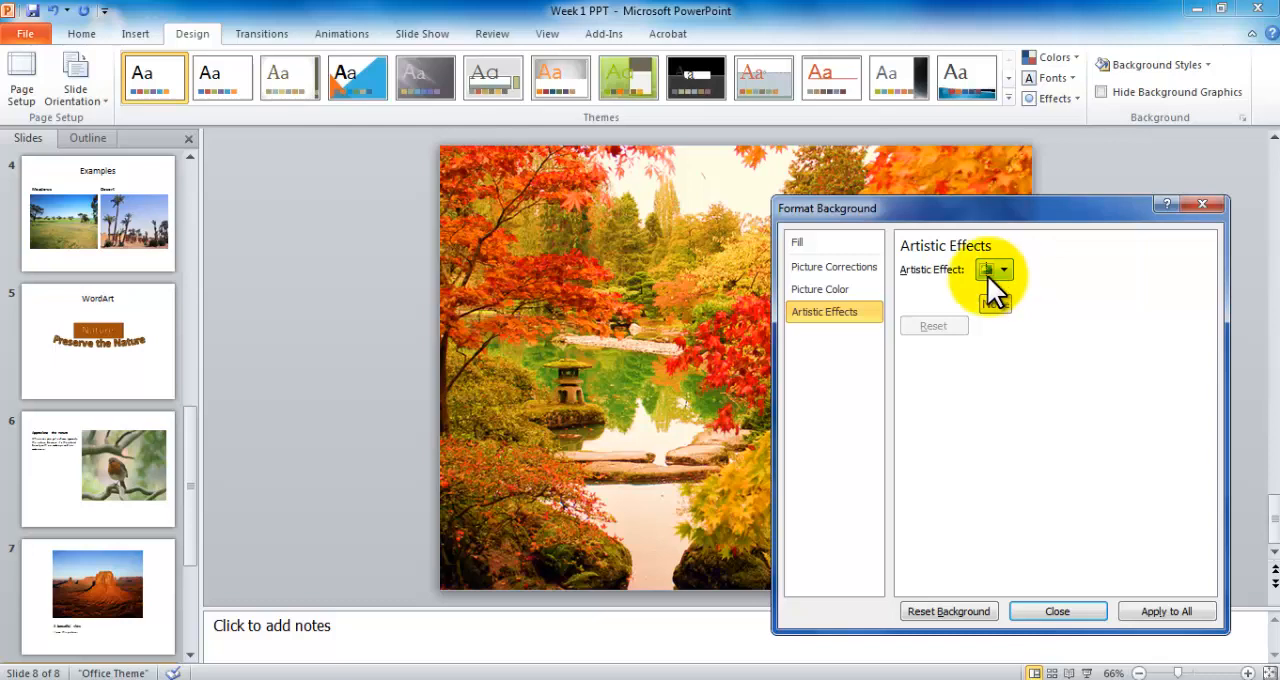
click(1004, 269)
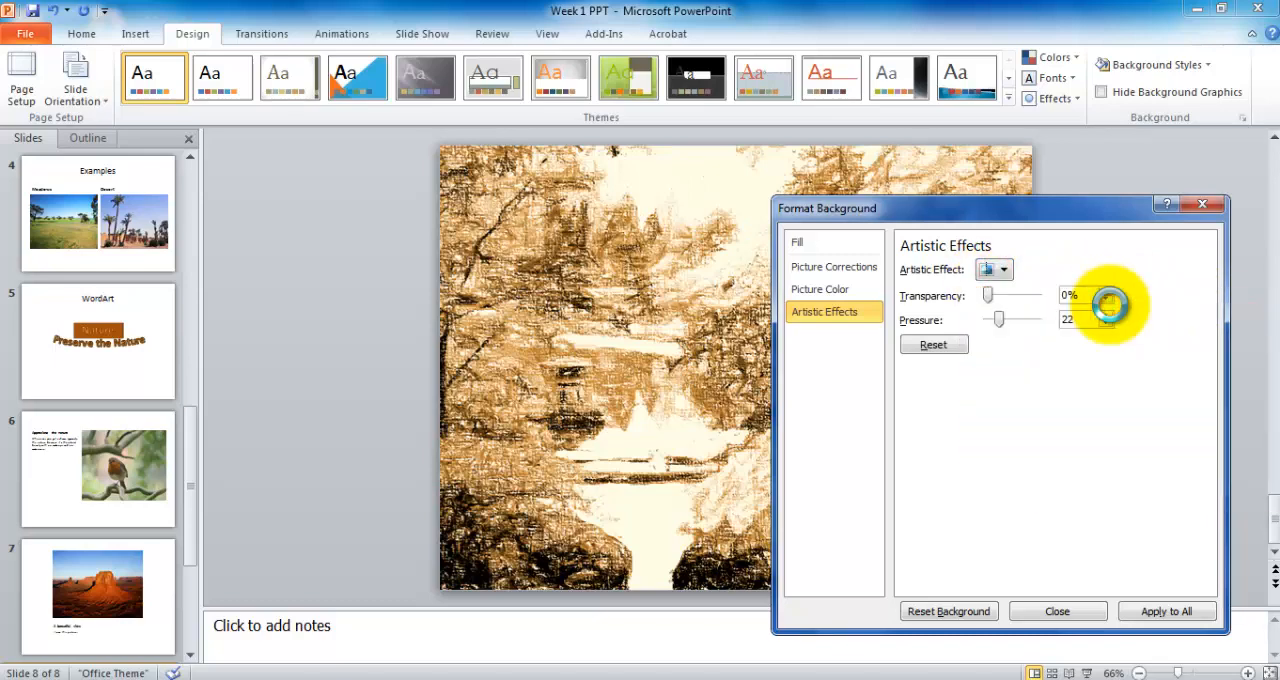
click(1006, 269)
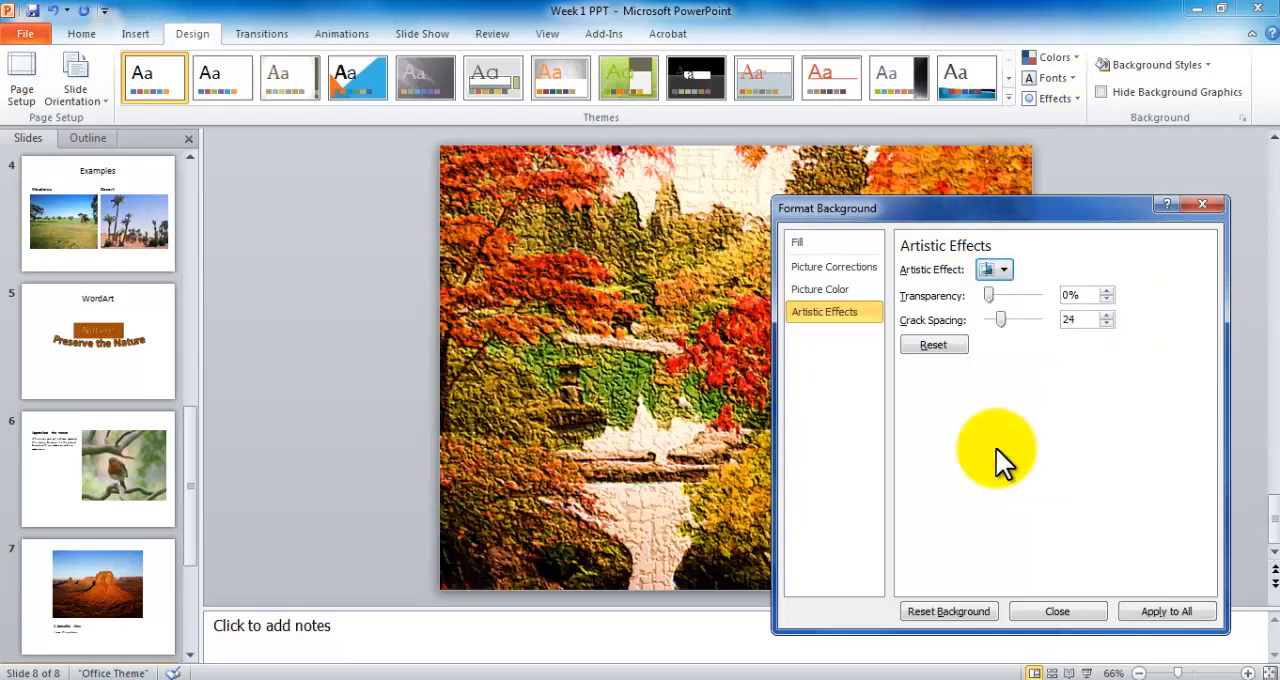
mouse_move(1005, 457)
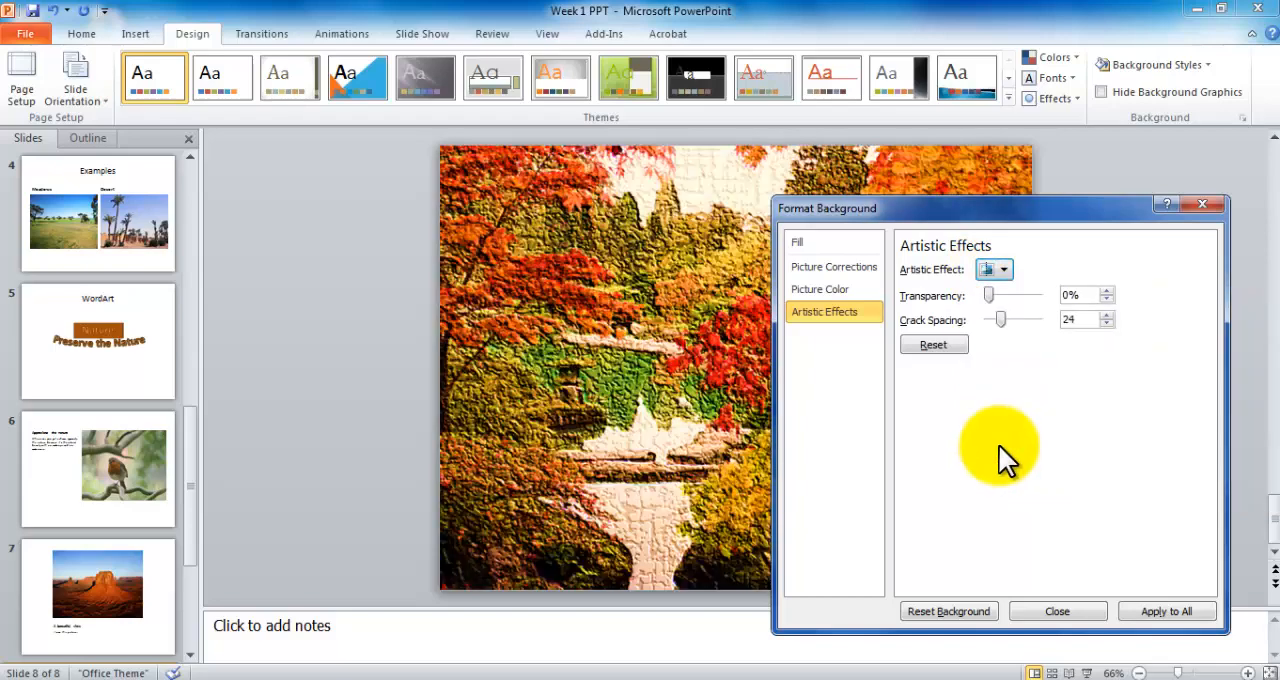
click(797, 242)
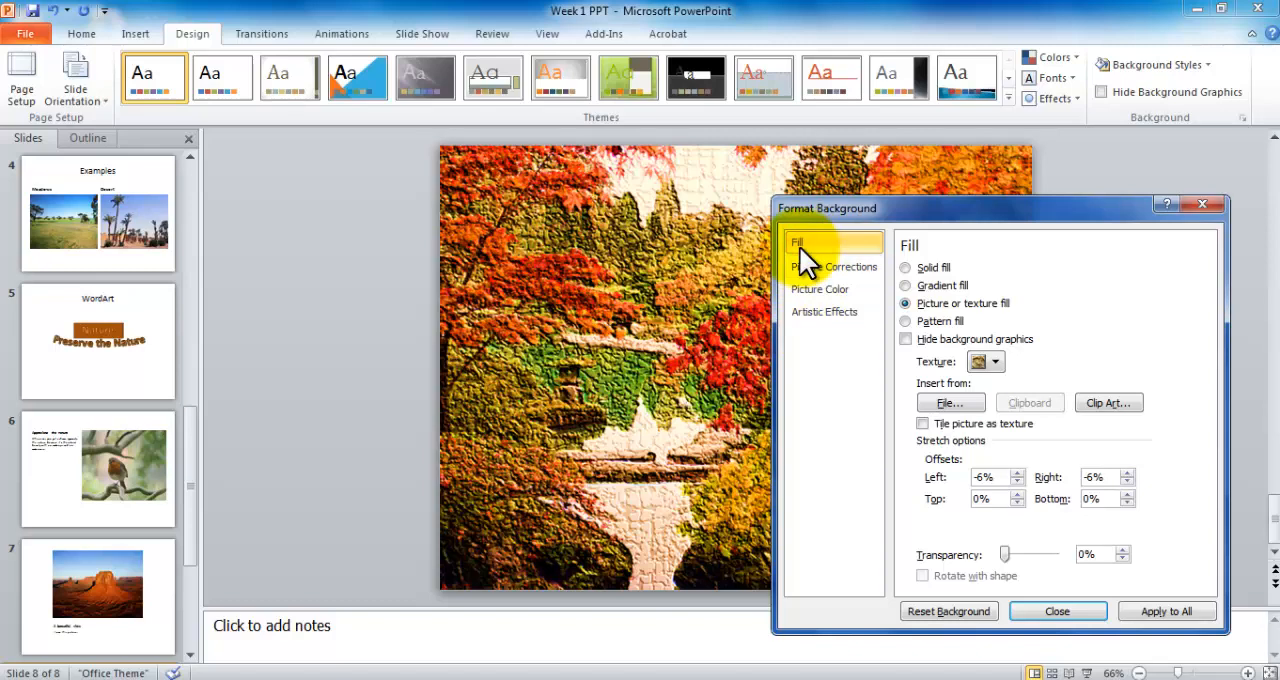
Search clip art for 'nature' and use the sunflower field photo as the background
click(1108, 402)
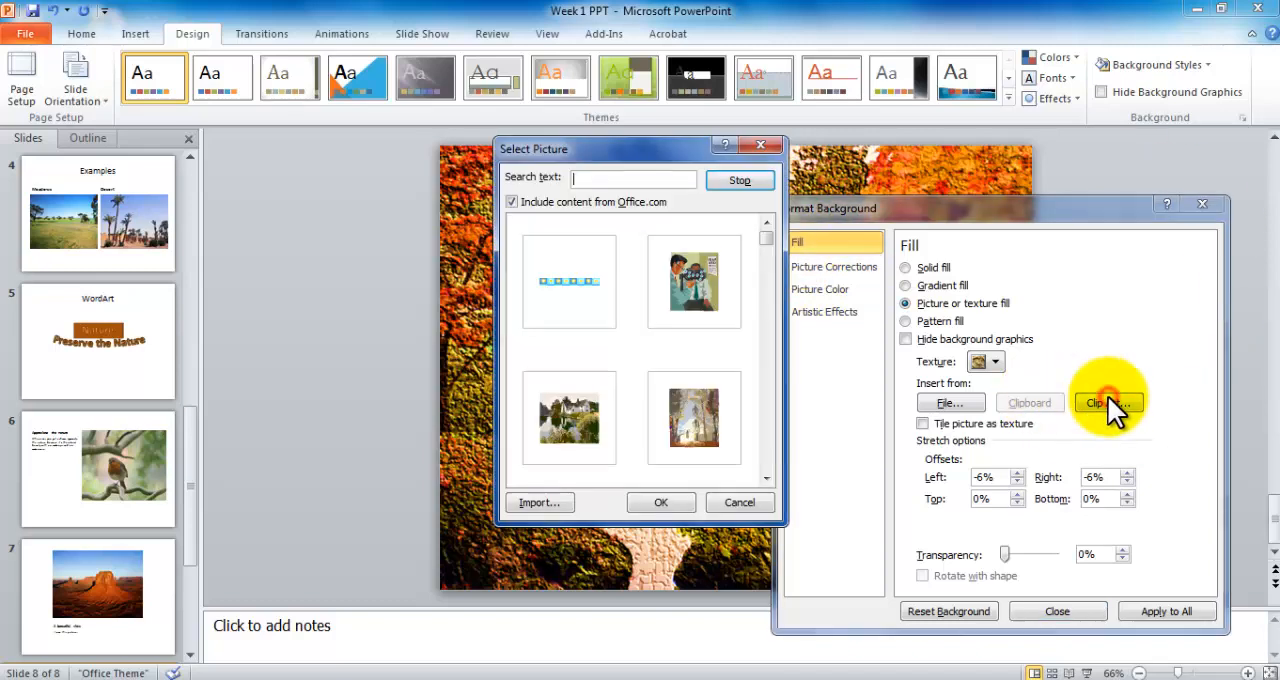
text(nature)
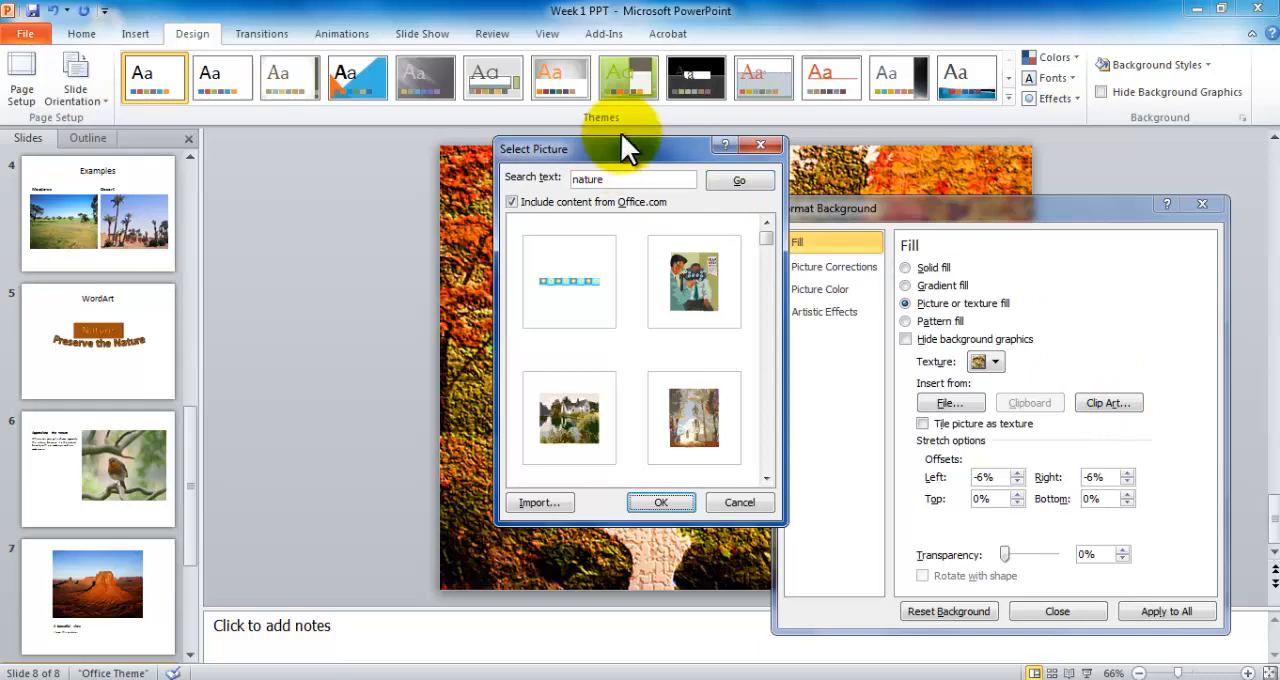
scroll(down, 3)
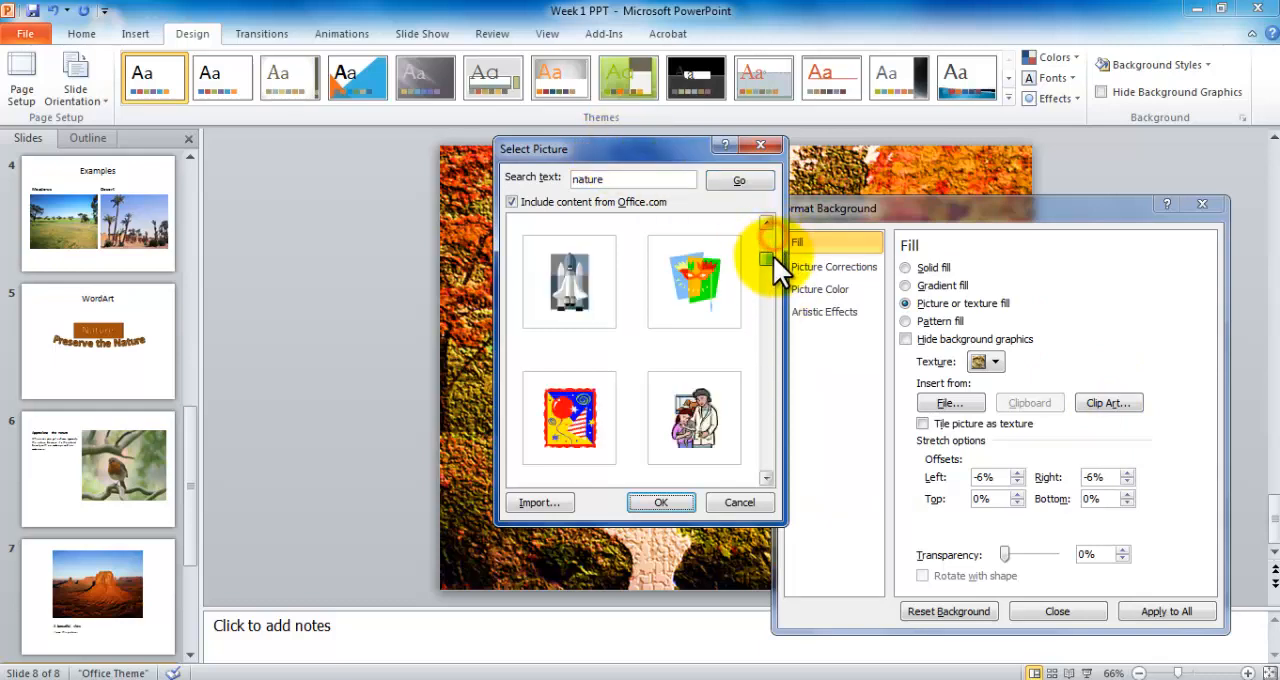
click(739, 180)
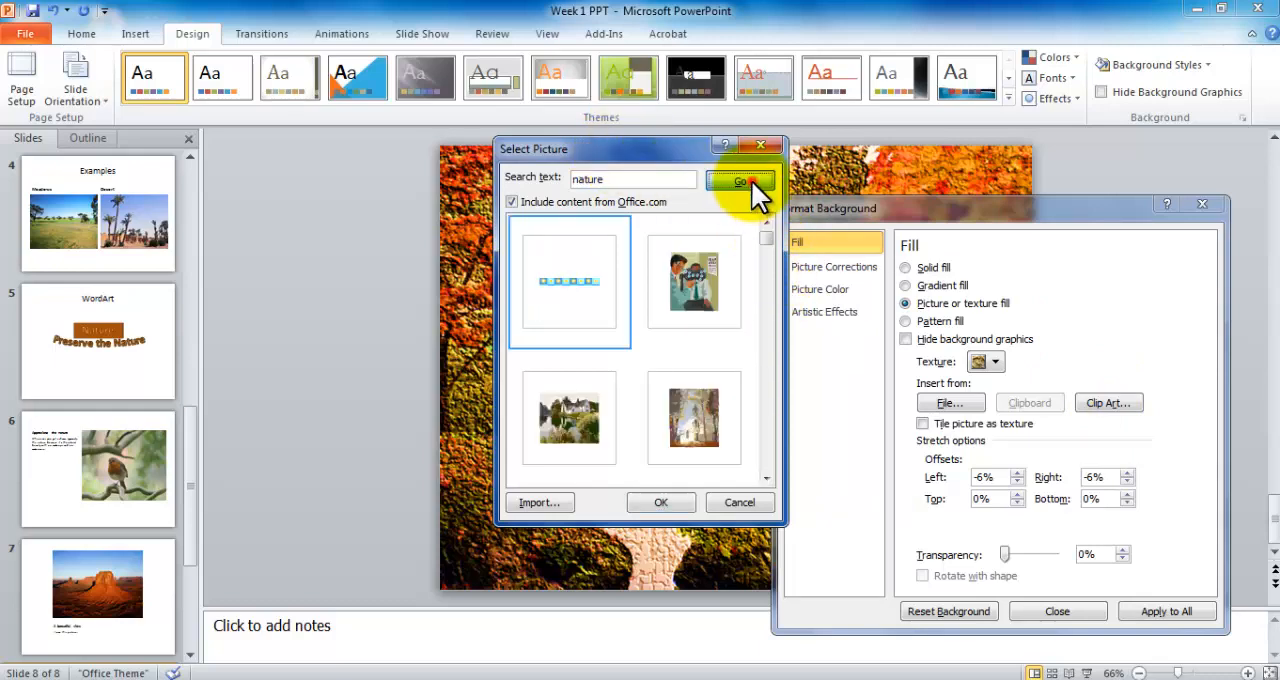
click(740, 181)
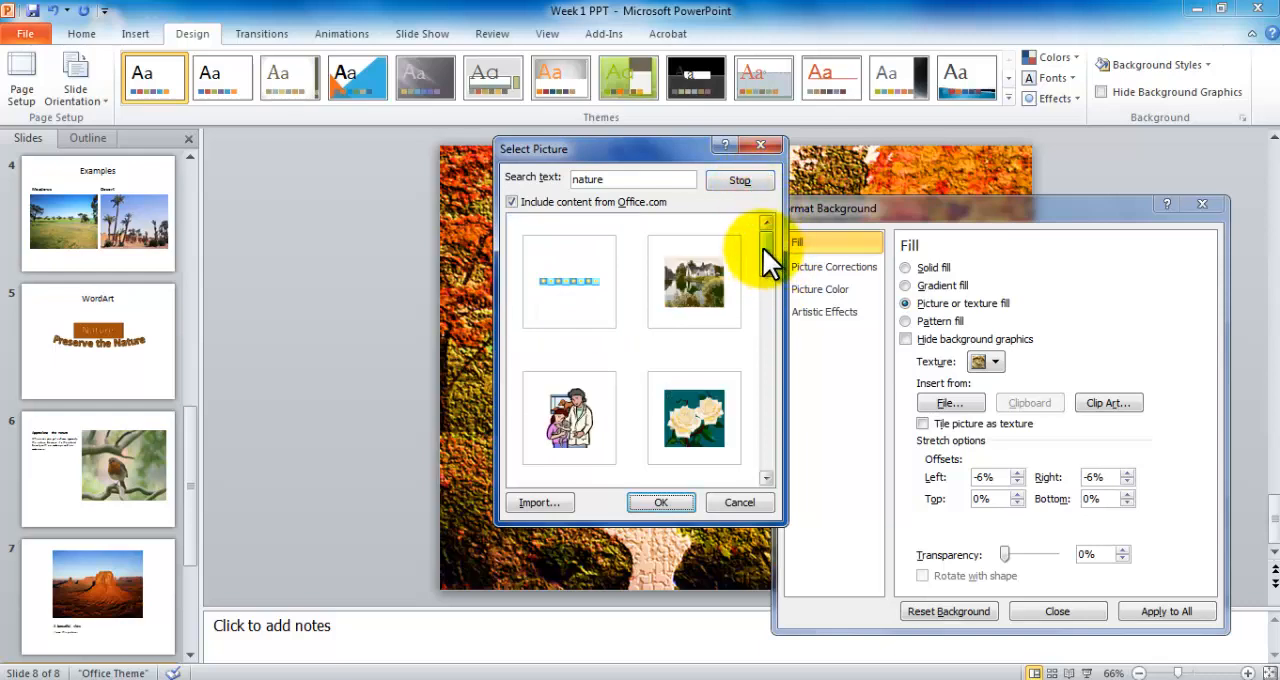
scroll(down, 3)
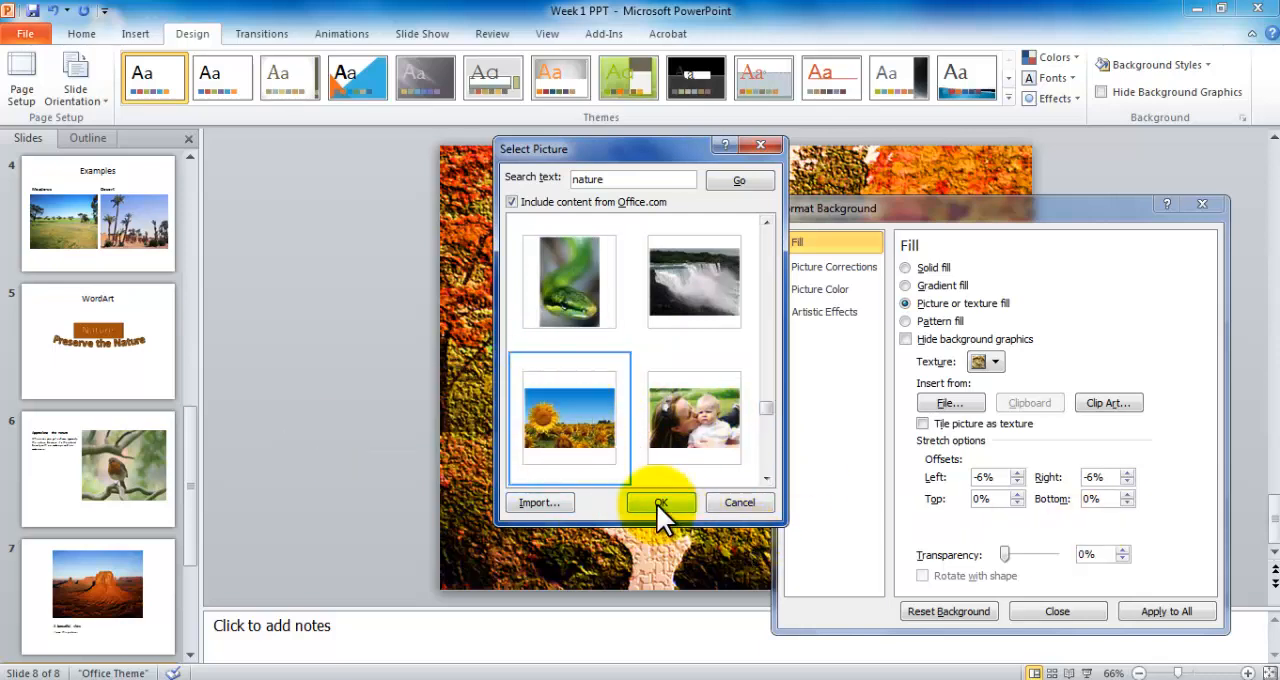
click(660, 503)
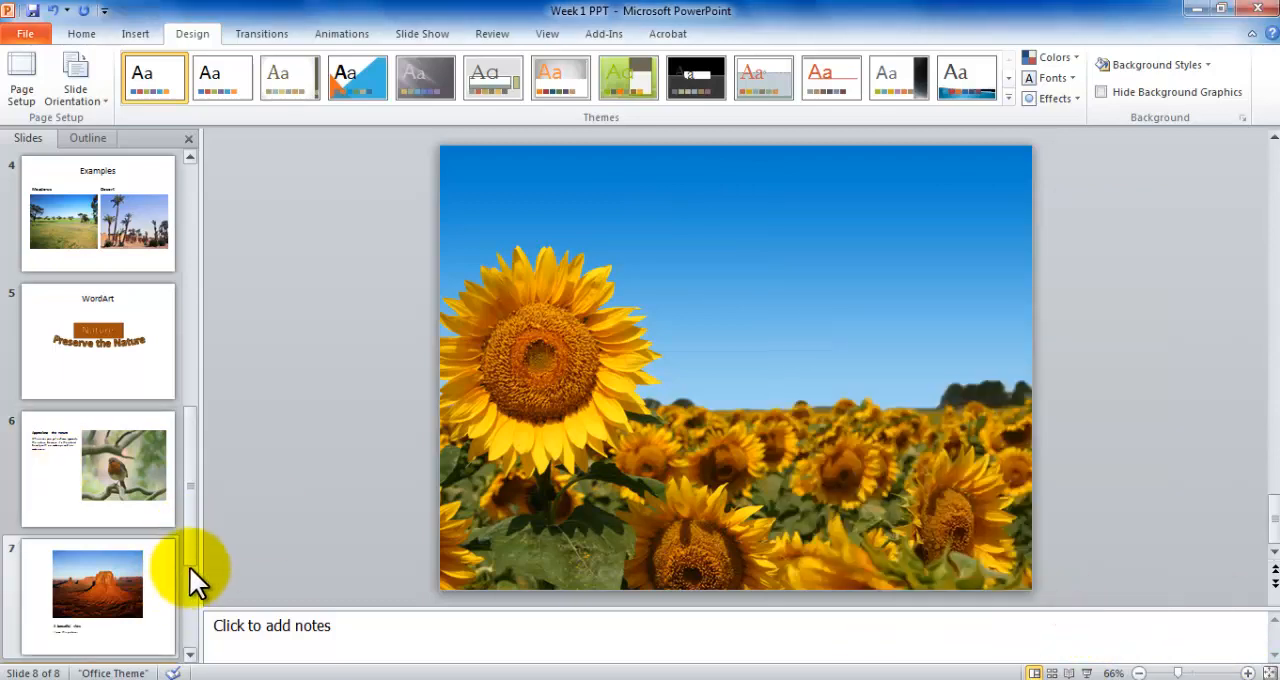
Show the Insert tab's WordArt style gallery, dismissing it once before reopening
scroll(down, 3)
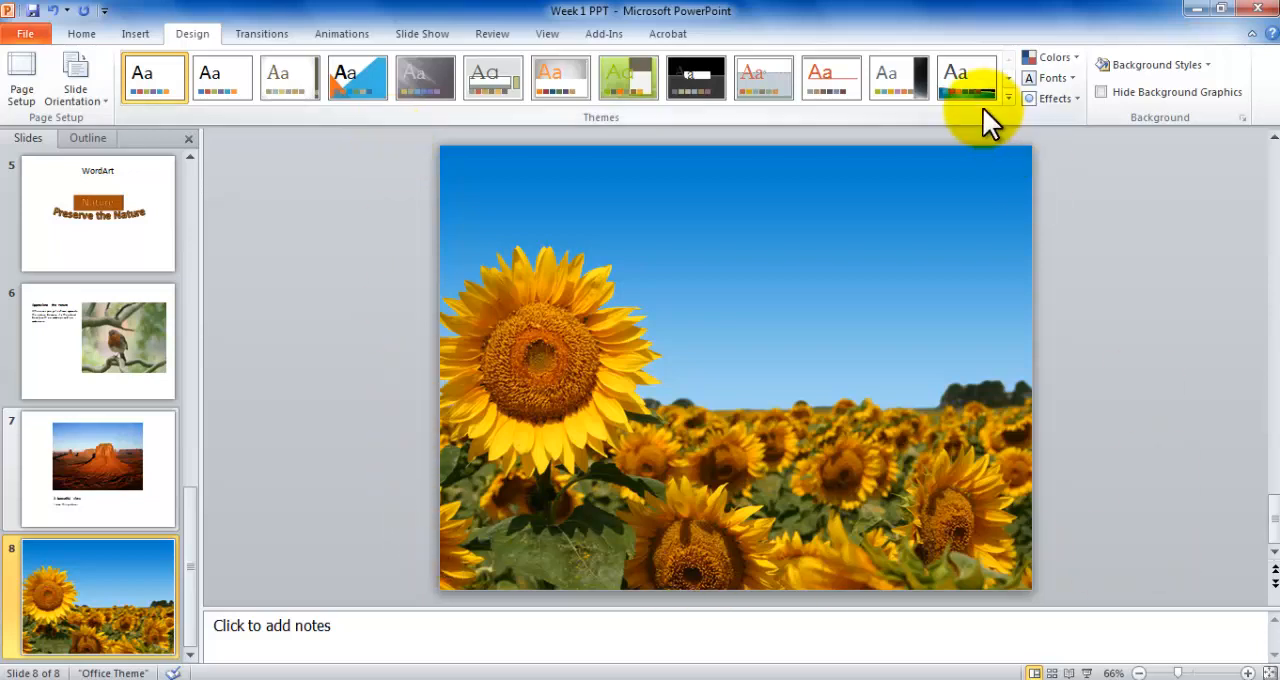
click(131, 33)
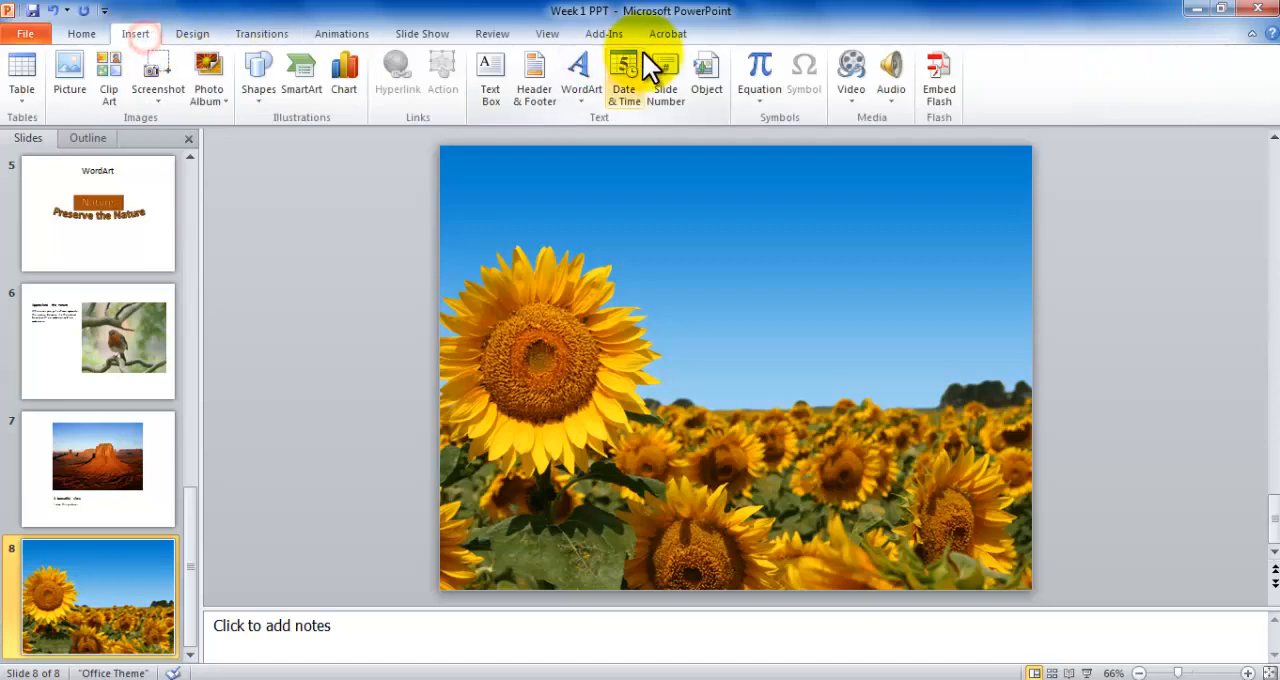
click(574, 70)
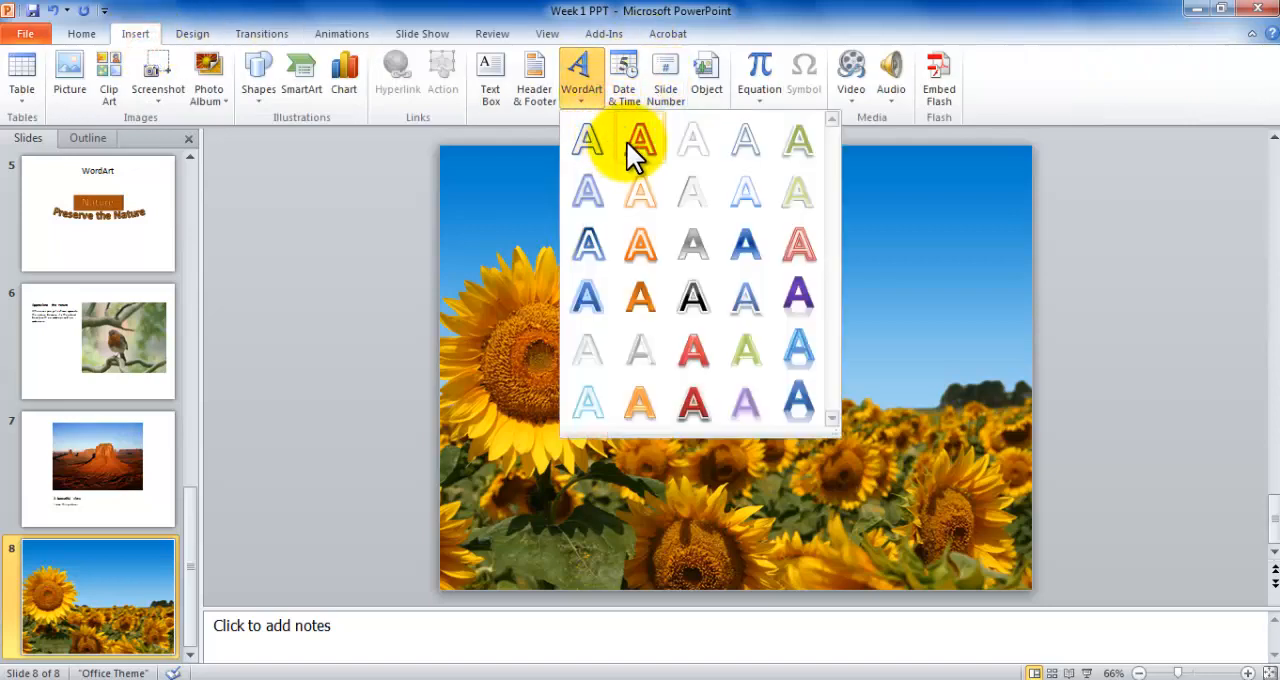
mouse_move(693, 405)
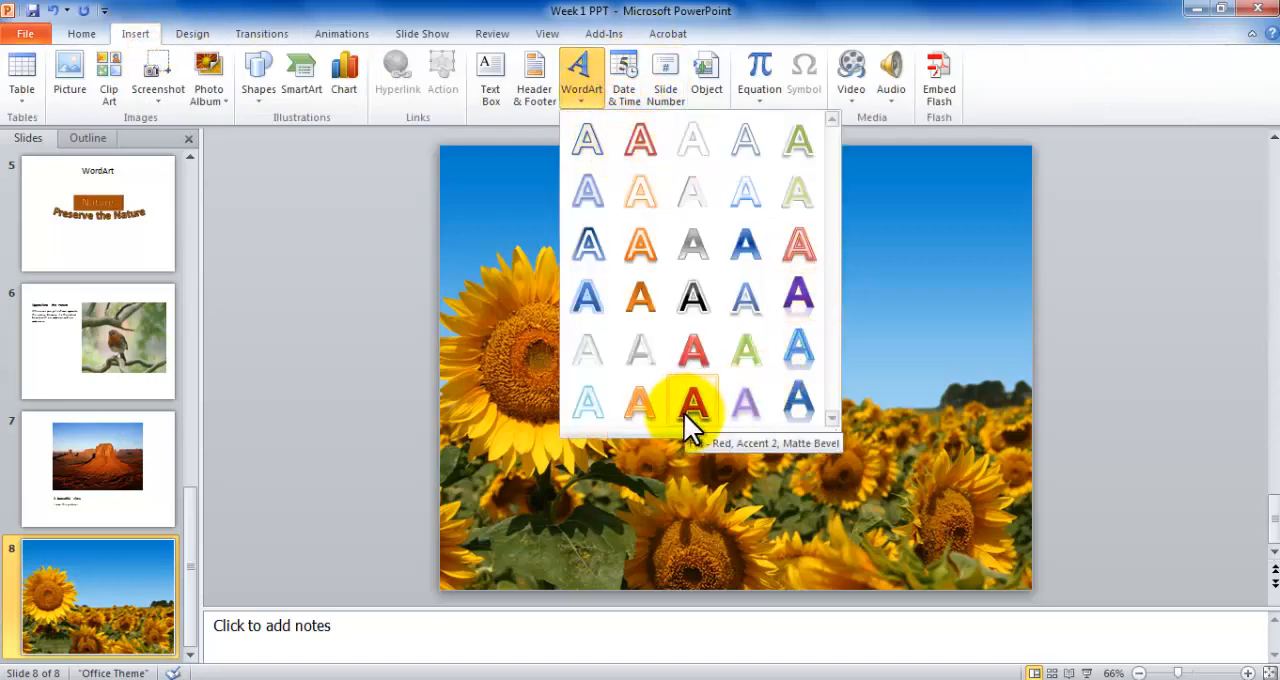
click(692, 402)
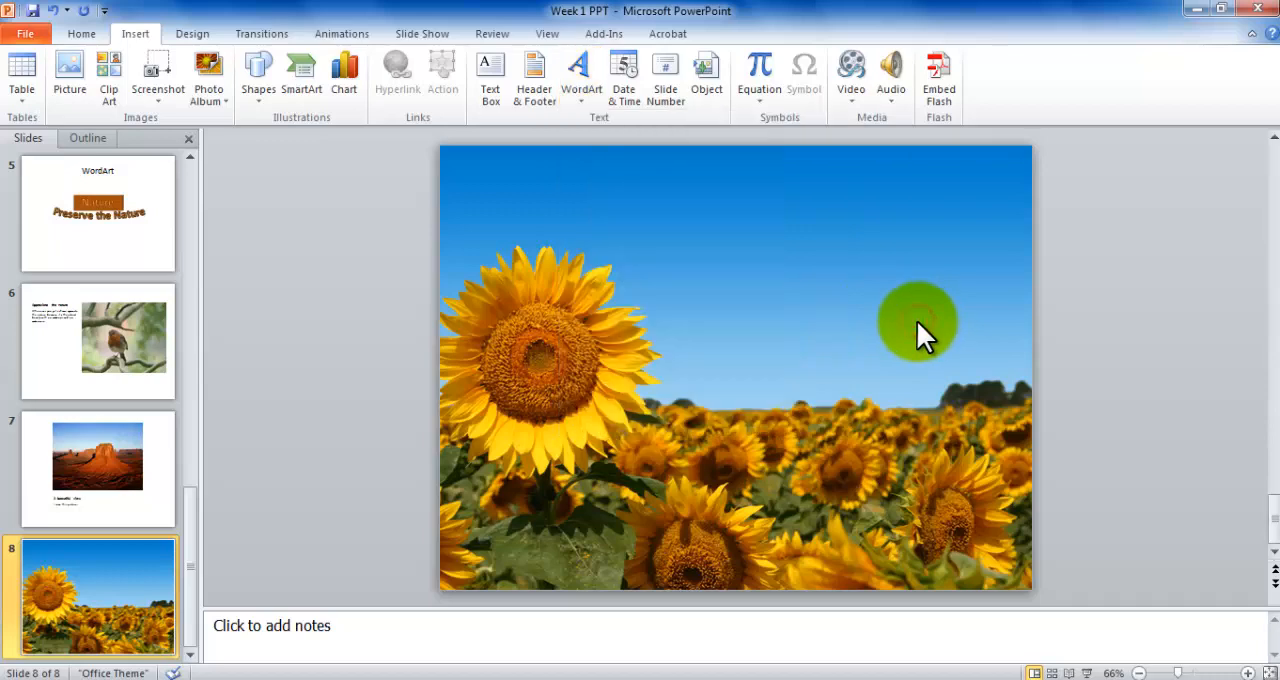
mouse_move(1033, 110)
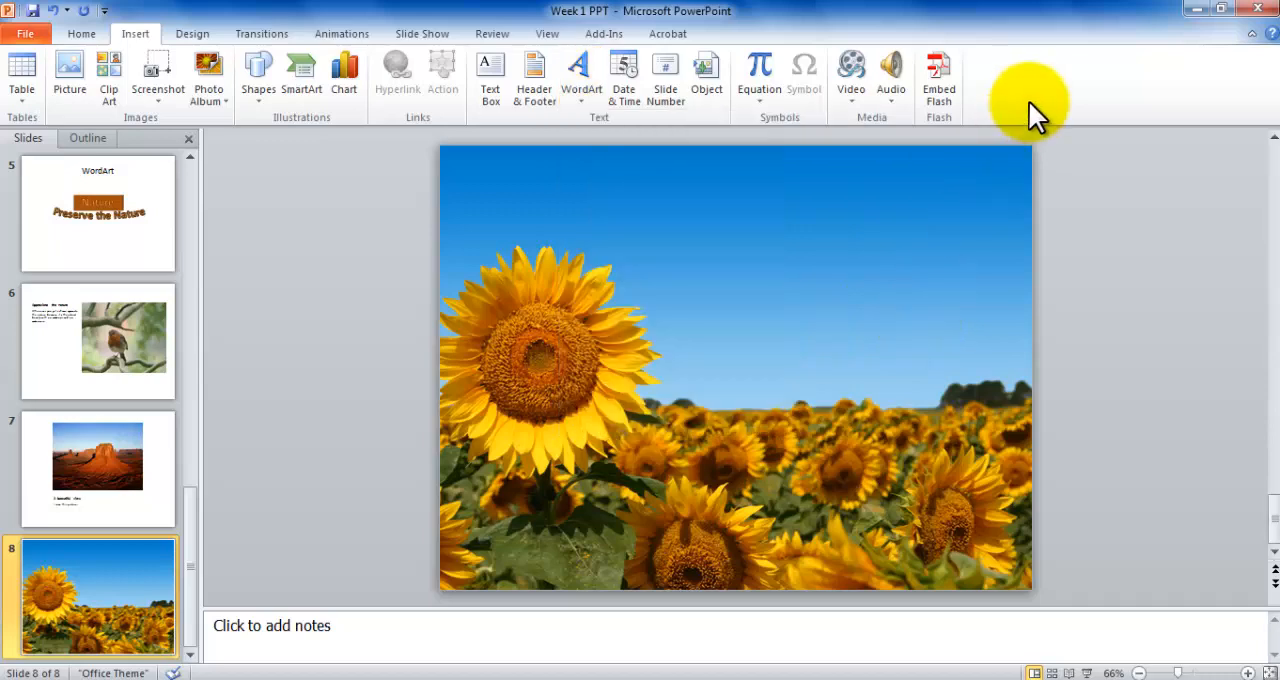
mouse_move(690, 160)
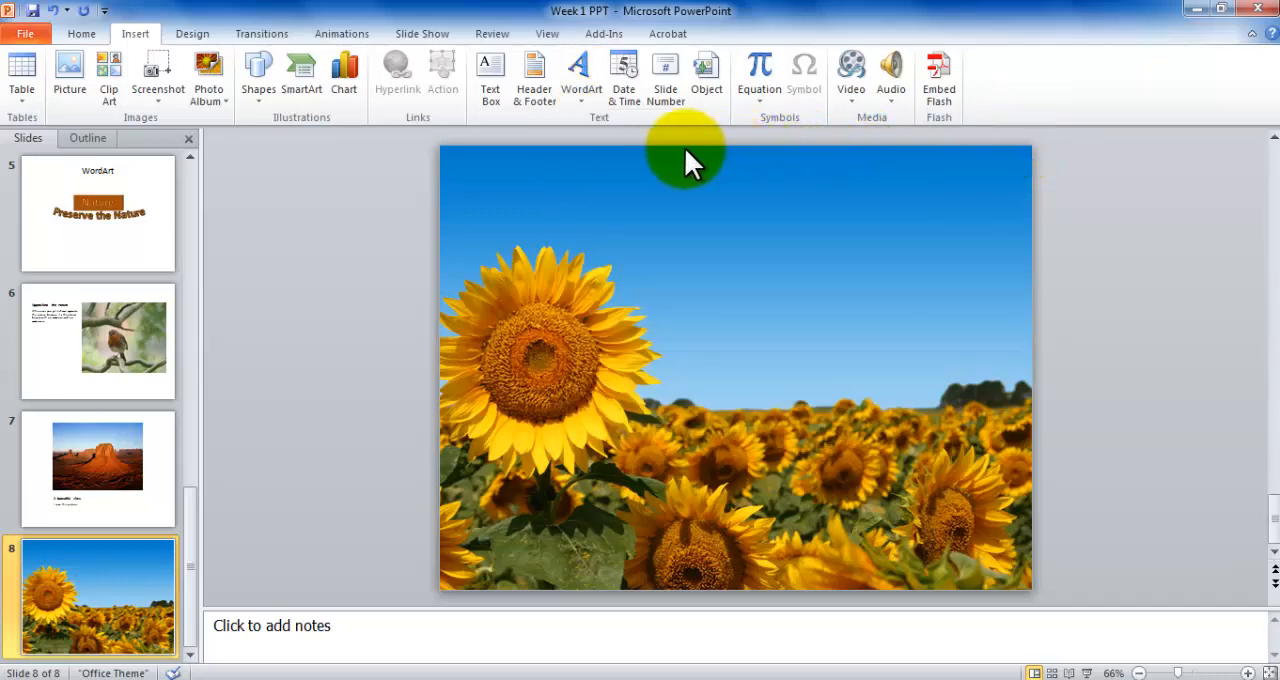
mouse_move(985, 310)
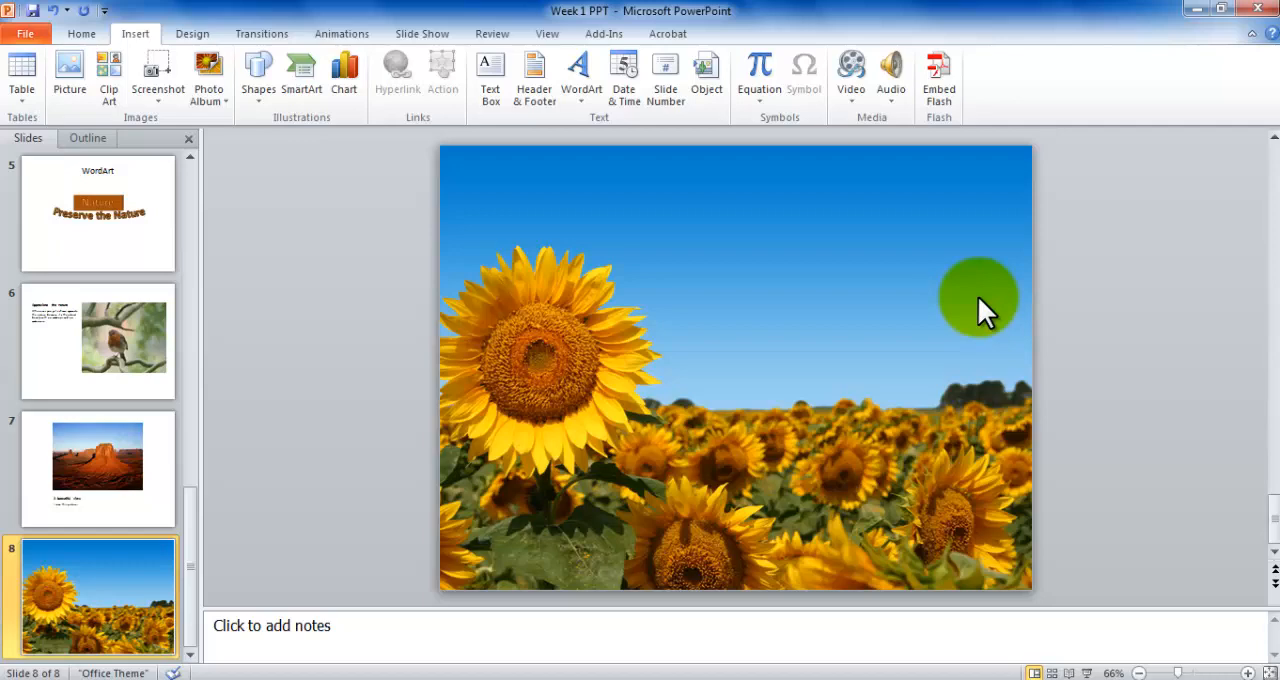
click(575, 70)
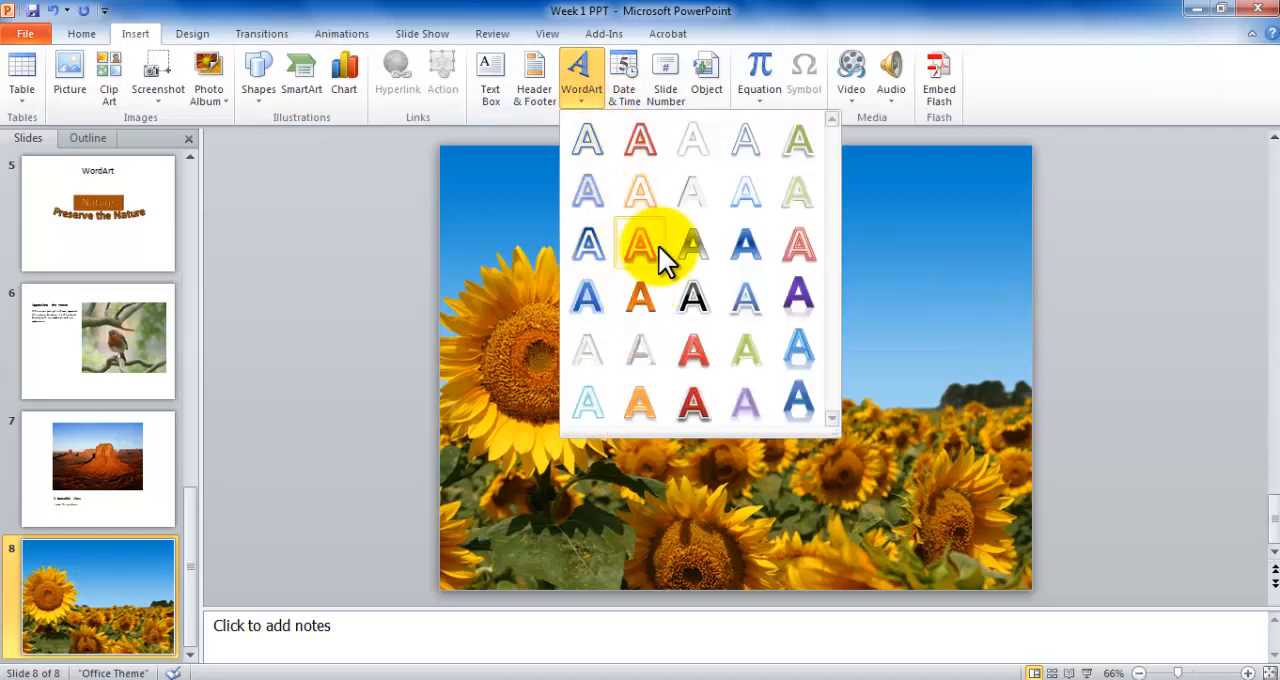
mouse_move(745, 140)
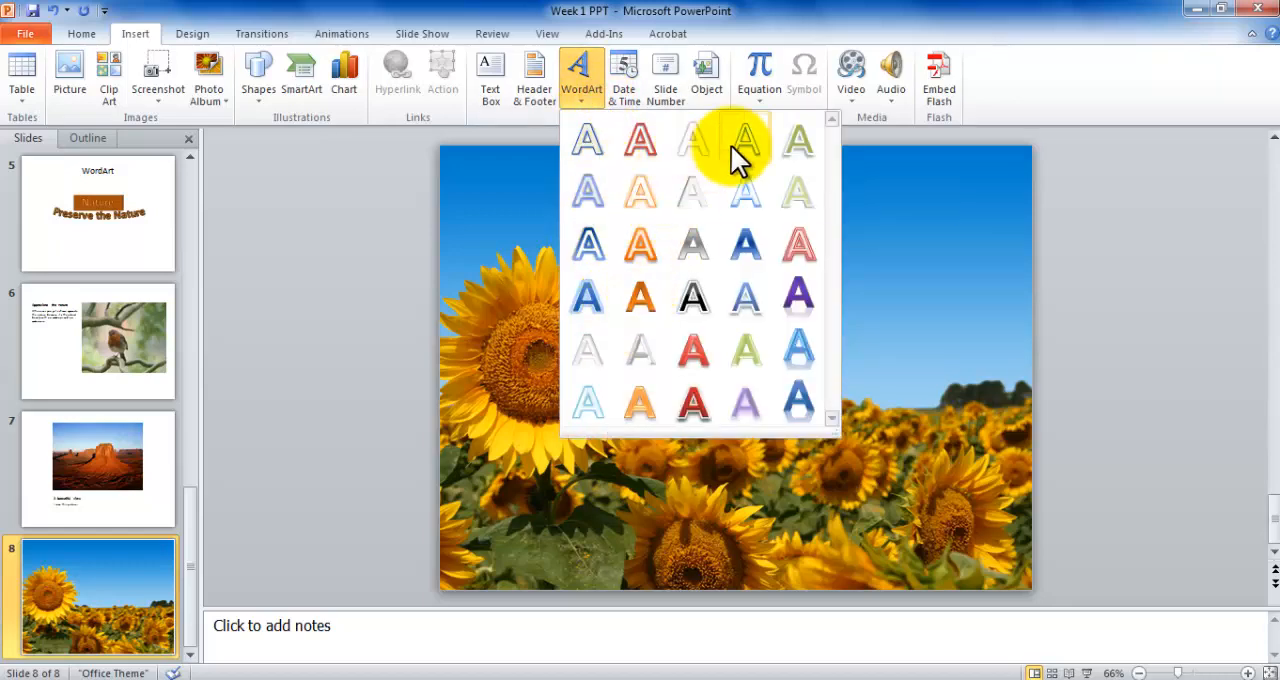
Insert a white WordArt title 'Sunflower Field' at the slide's top-right corner
click(744, 140)
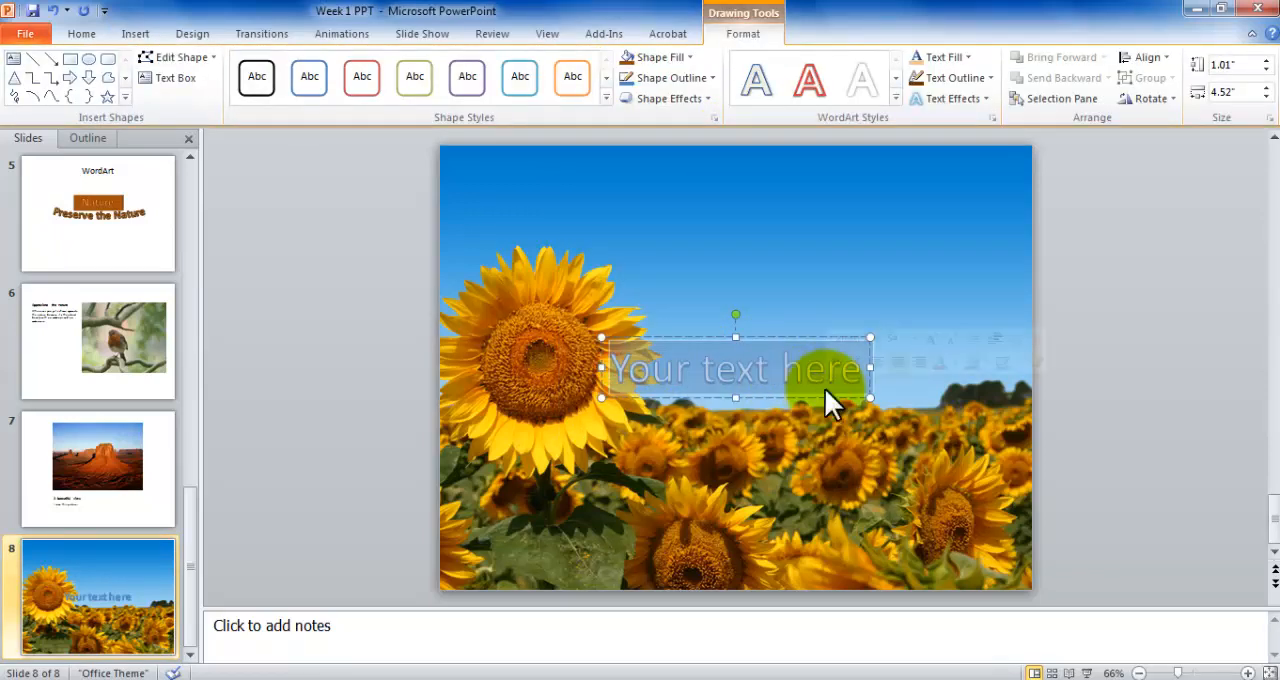
text(Sunflower Field)
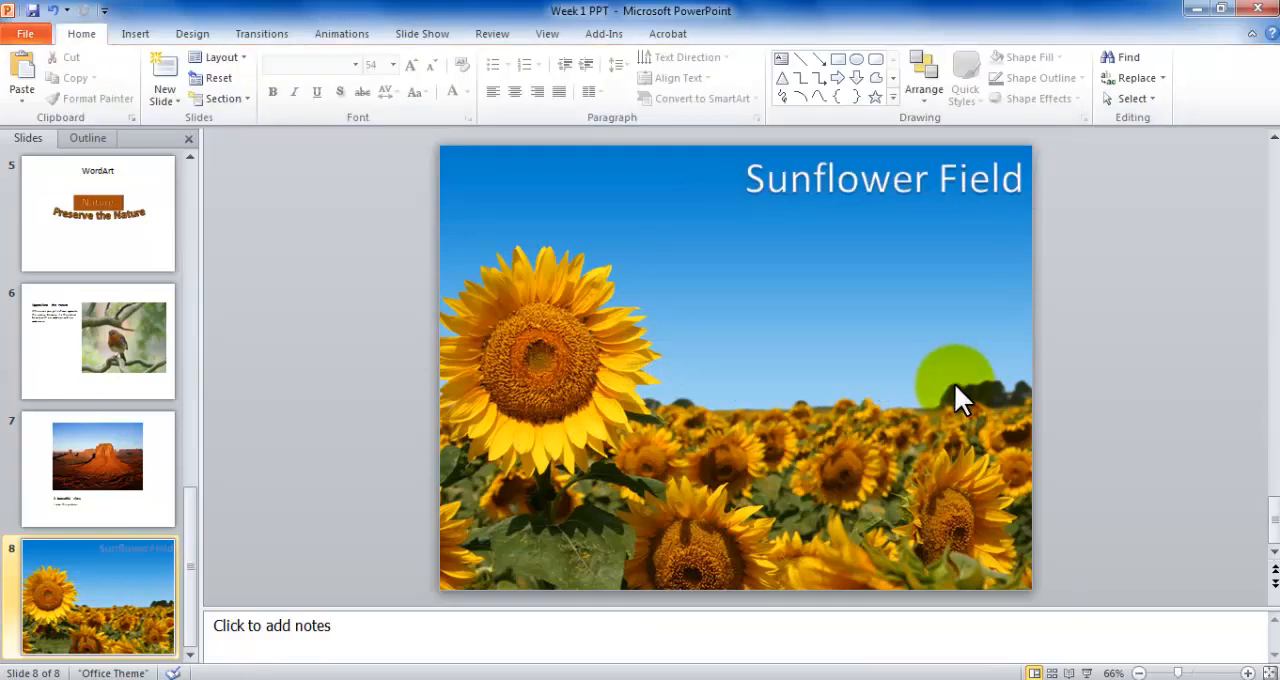
click(884, 178)
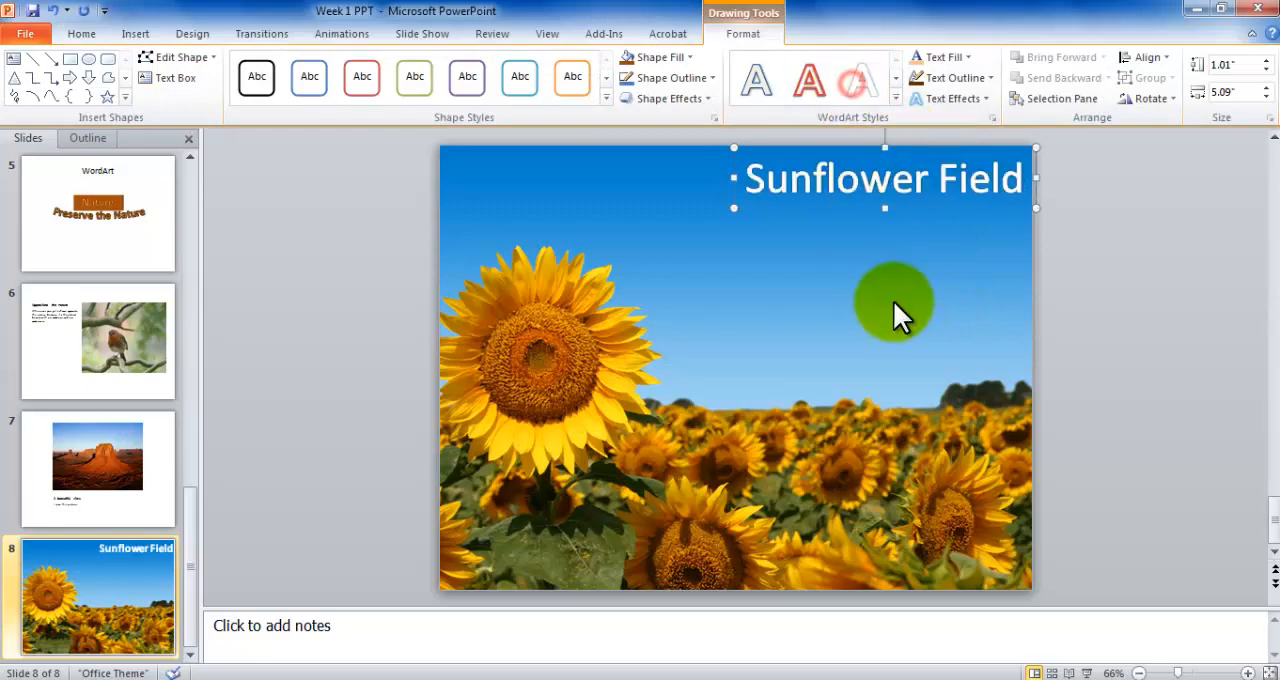
click(77, 34)
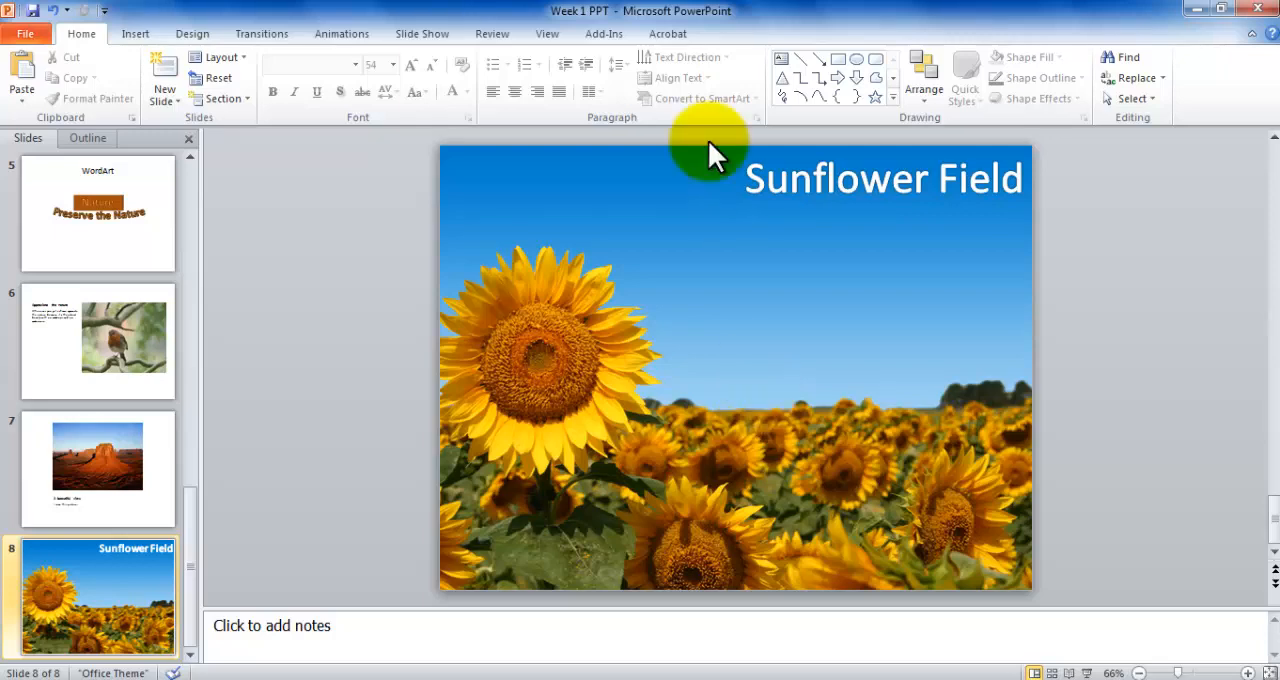
Add a blank slide 9 after the sunflower slide and open Format Background
click(163, 80)
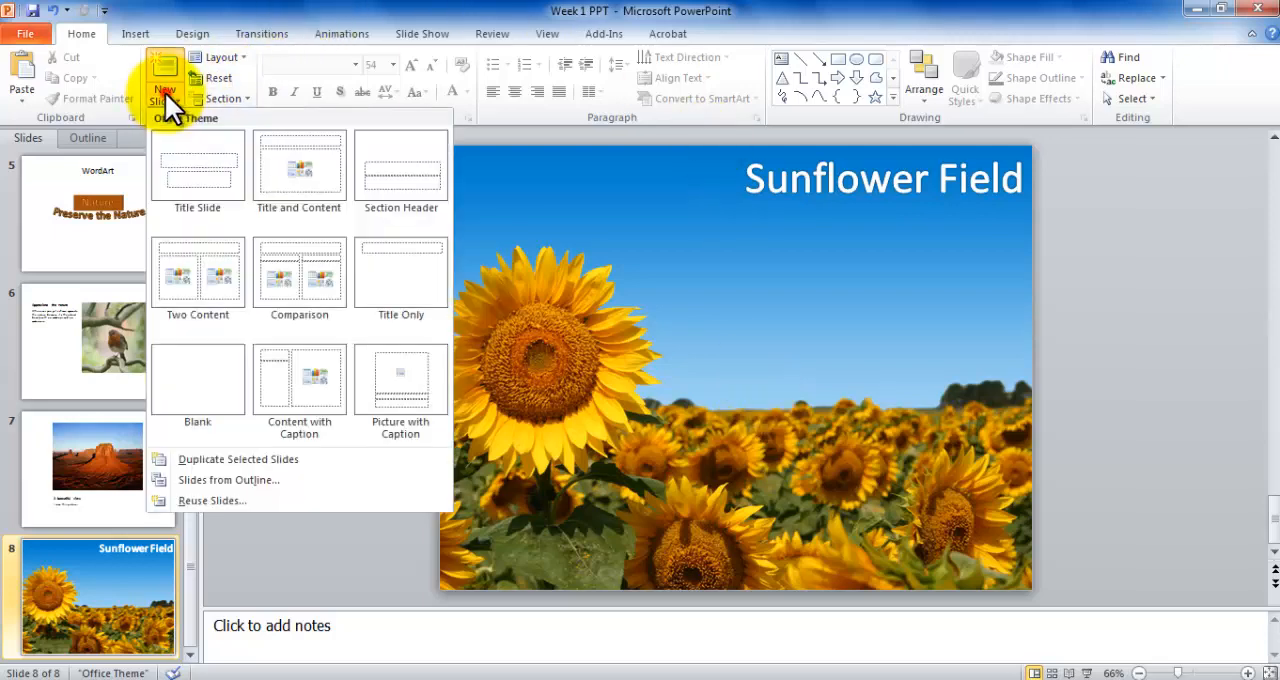
click(197, 385)
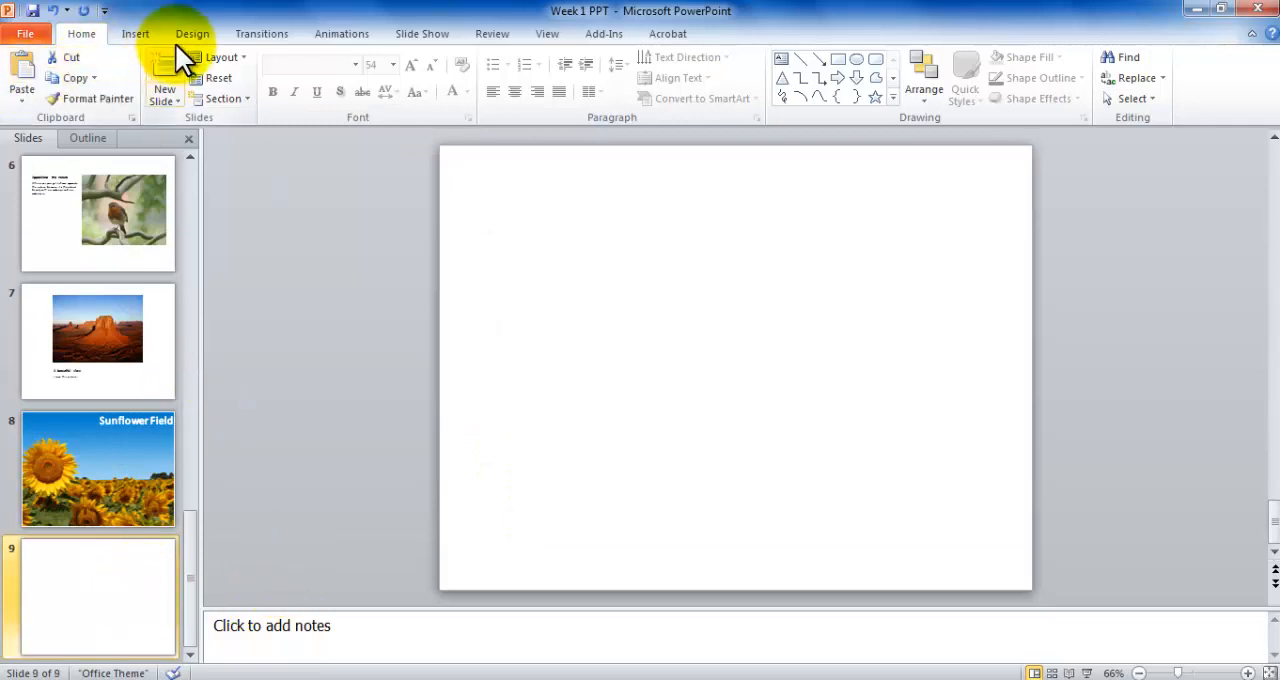
click(191, 33)
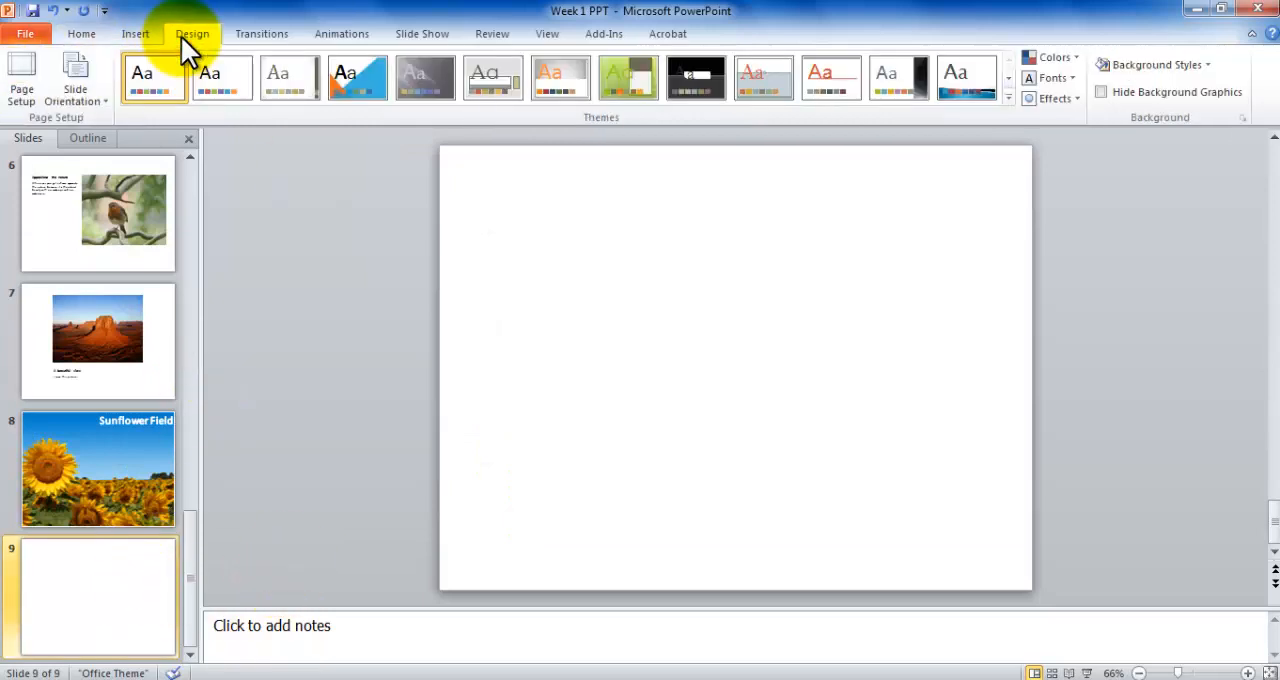
click(1161, 63)
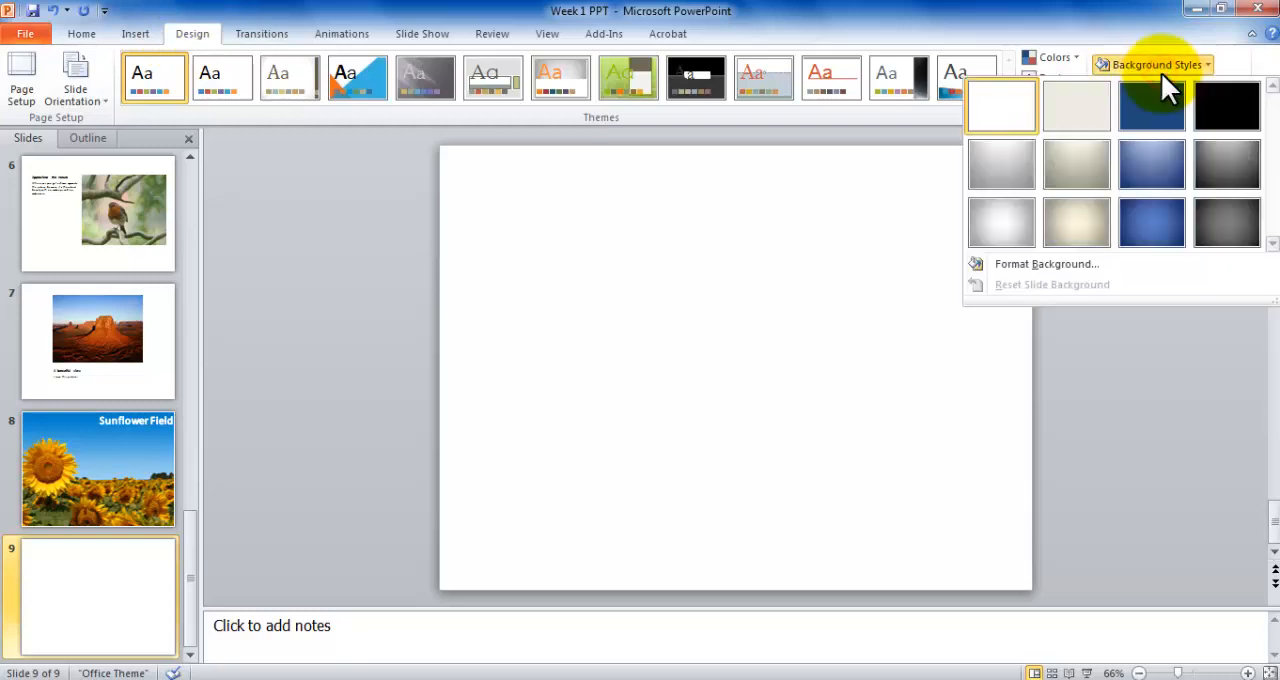
mouse_move(1046, 264)
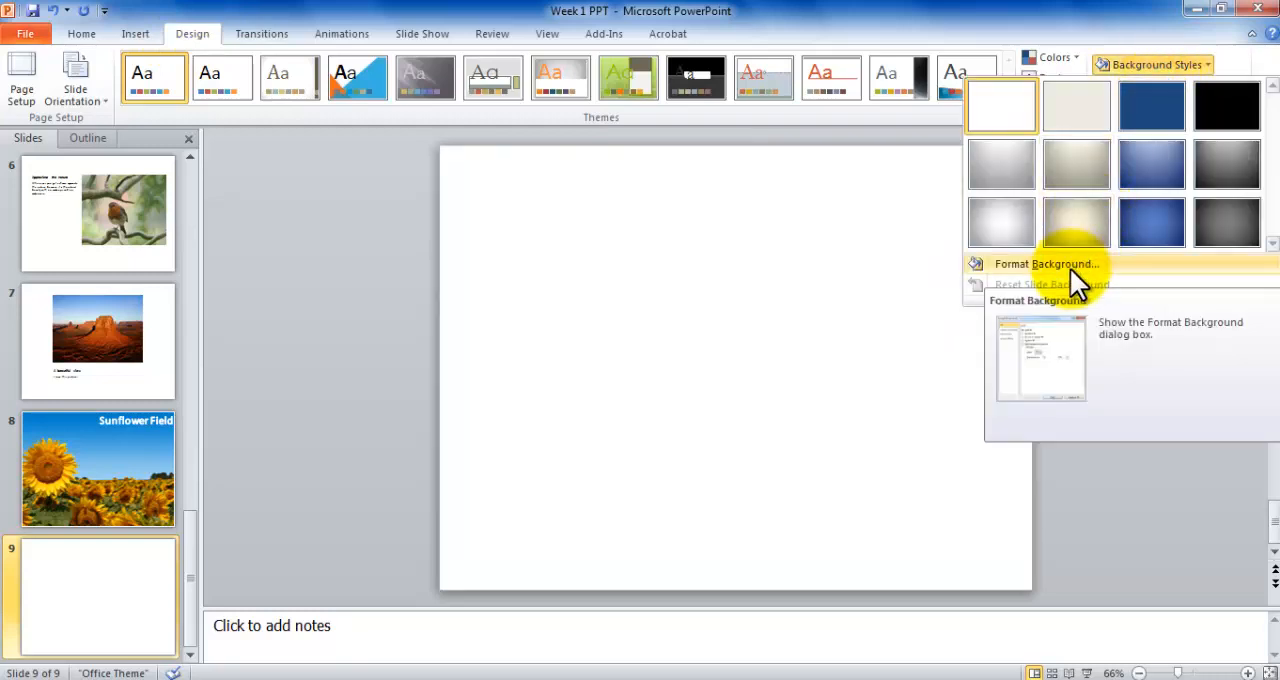
click(1046, 263)
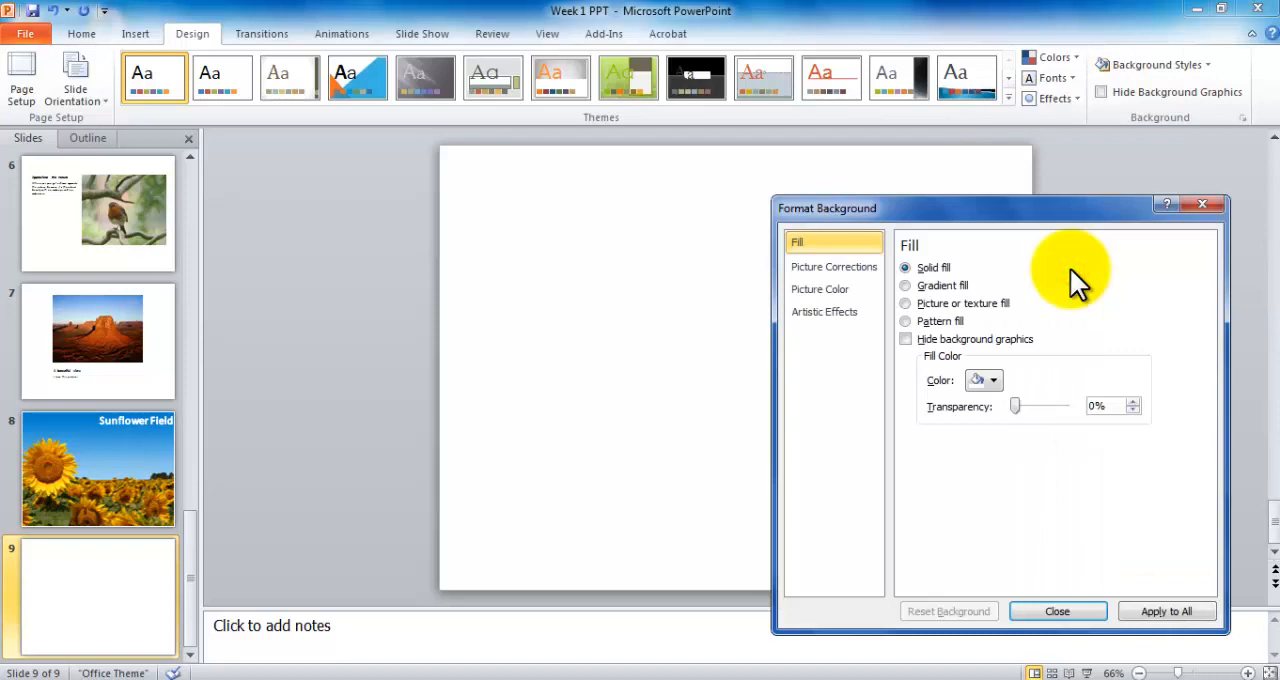
Switch slide 9's background to a gradient fill and select the middle colour stop
click(906, 285)
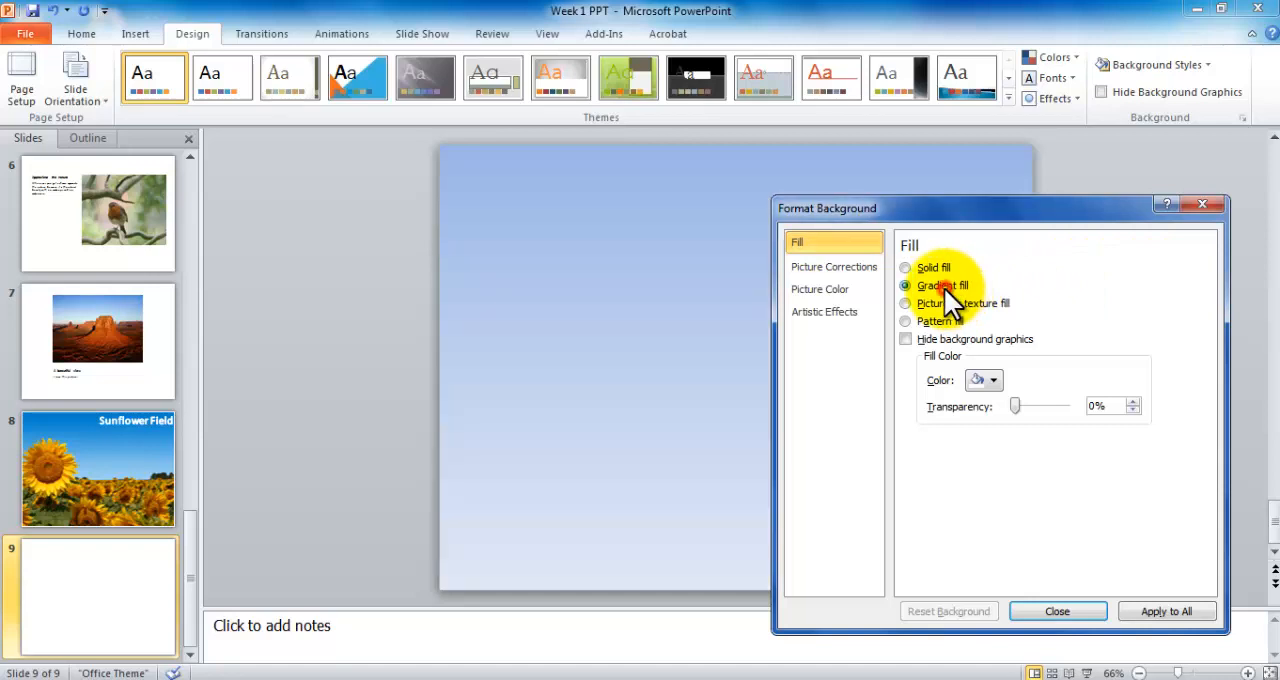
click(906, 285)
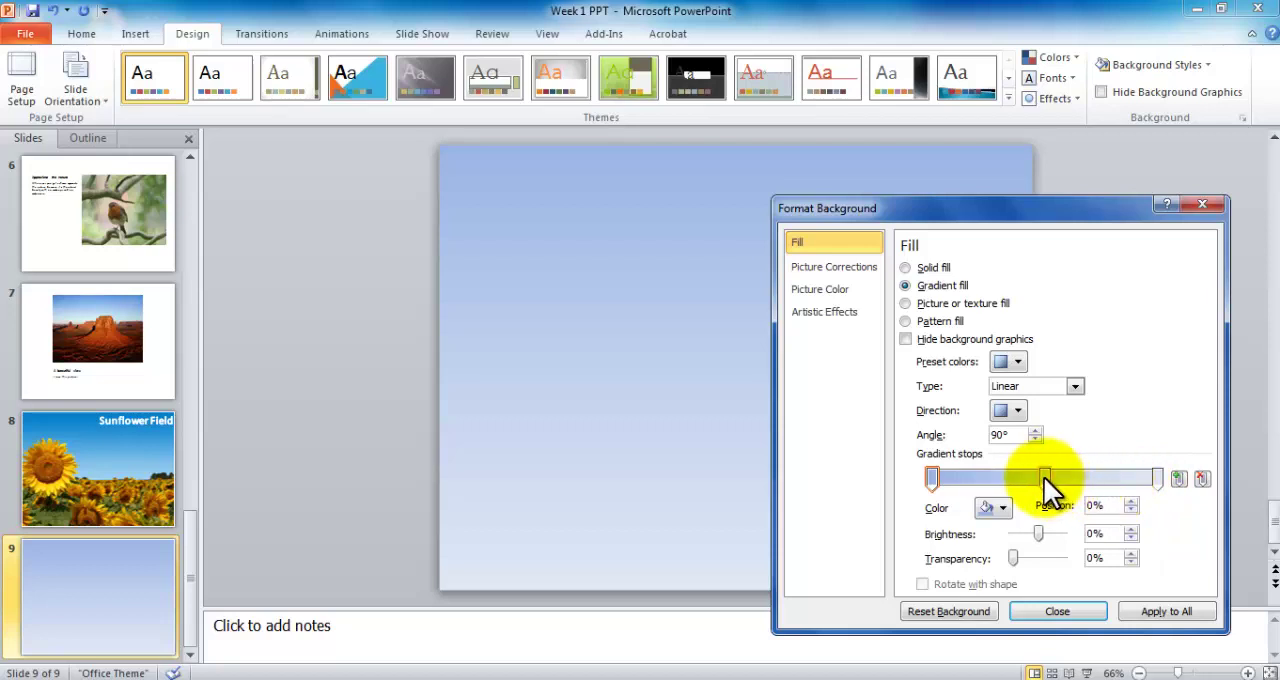
drag(1045, 478, 1045, 478)
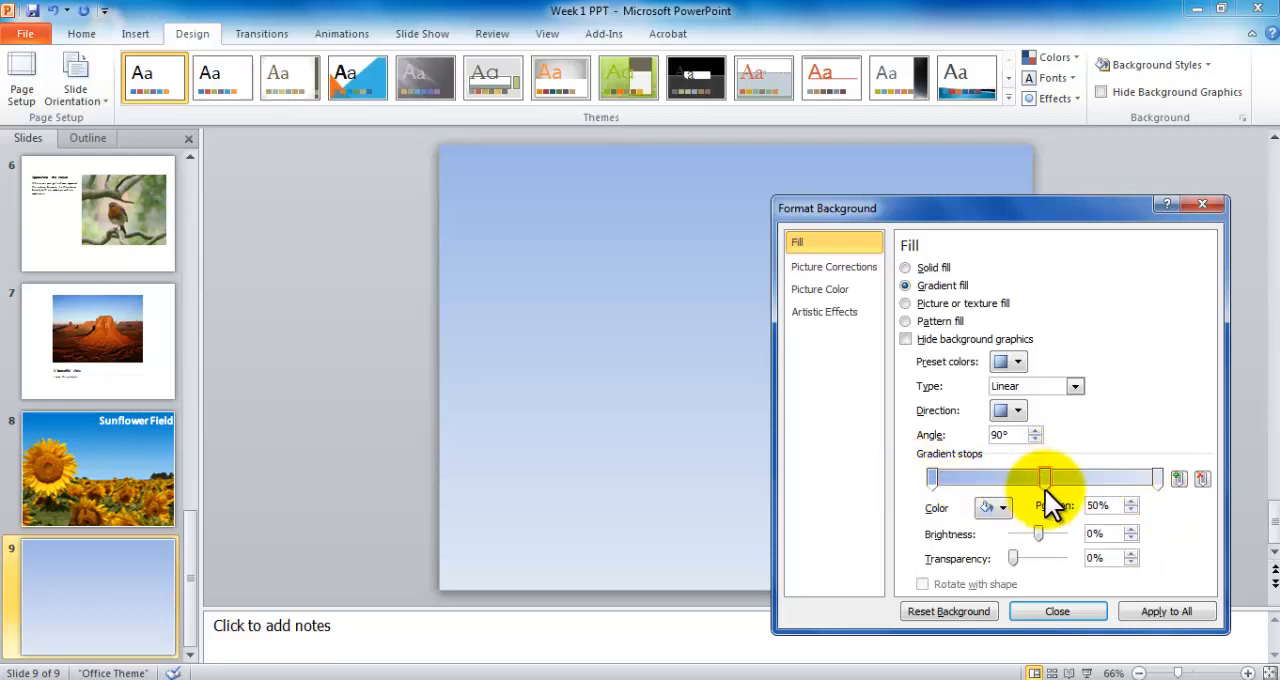
mouse_move(1045, 478)
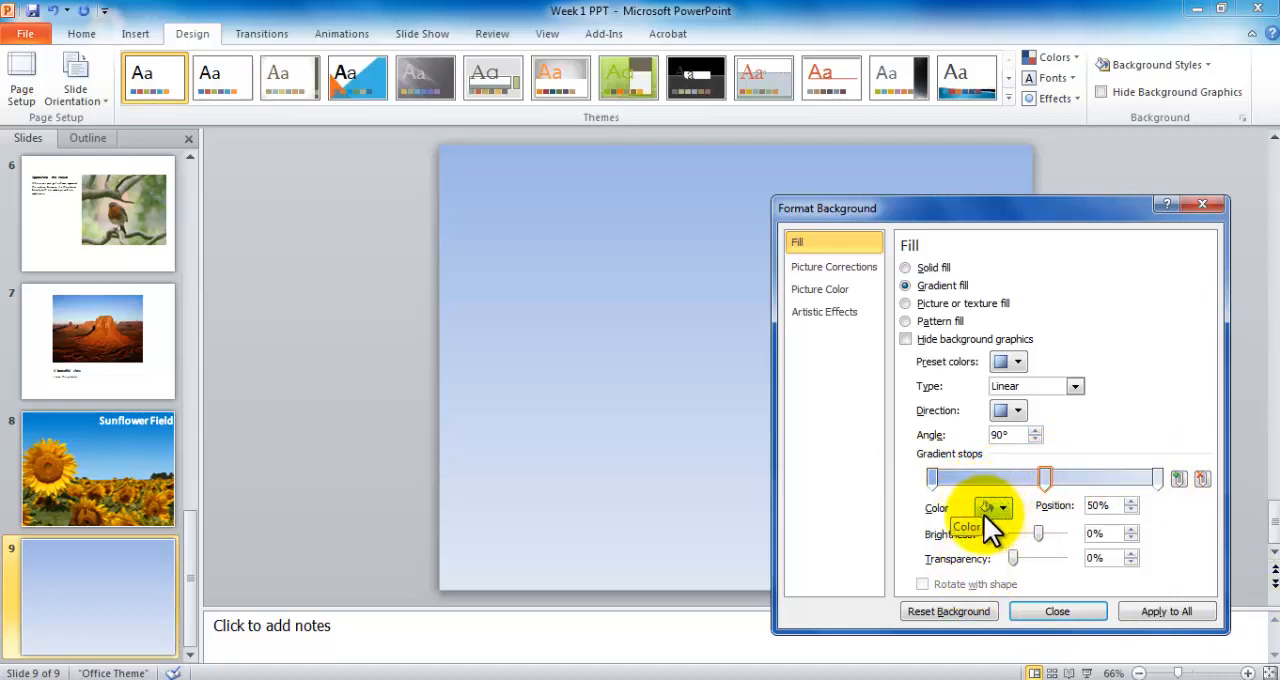
click(1003, 506)
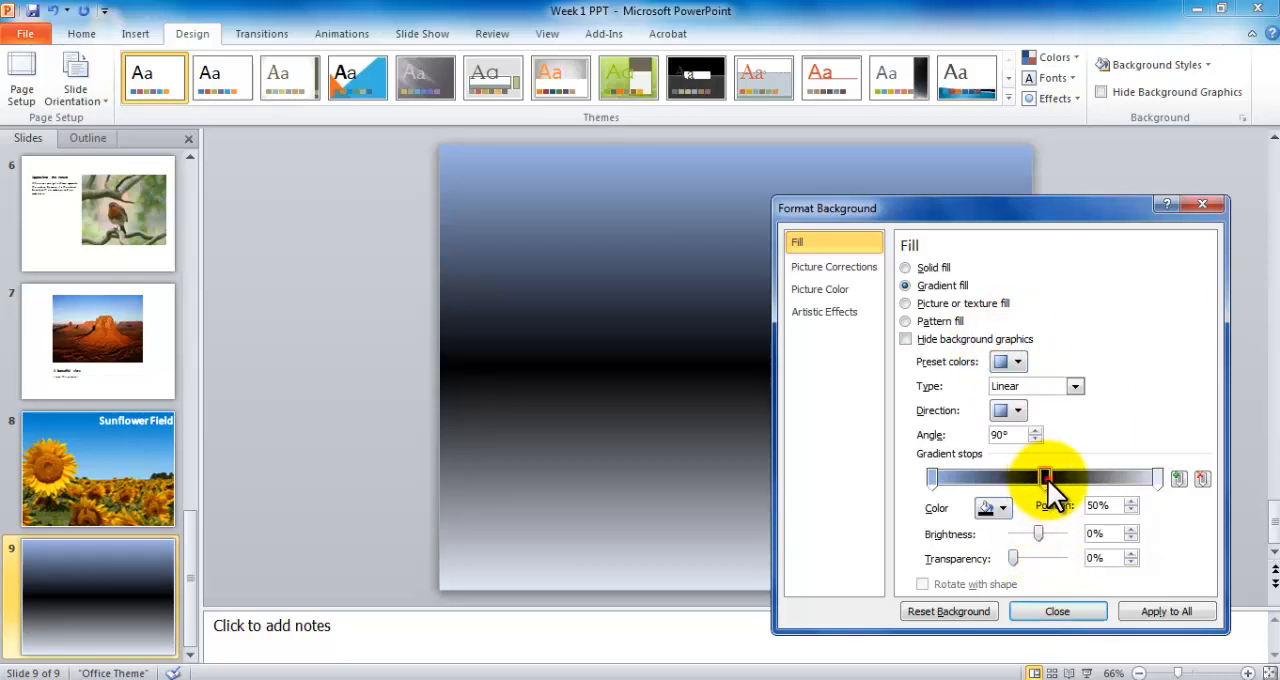
Move the dark gradient stop to 78% and colour it red
drag(1043, 478, 975, 478)
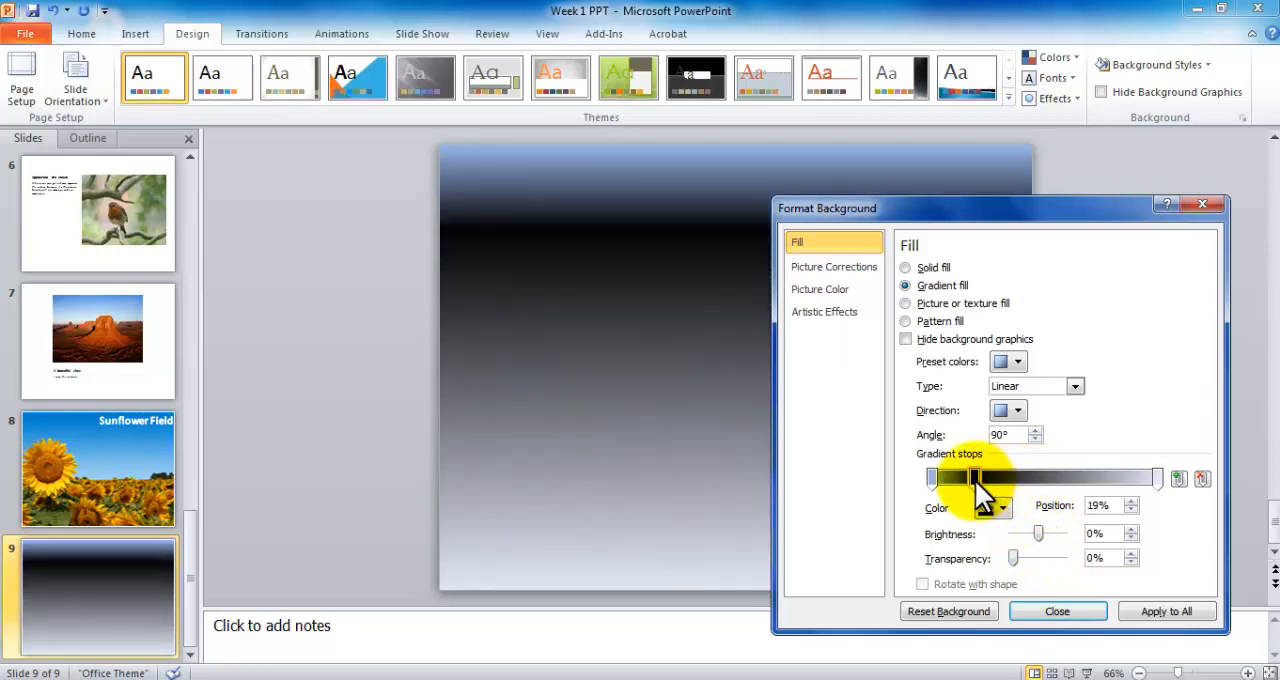
drag(978, 477, 972, 477)
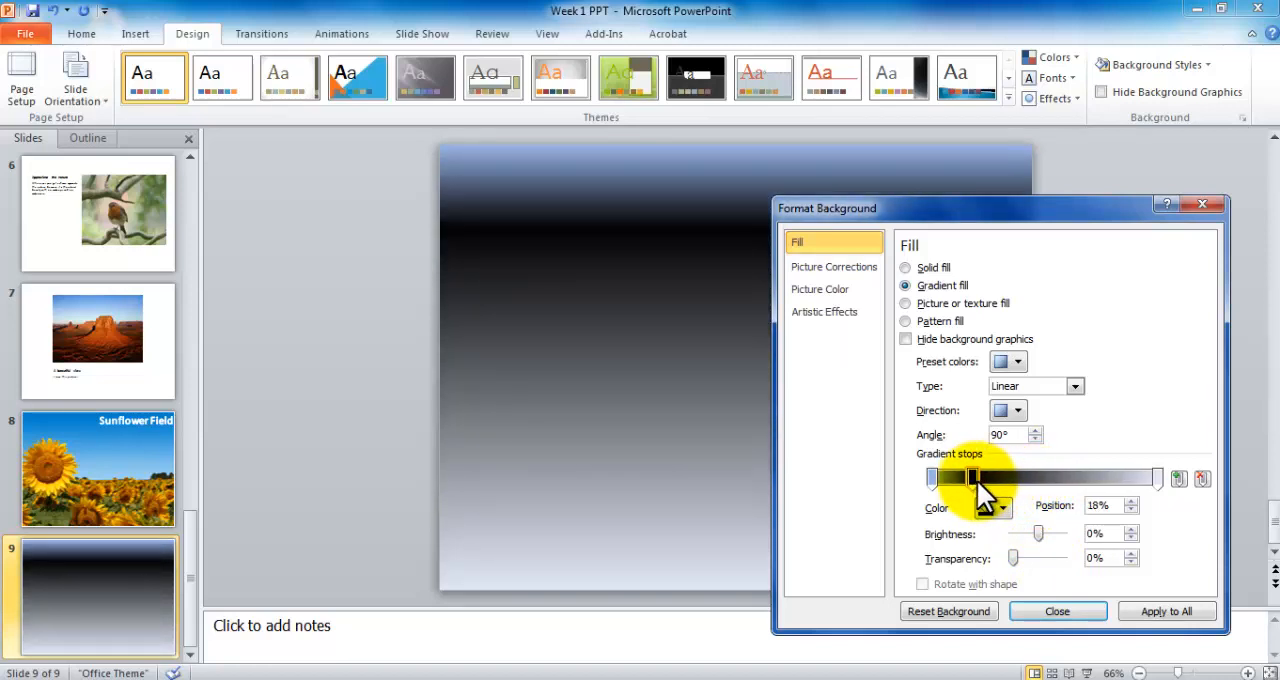
drag(975, 477, 1090, 477)
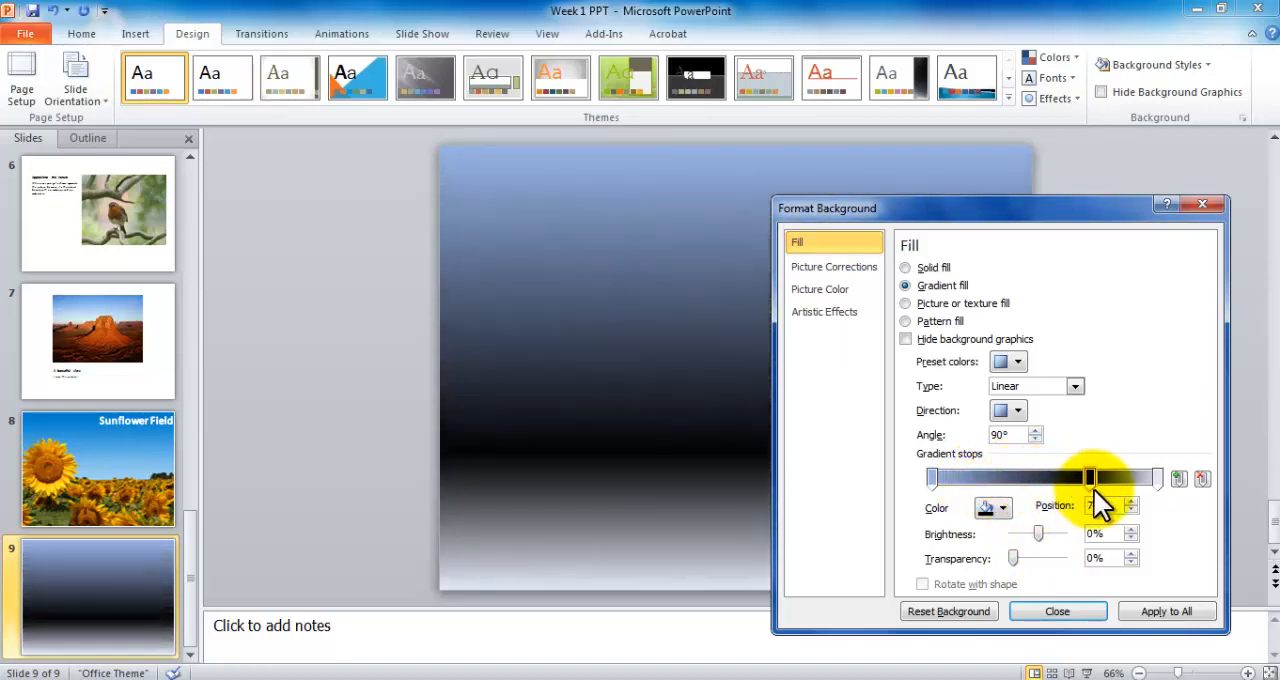
drag(1090, 478, 1108, 478)
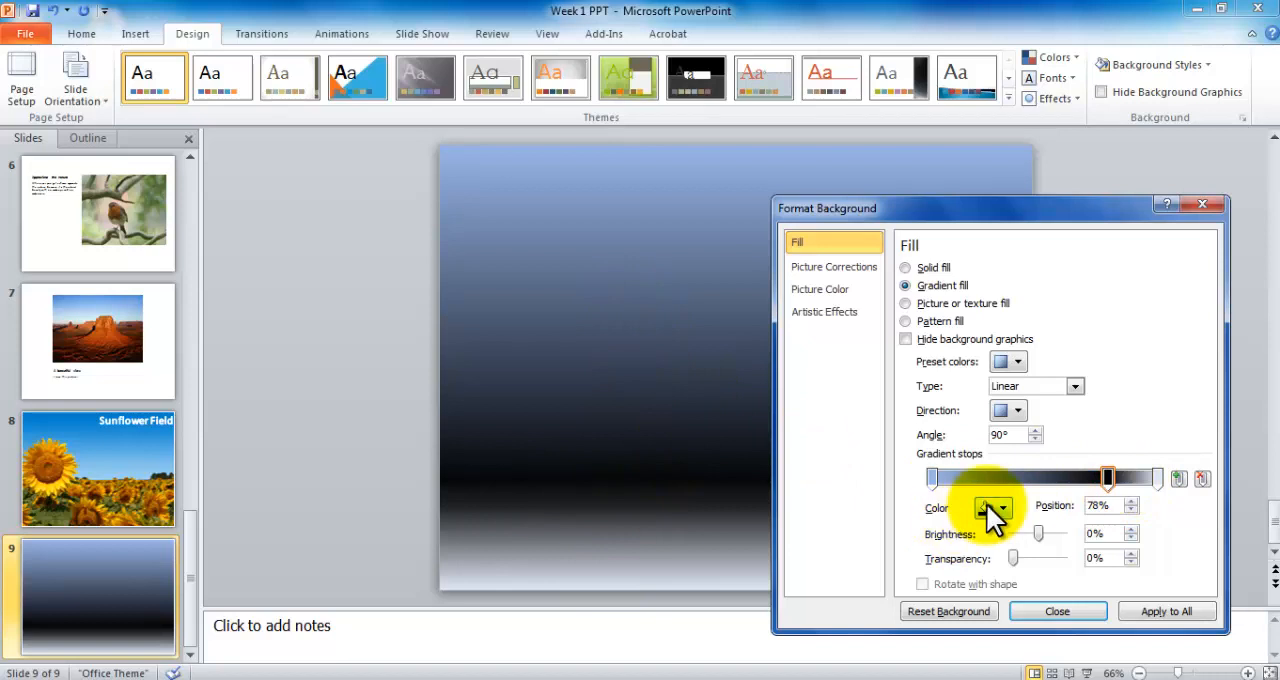
click(1003, 508)
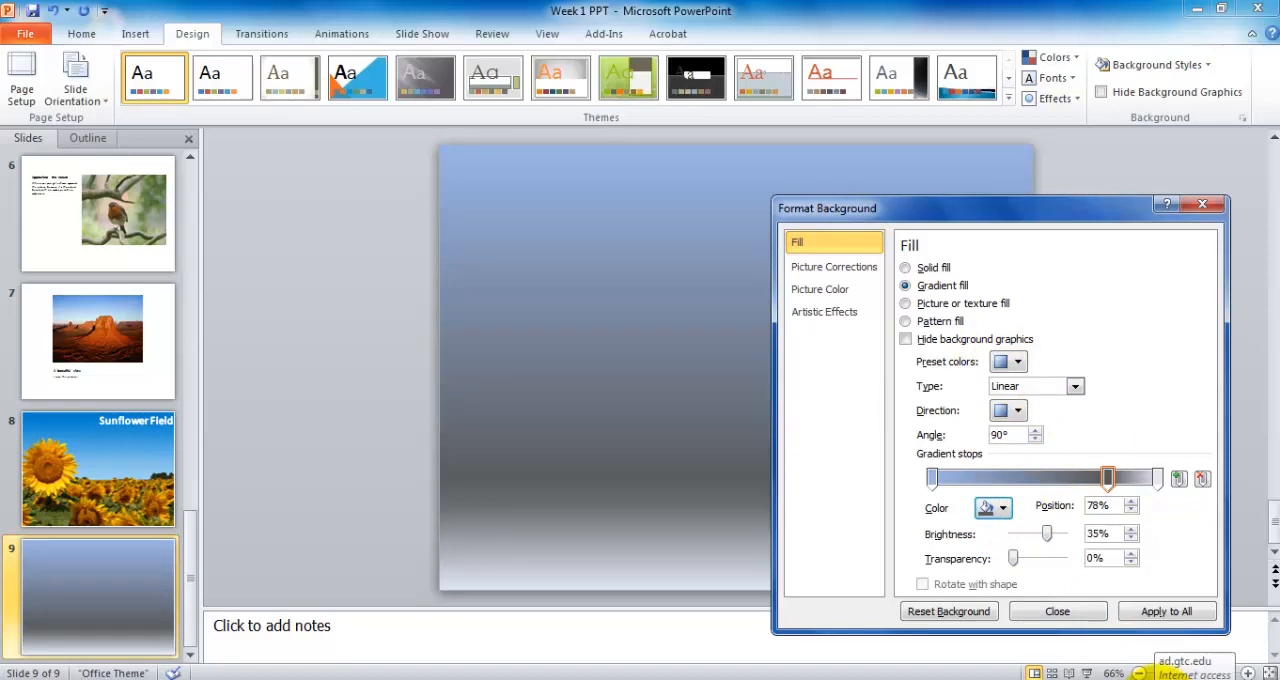
click(1005, 508)
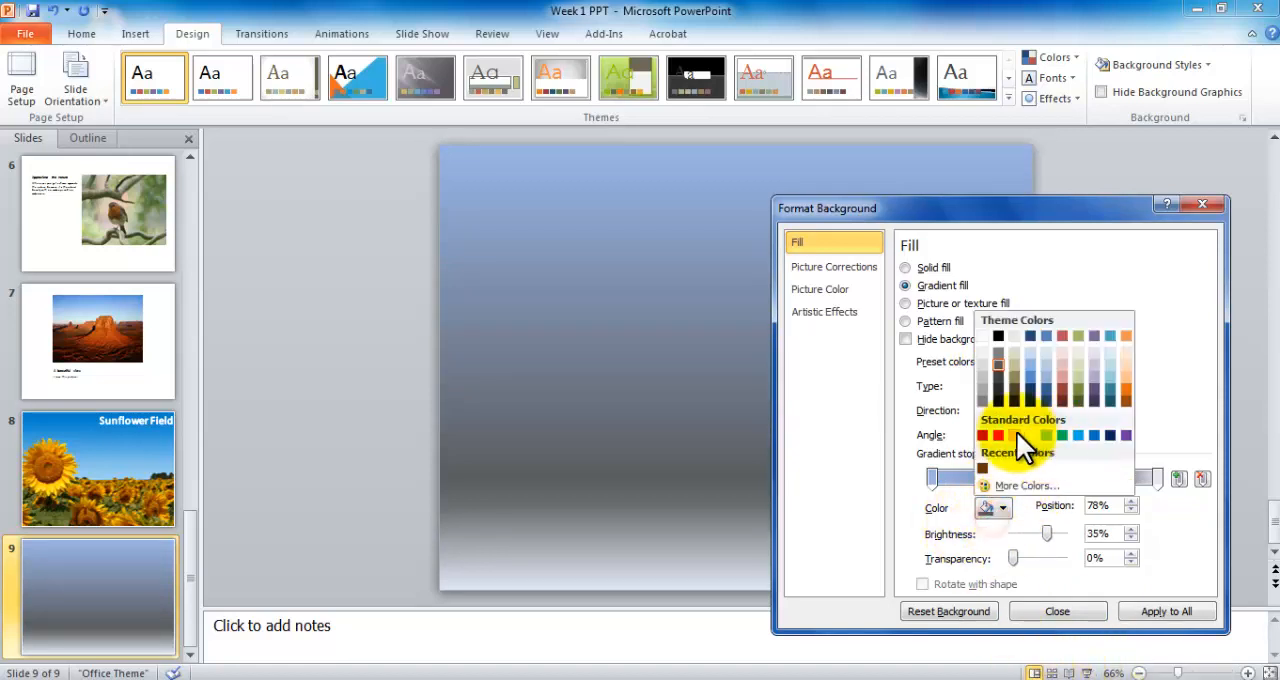
click(973, 434)
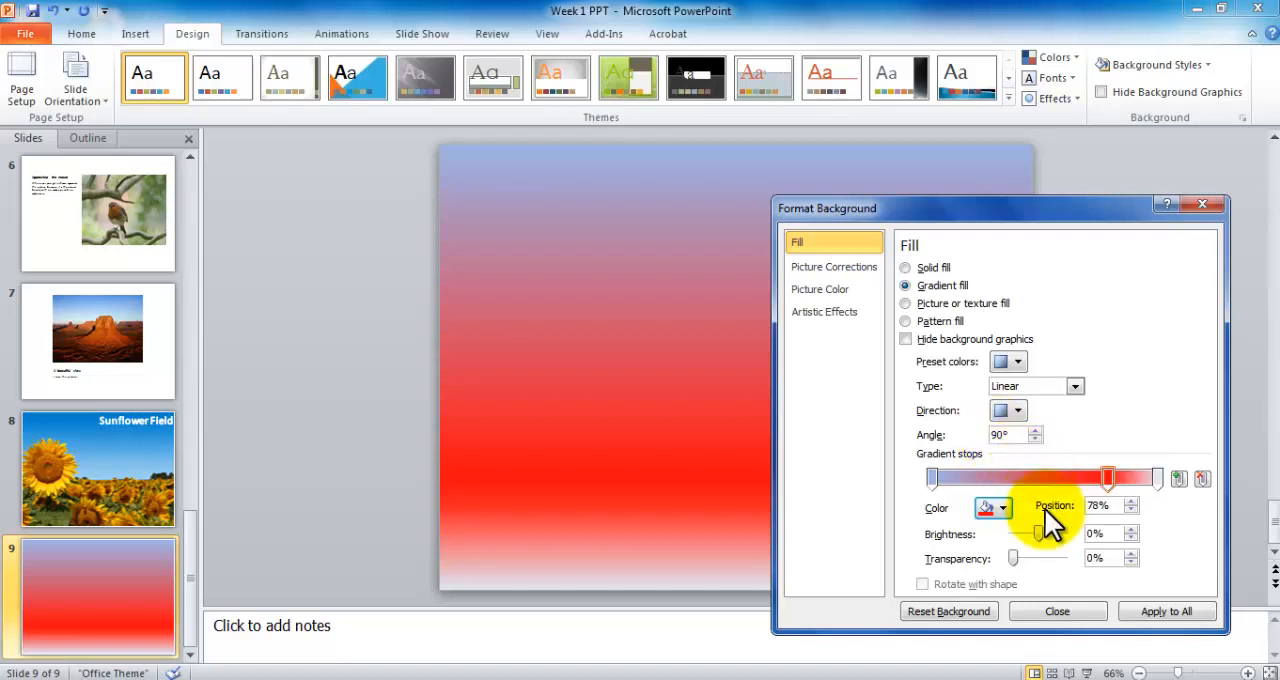
mouse_move(1050, 515)
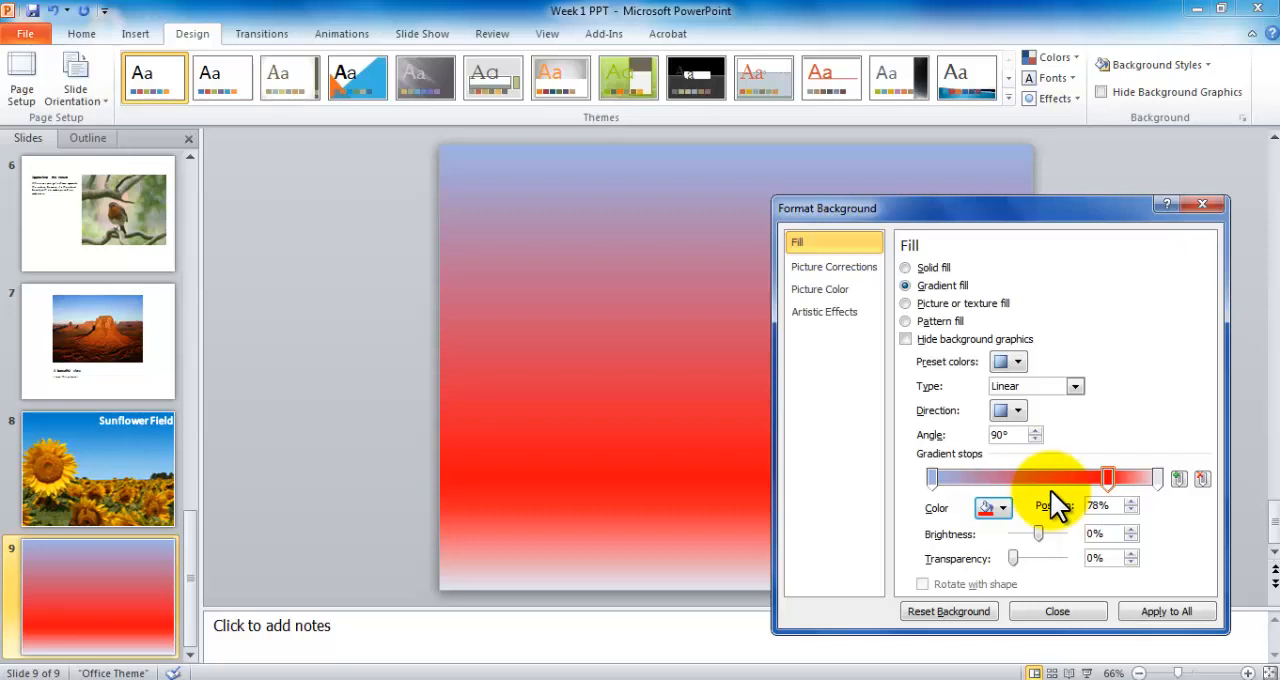
mouse_move(1080, 525)
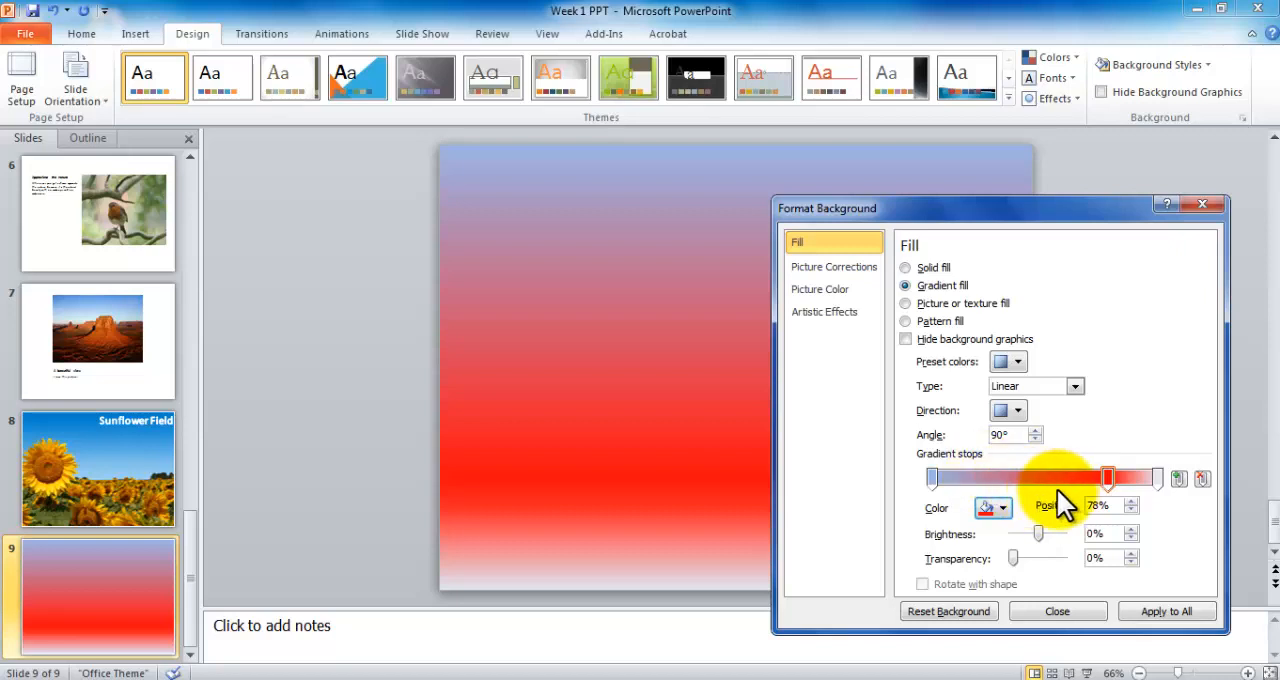
Set the second gradient stop at 29% to a dark navy colour
drag(1107, 478, 998, 478)
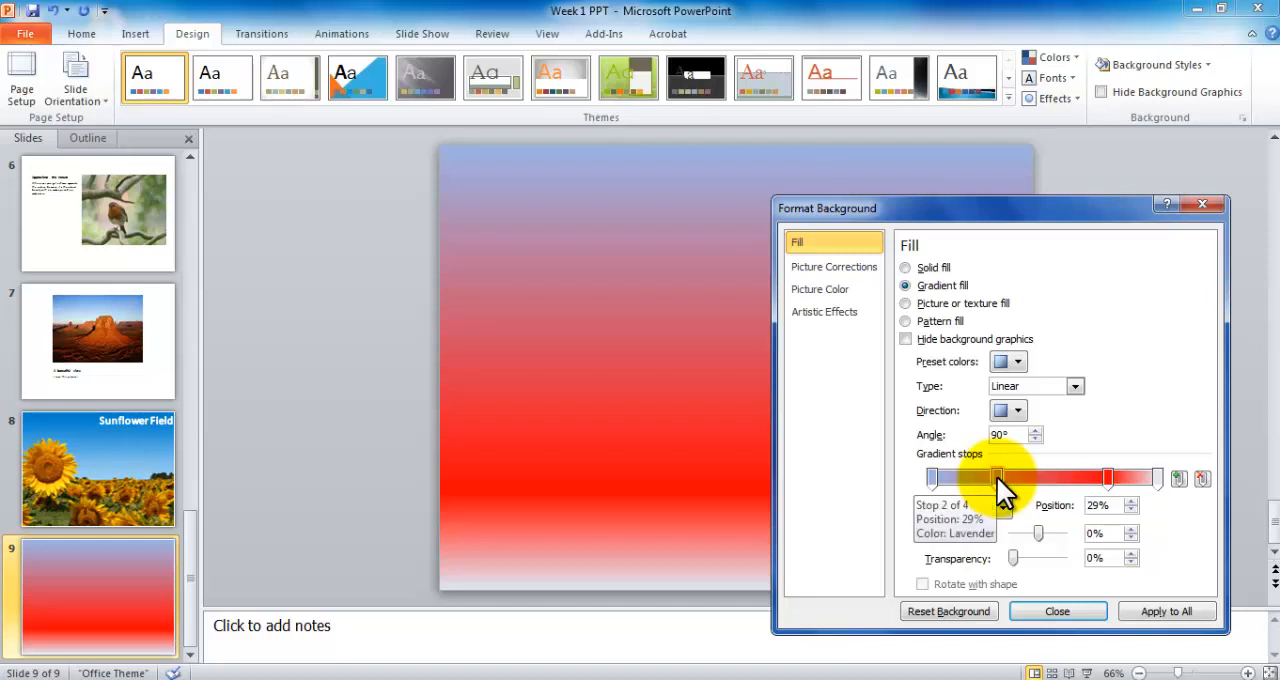
click(998, 508)
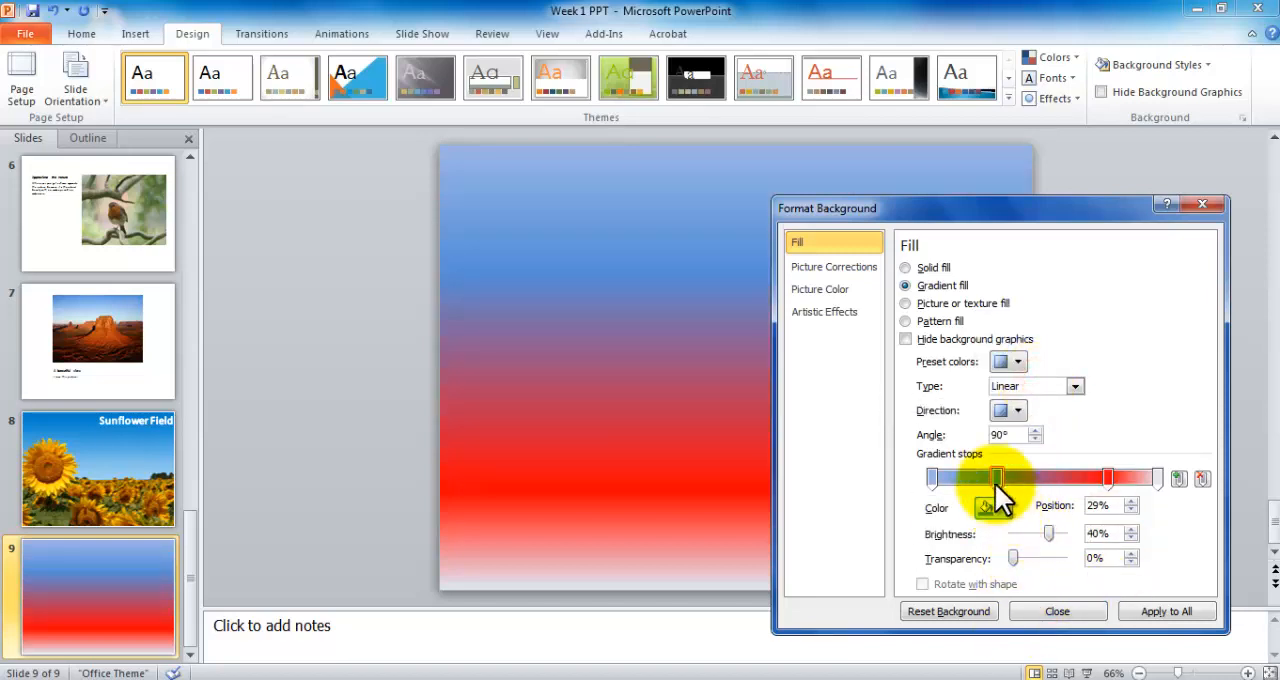
click(985, 506)
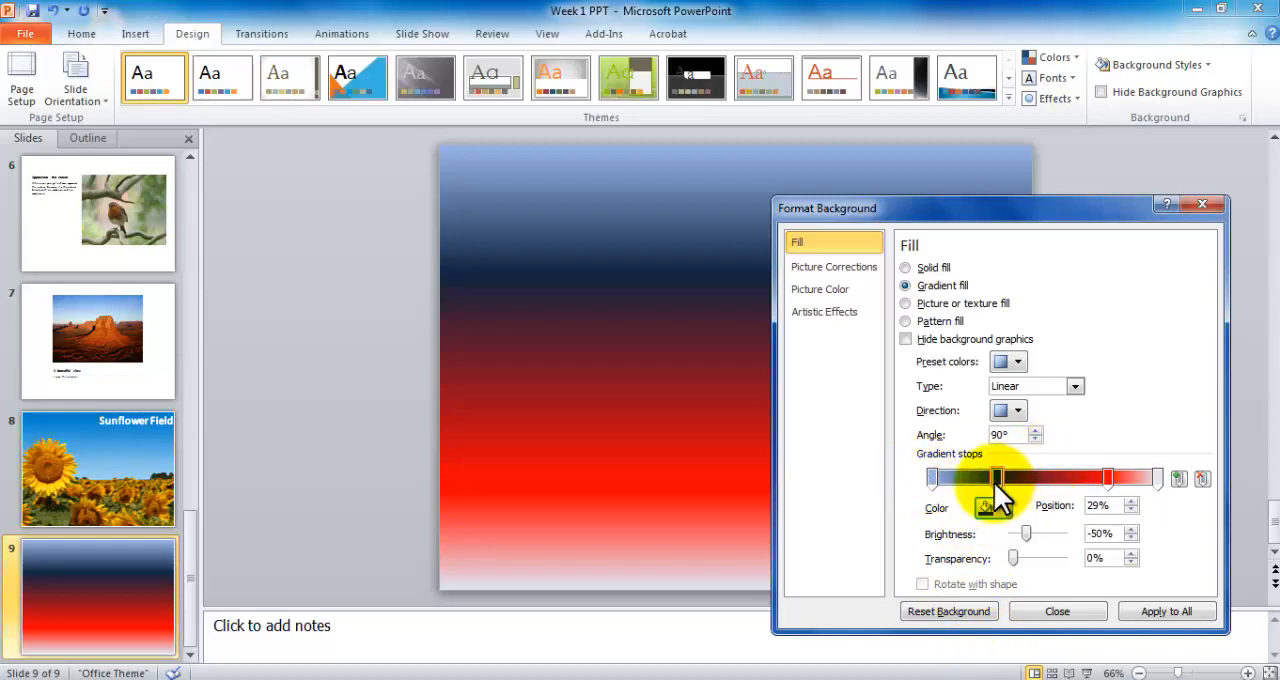
Move the red stop to 66%, lighten it, and adjust the first stop's transparency
drag(1003, 478, 1080, 478)
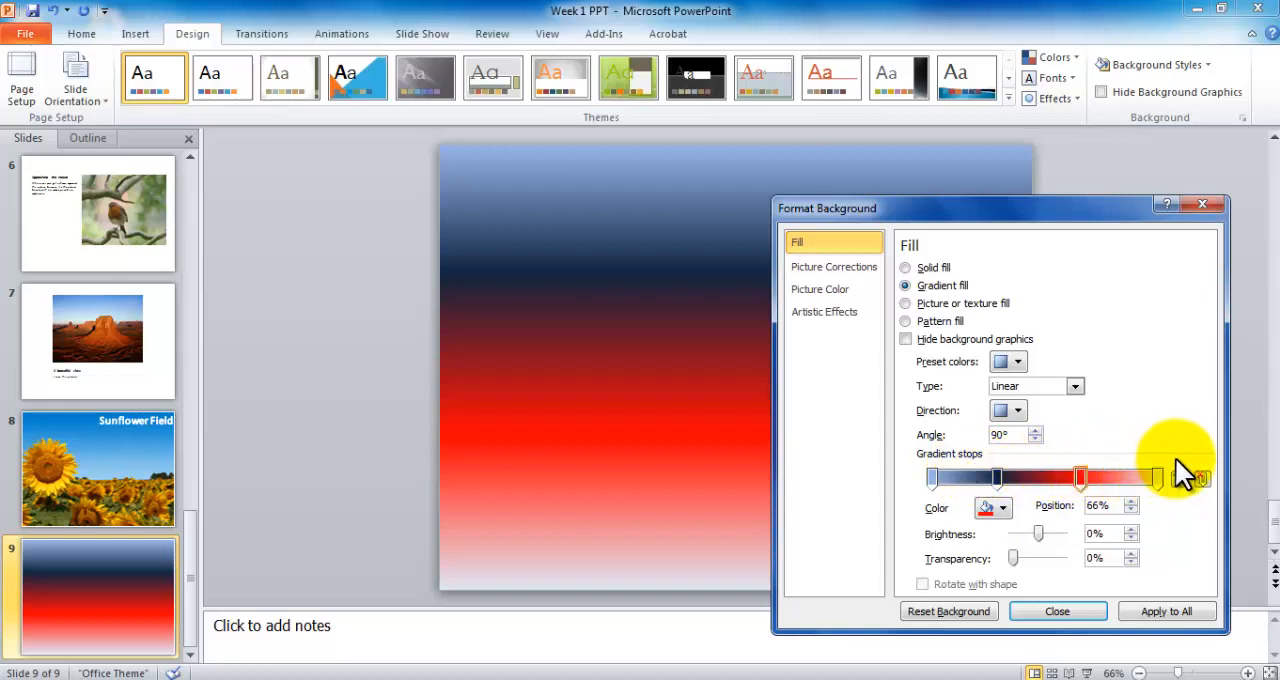
drag(1015, 533, 1058, 533)
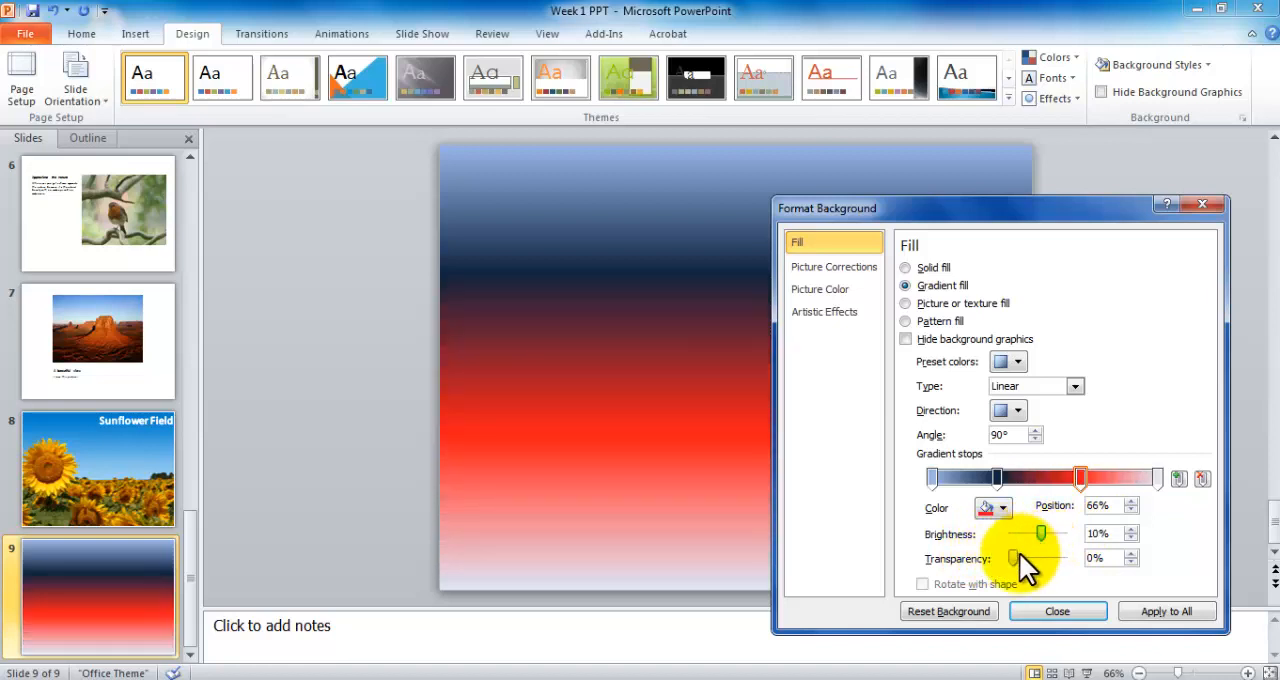
click(927, 480)
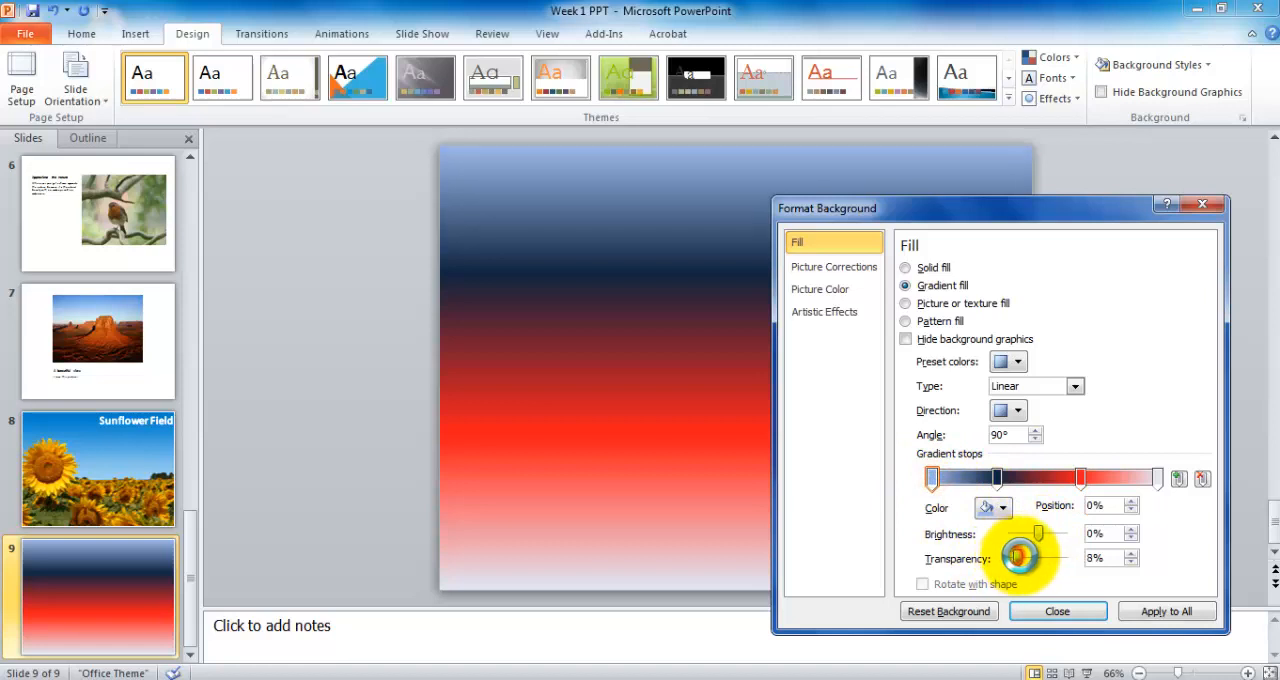
drag(1018, 558, 1062, 558)
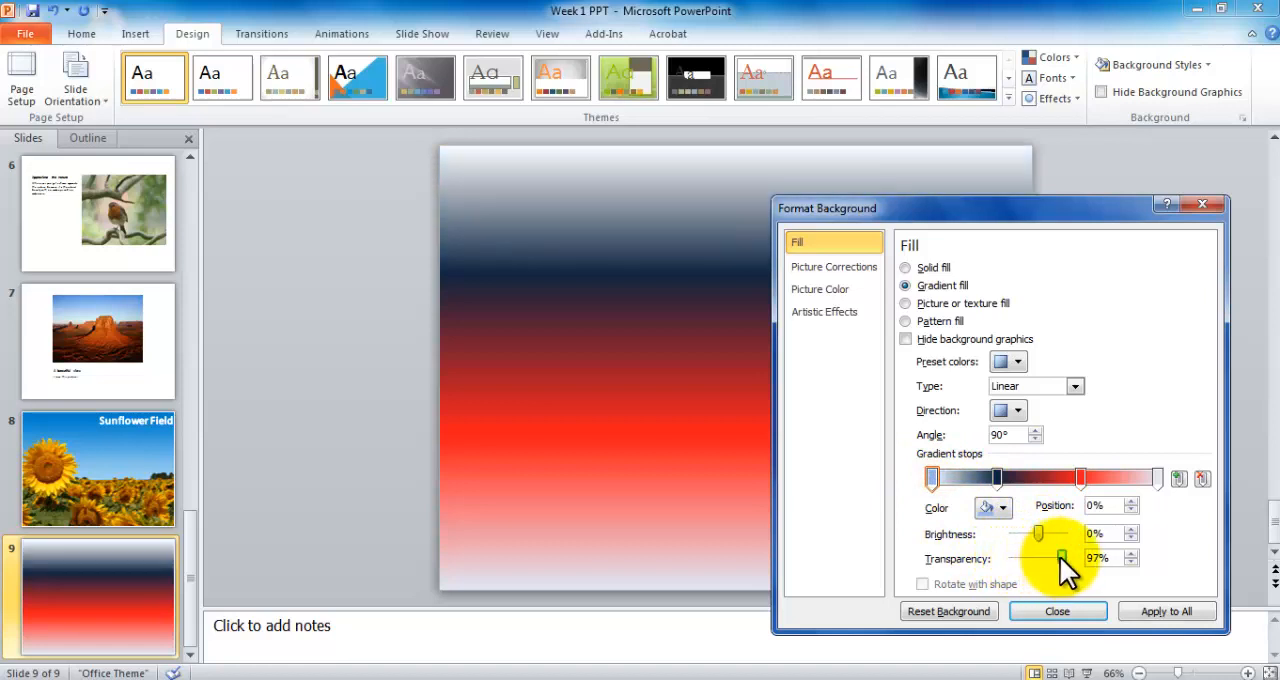
drag(1060, 558, 1053, 558)
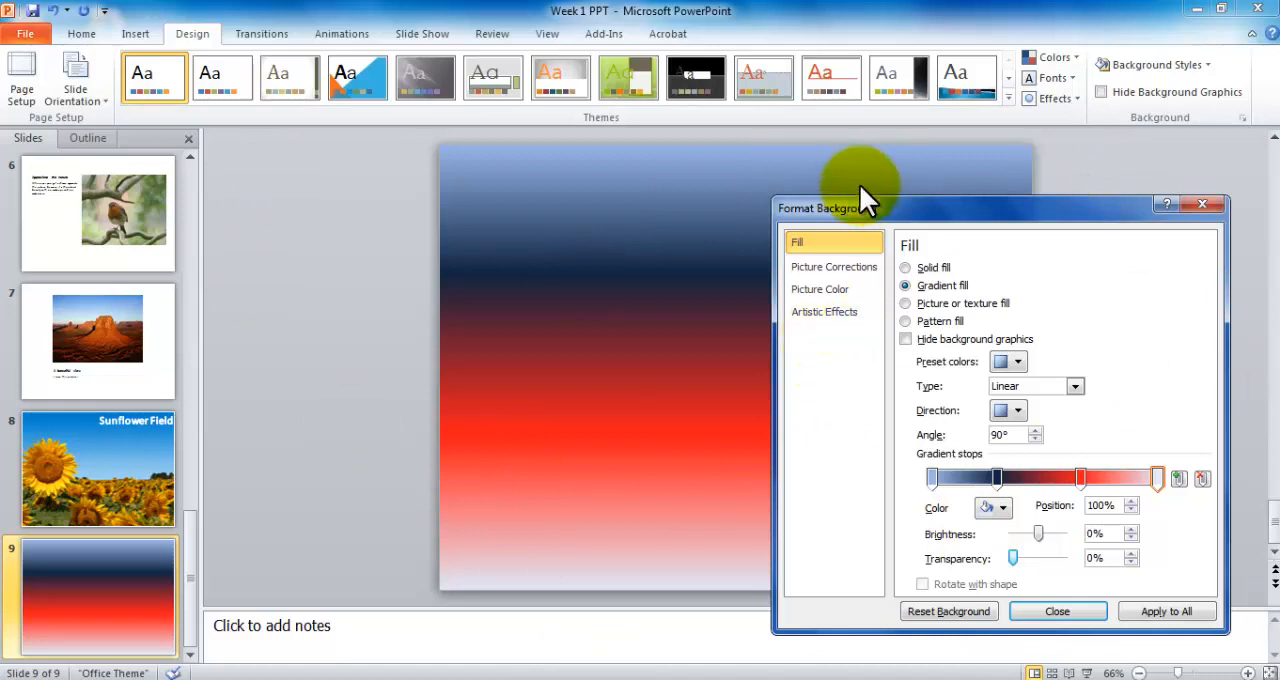
Try a radial gradient, then make it rectangular spreading from the top-right corner
click(1019, 410)
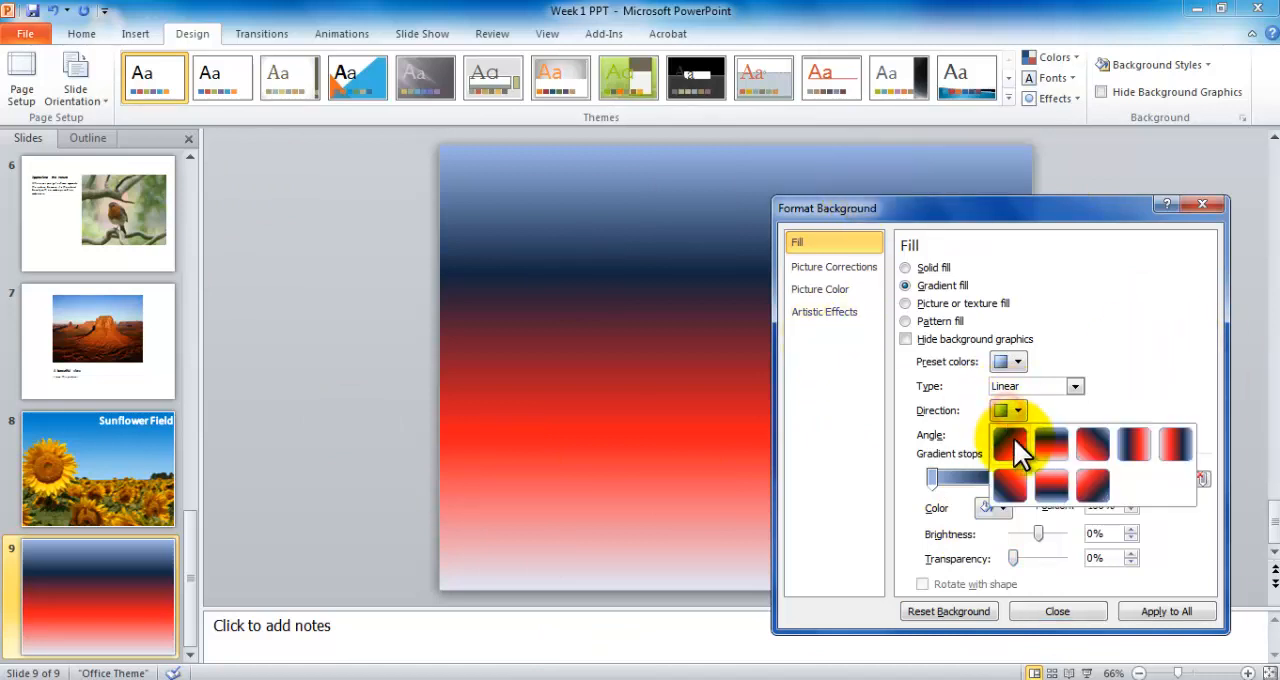
click(1029, 440)
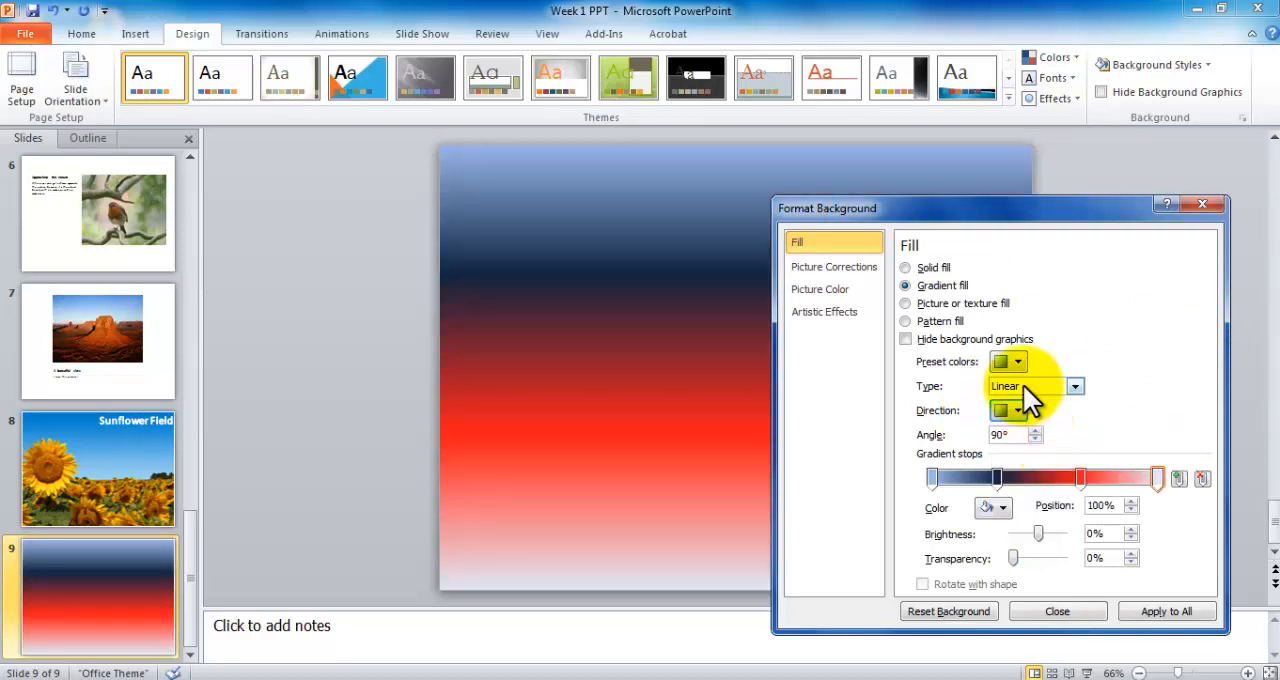
click(1020, 410)
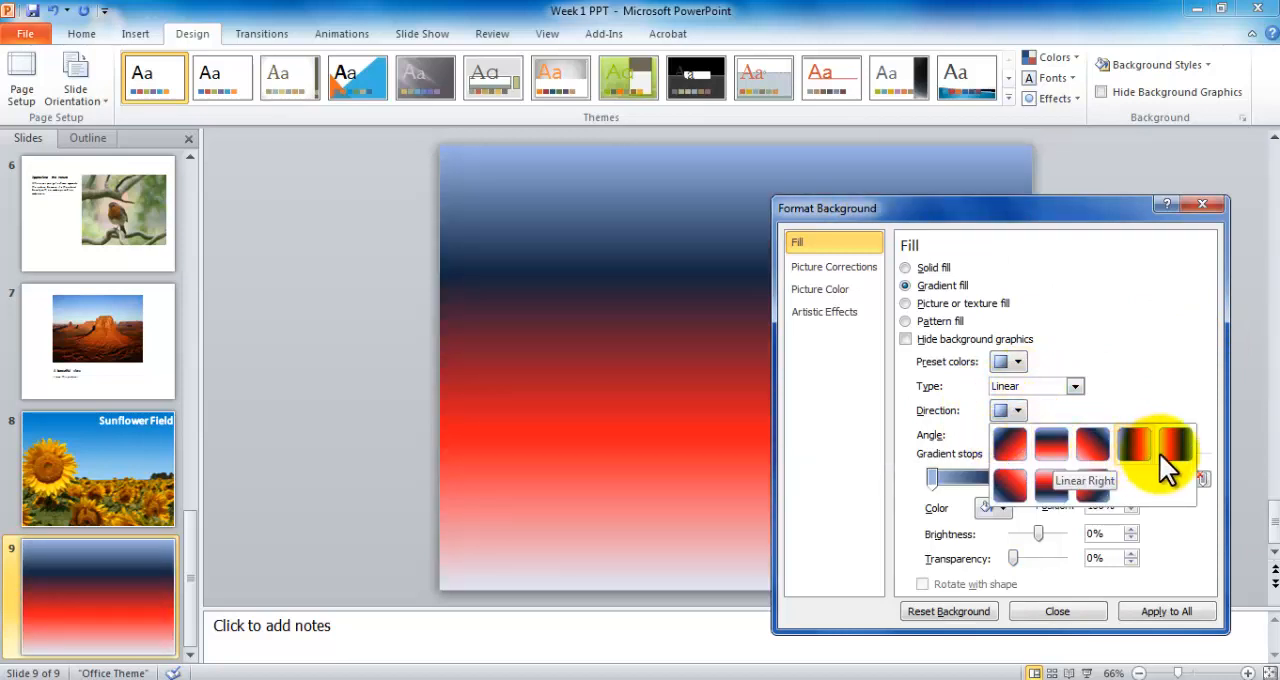
click(1163, 458)
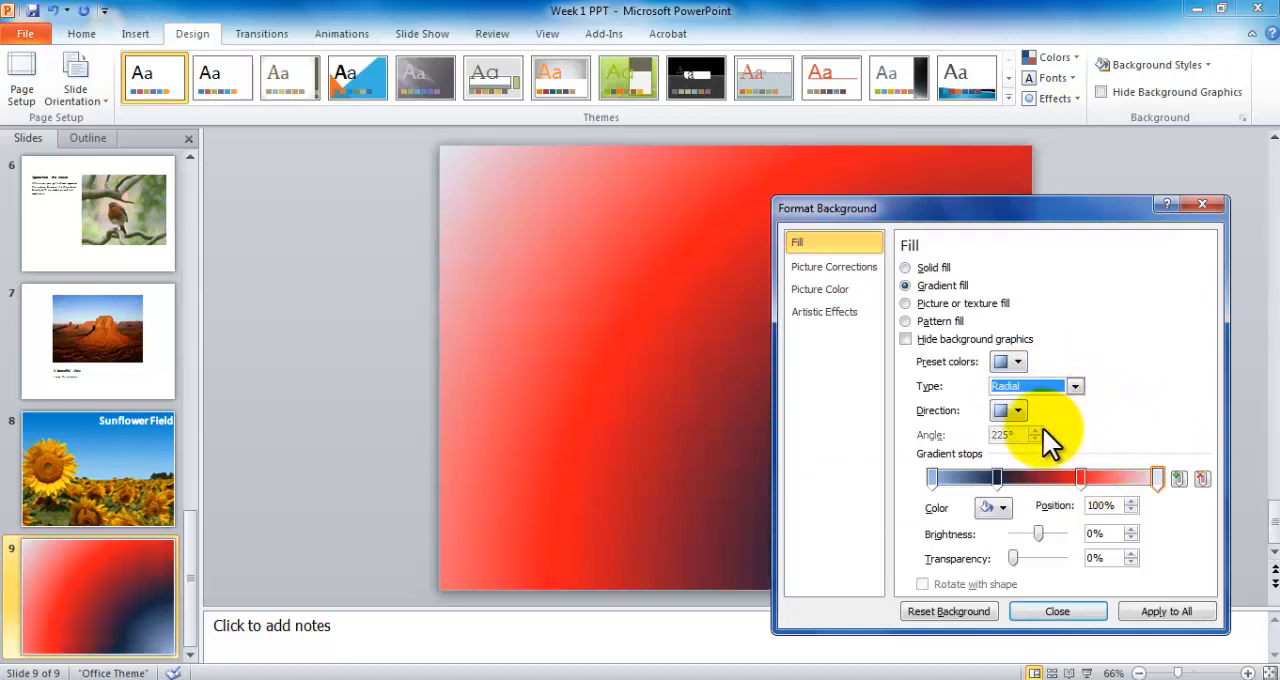
click(1019, 410)
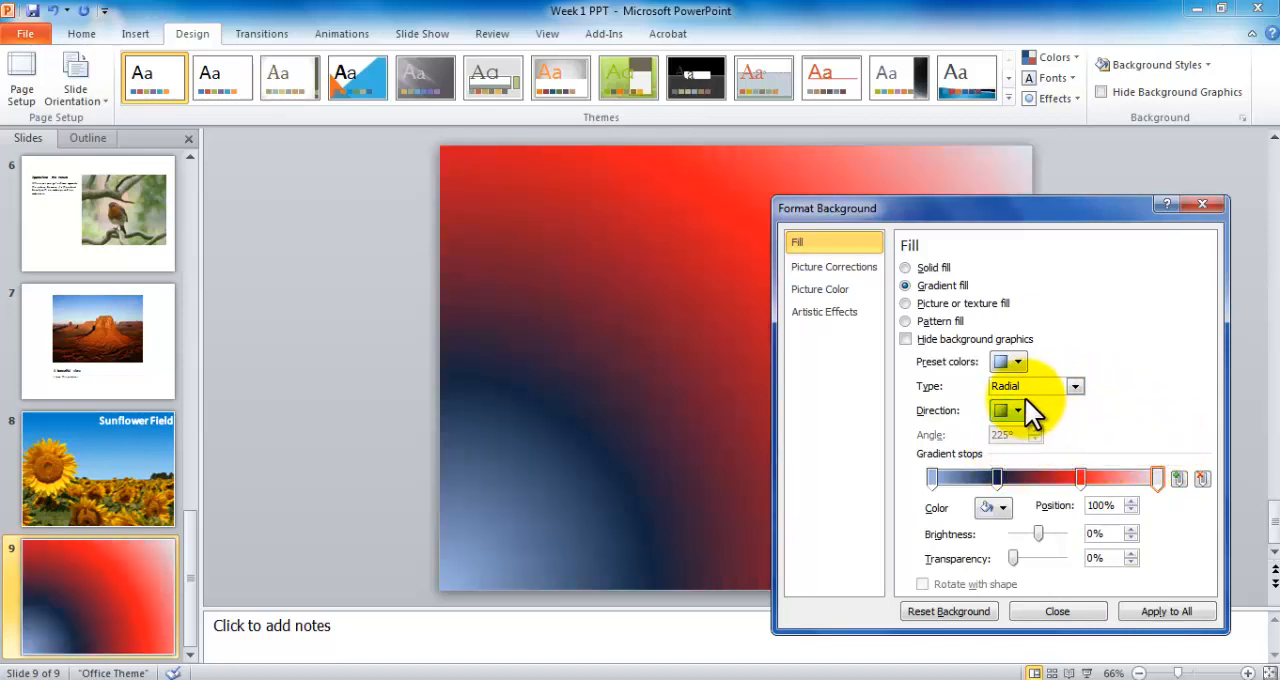
click(1070, 386)
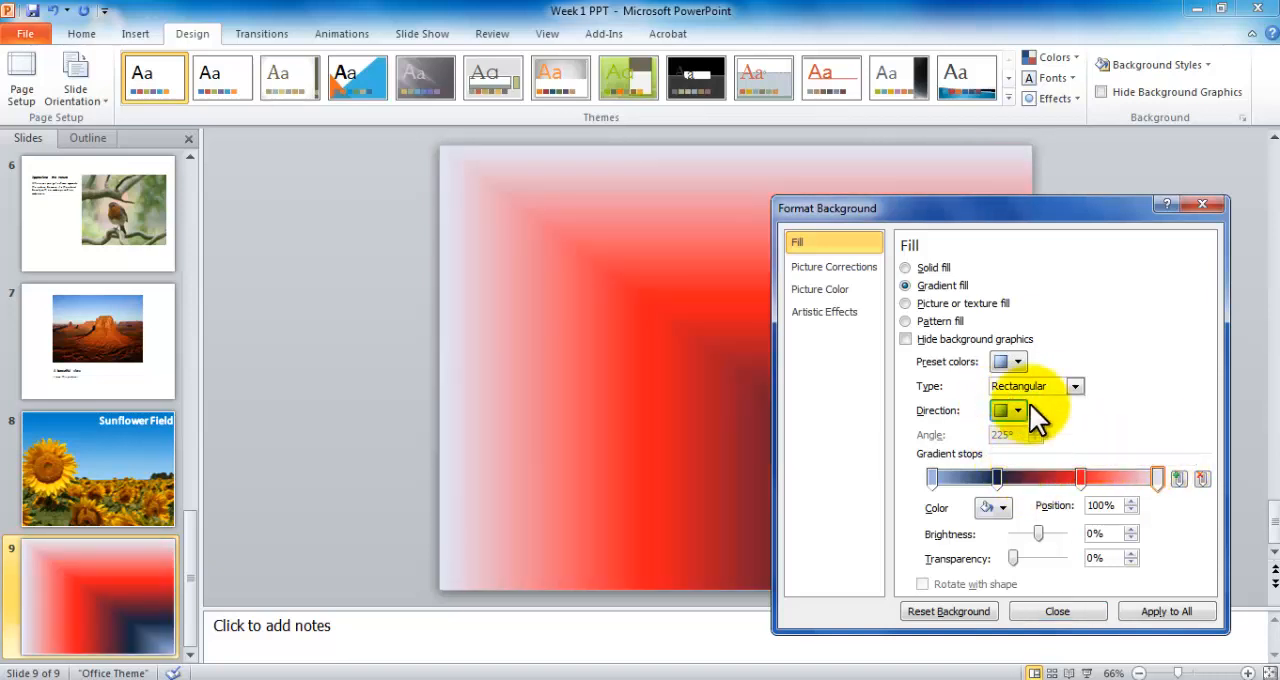
click(1019, 410)
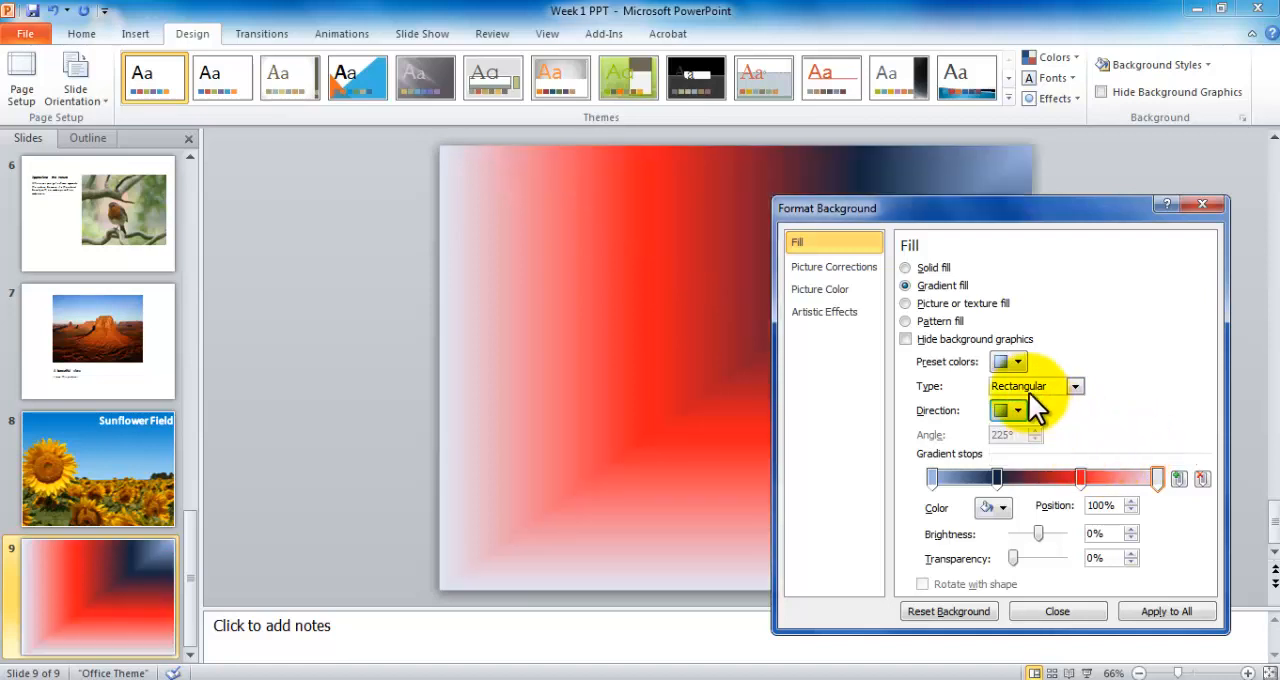
Apply the Rainbow preset gradient colours and close the Format Background dialog
click(1017, 361)
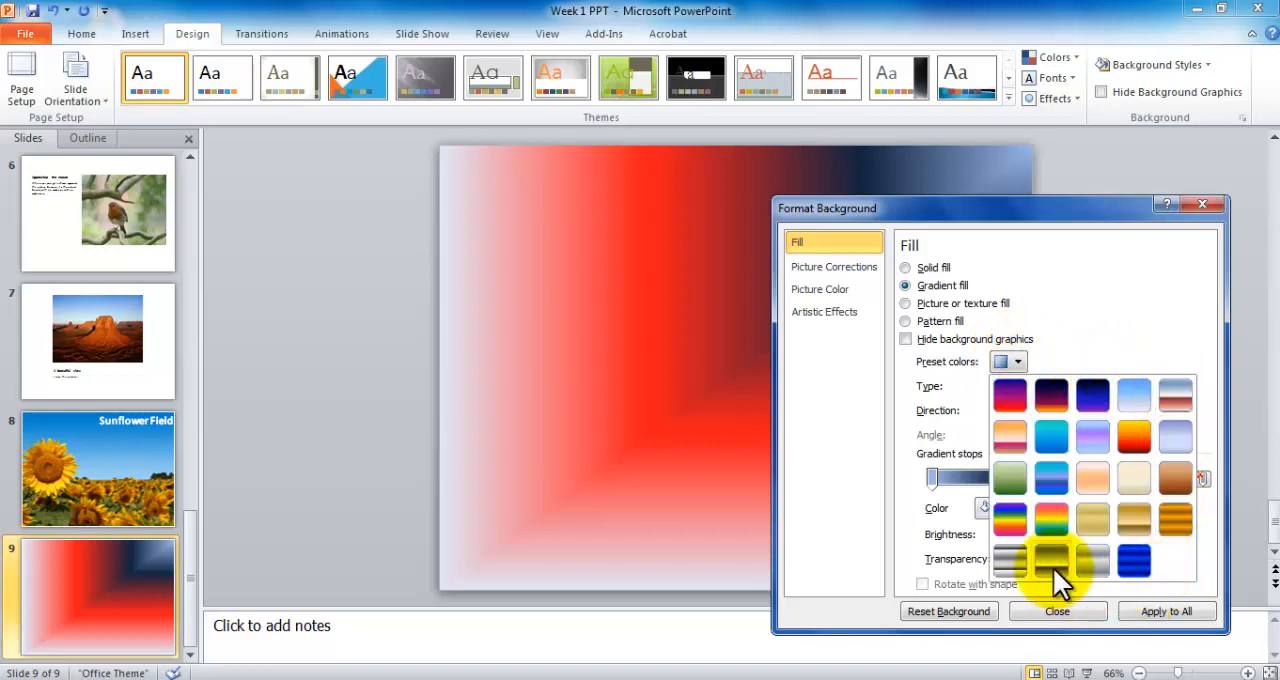
mouse_move(1078, 541)
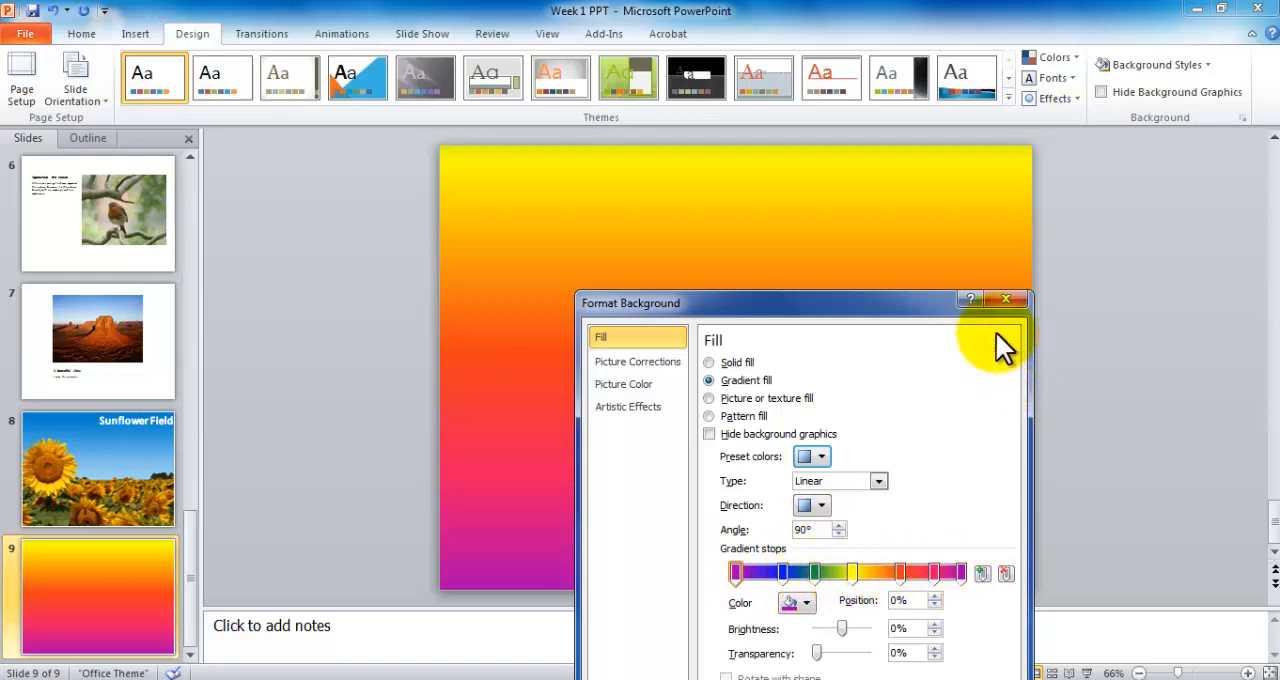
click(1007, 299)
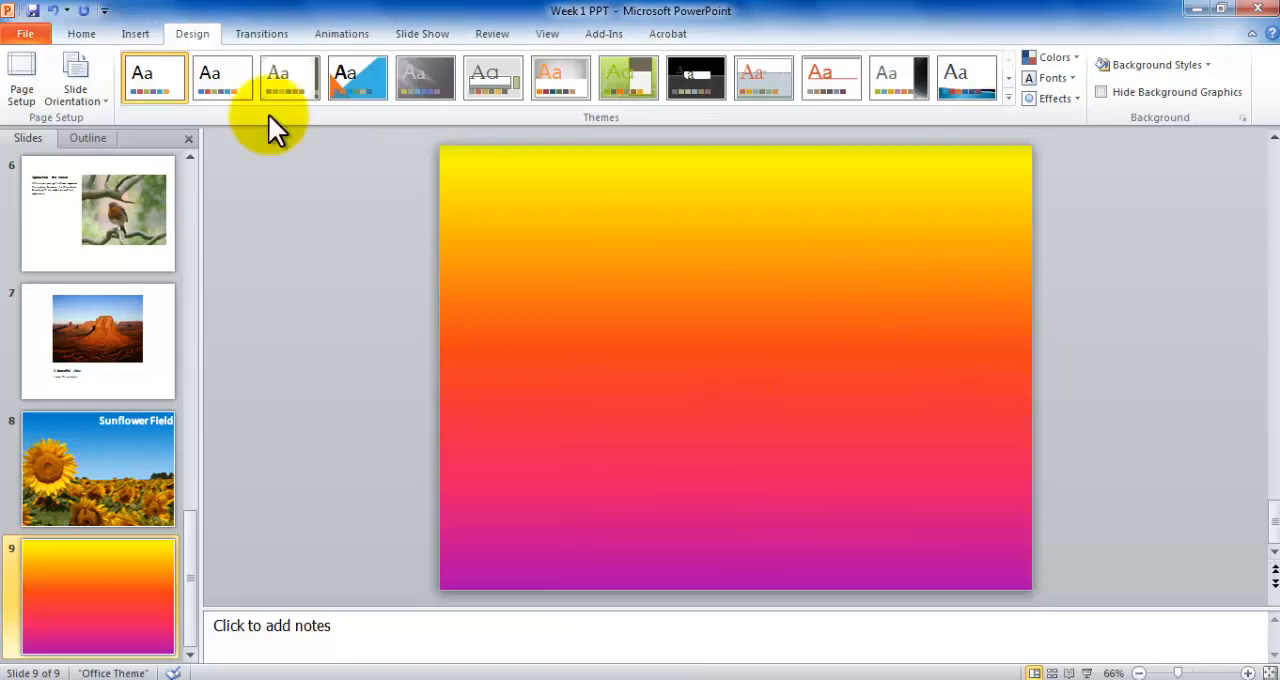
Insert a WordArt title reading 'Rainbow Effect' near the top of the slide
click(570, 72)
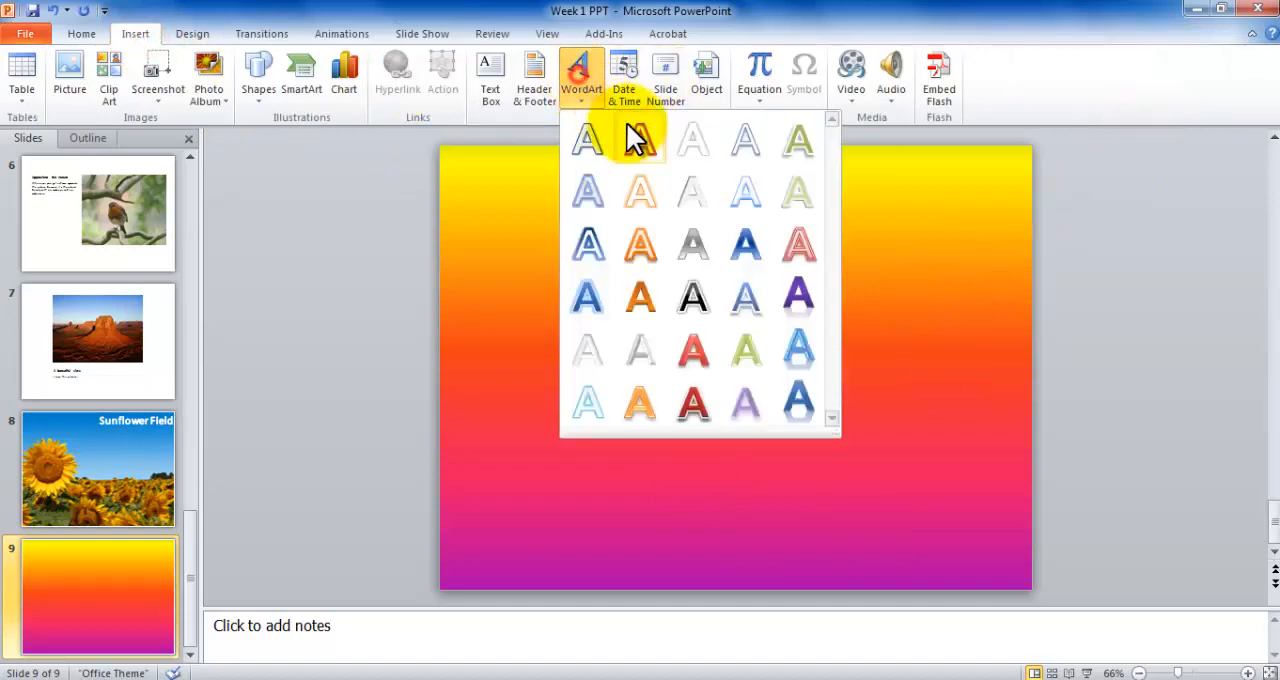
click(589, 140)
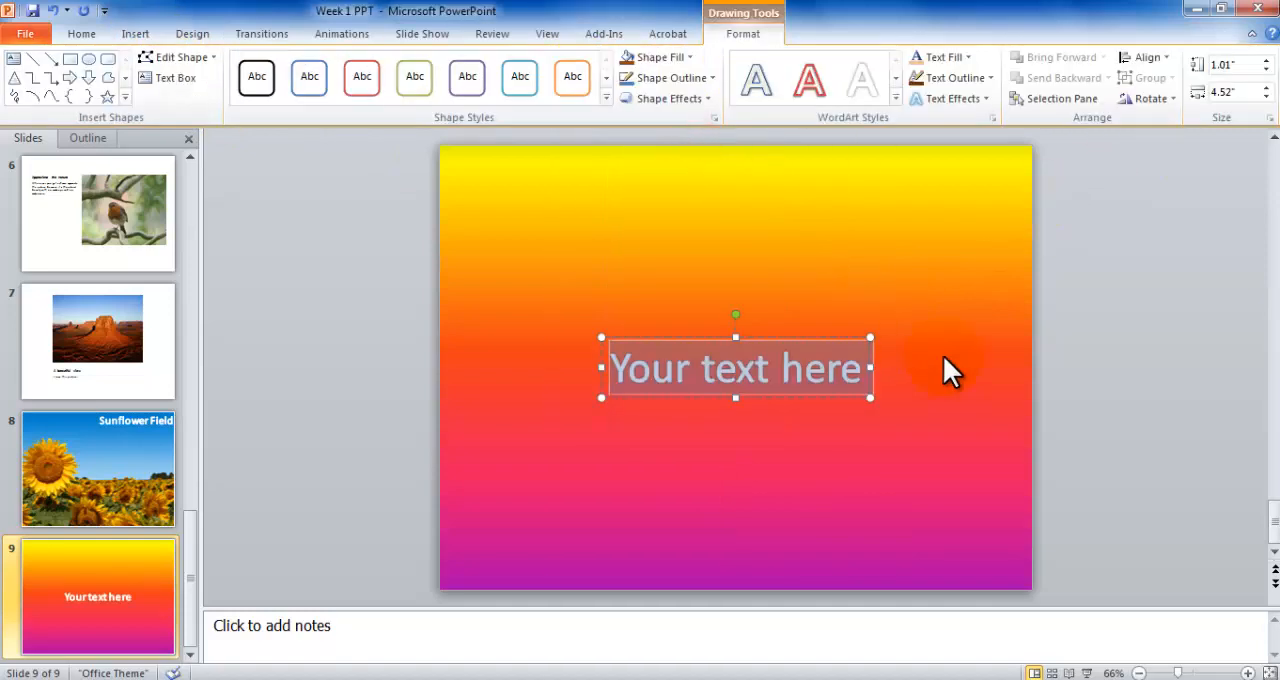
text(Rainbow Effect)
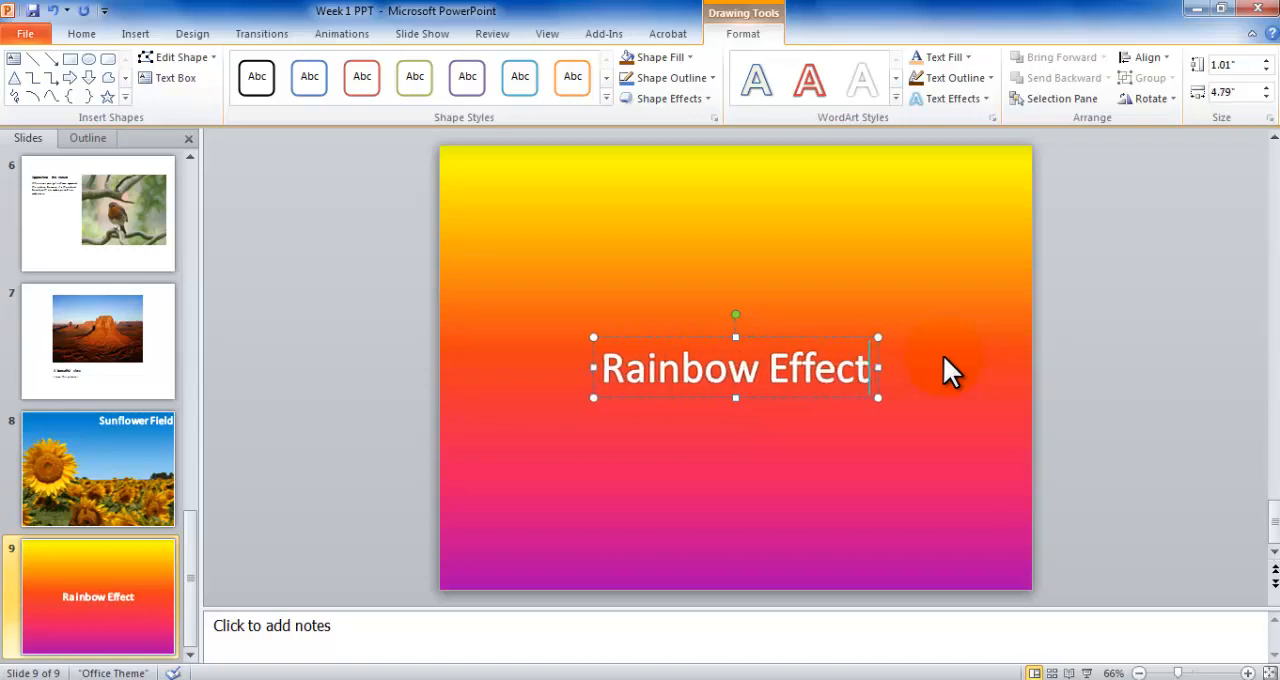
mouse_move(800, 345)
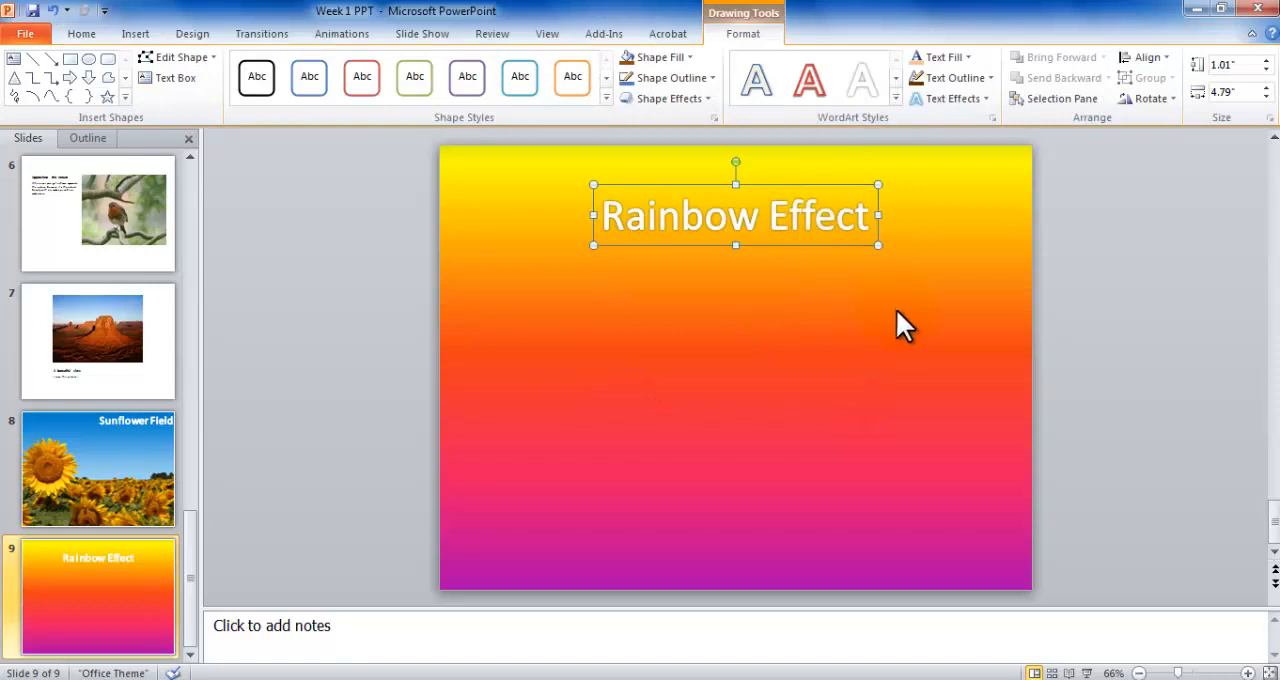
click(947, 98)
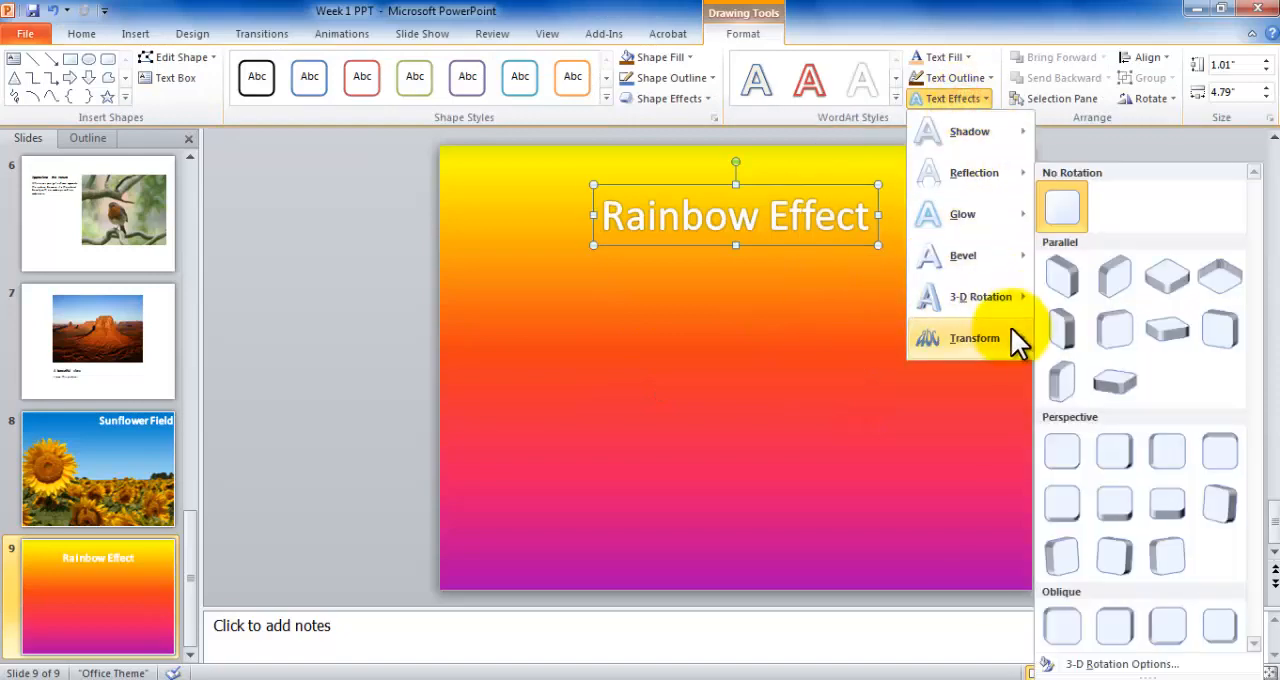